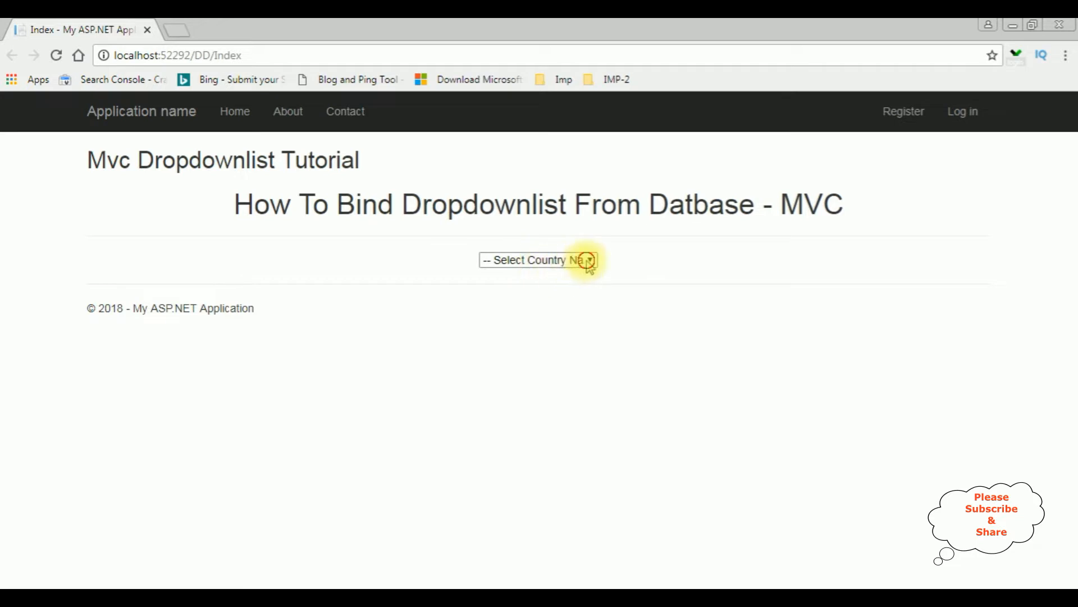
# Step: Start a new ASP.NET Web Application project from the File menu
pyautogui.click(538, 259)
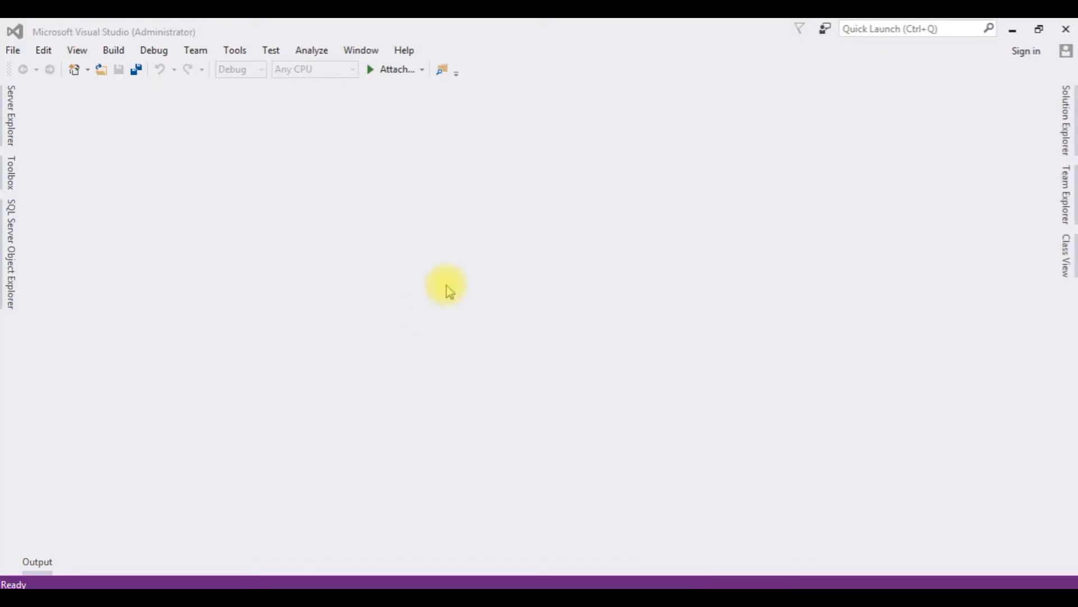
pyautogui.moveTo(65, 125)
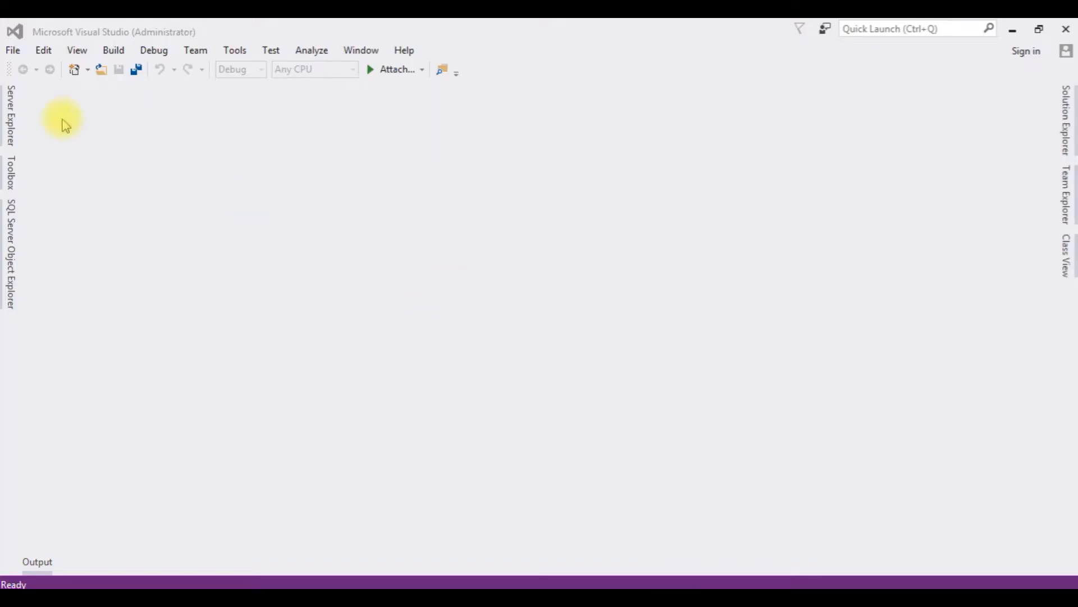
pyautogui.click(12, 50)
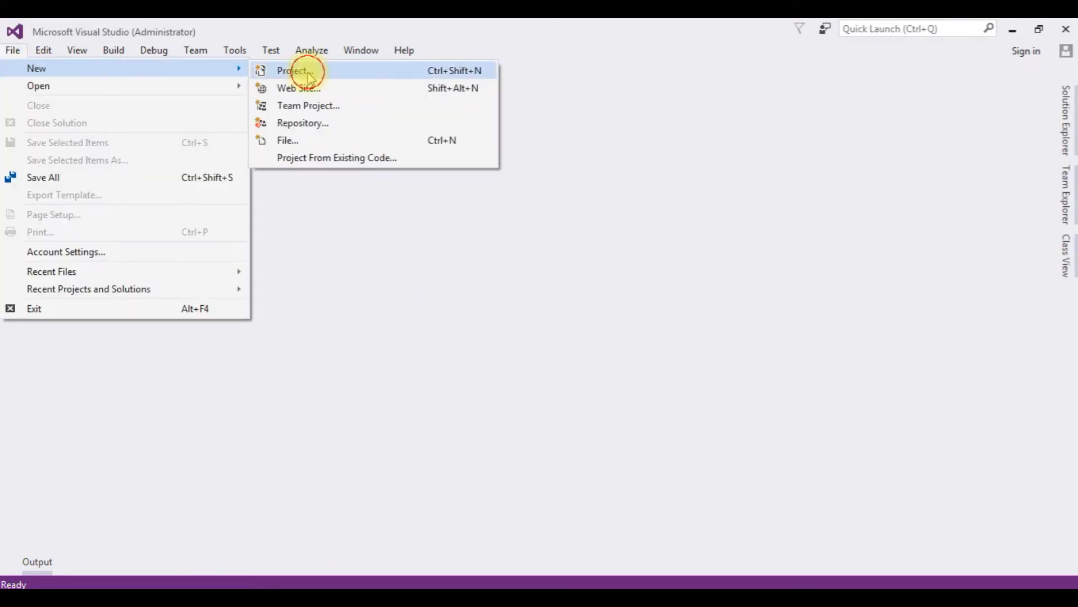
pyautogui.click(292, 70)
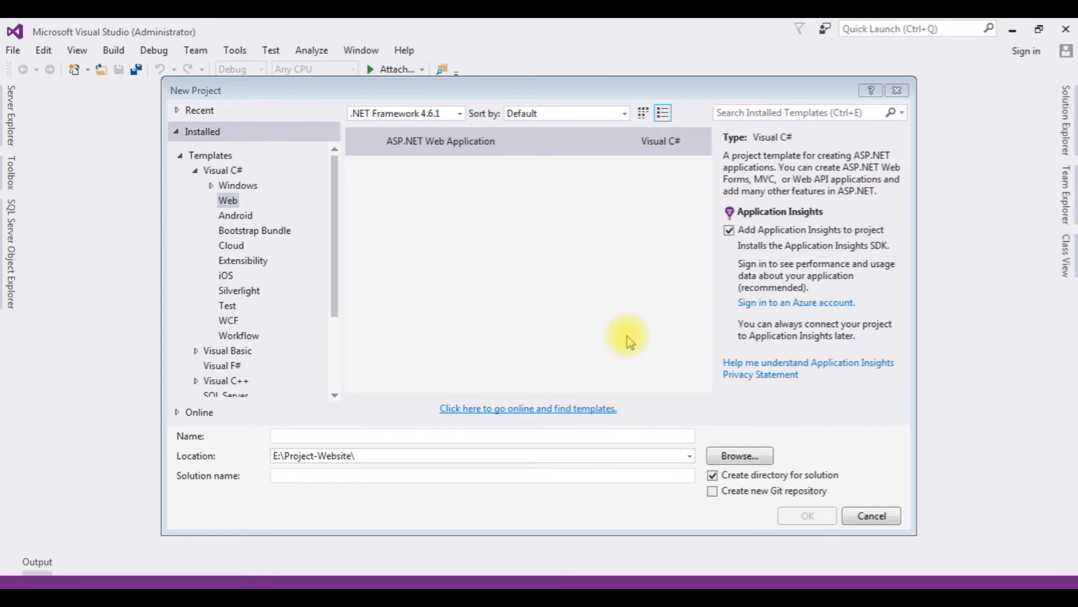
pyautogui.click(441, 141)
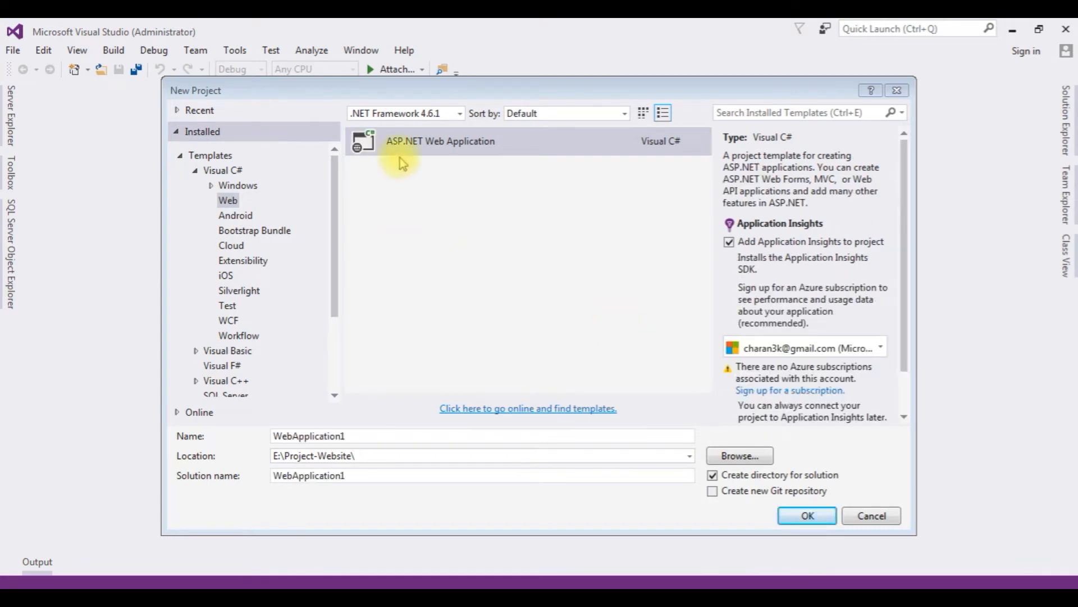
pyautogui.click(441, 142)
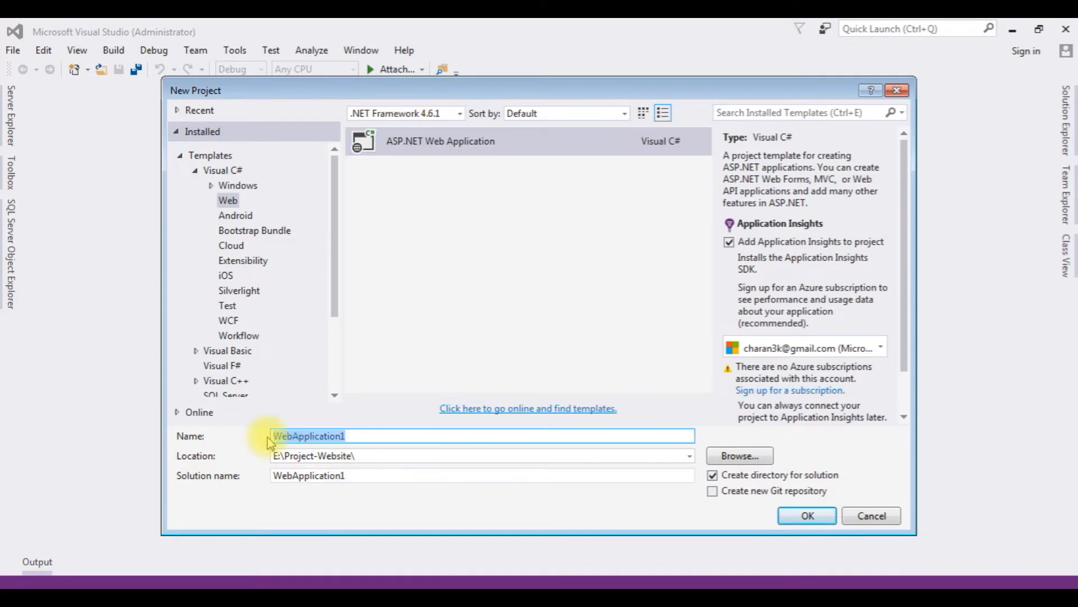
# Step: Name the project Dropdown-bind-MVC and create it with the MVC template
pyautogui.press('Delete')
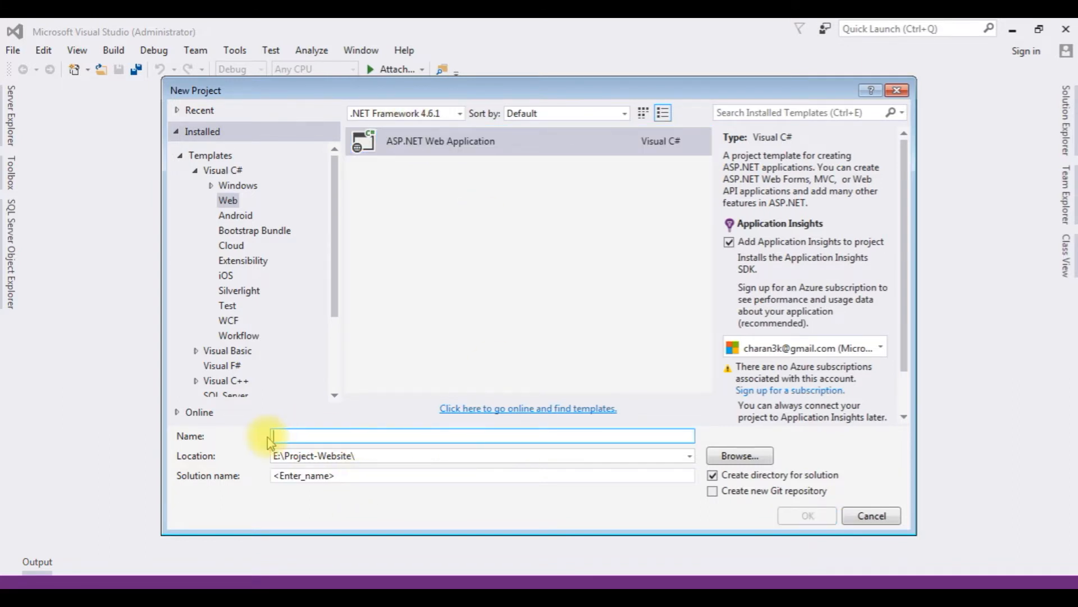
pyautogui.write('Dropdown-bind-')
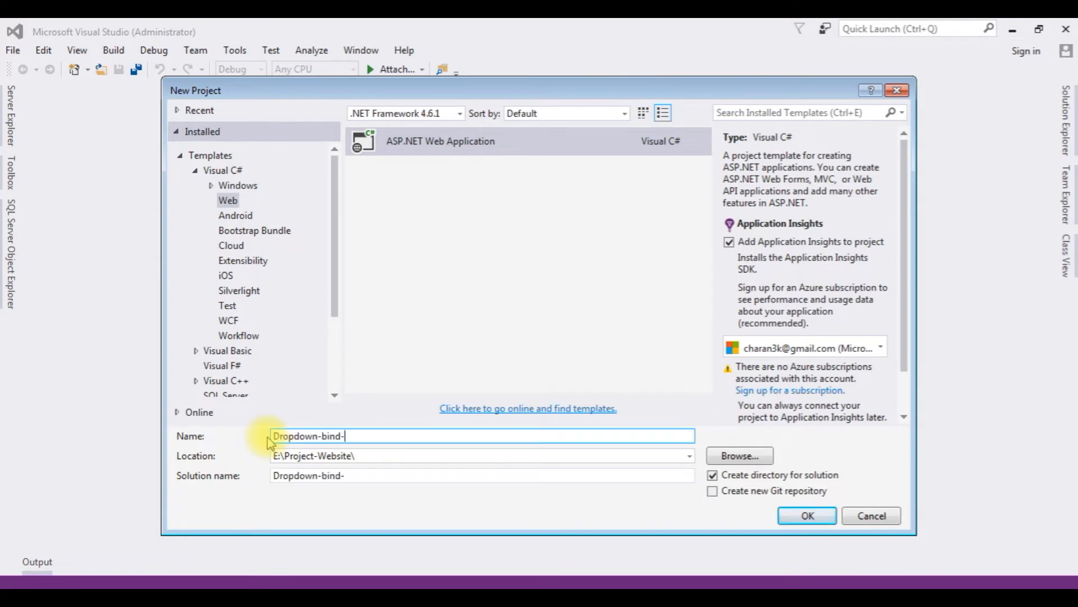
pyautogui.write('MVC')
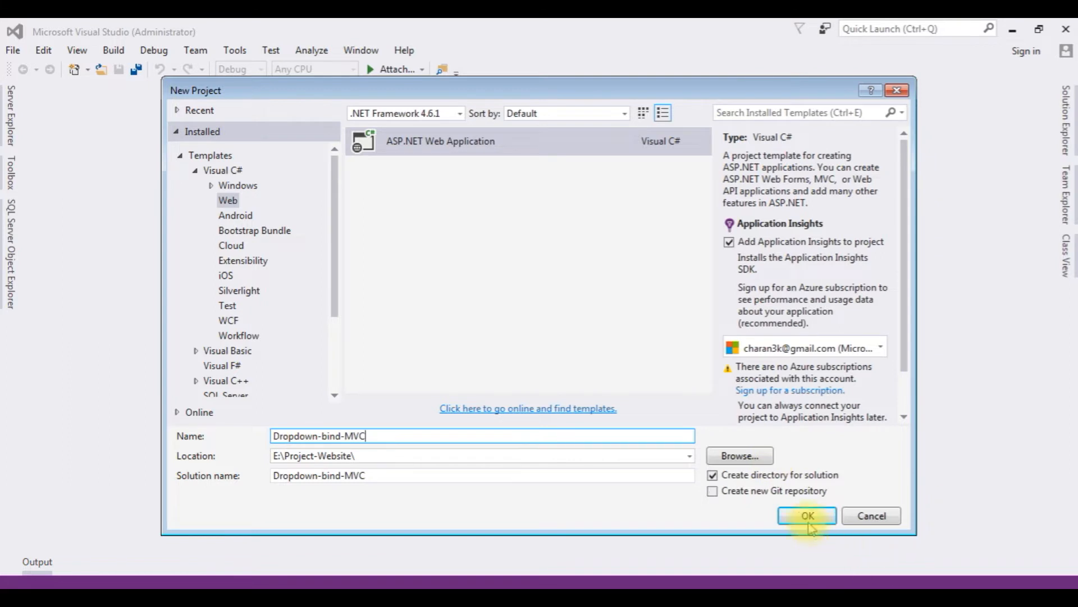
pyautogui.click(807, 516)
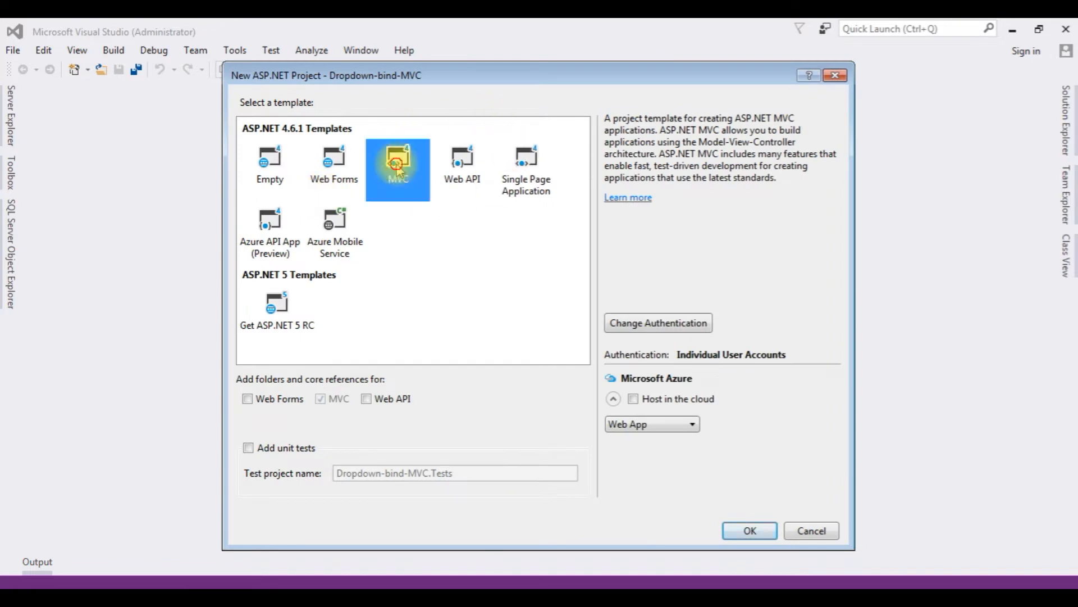
pyautogui.click(749, 530)
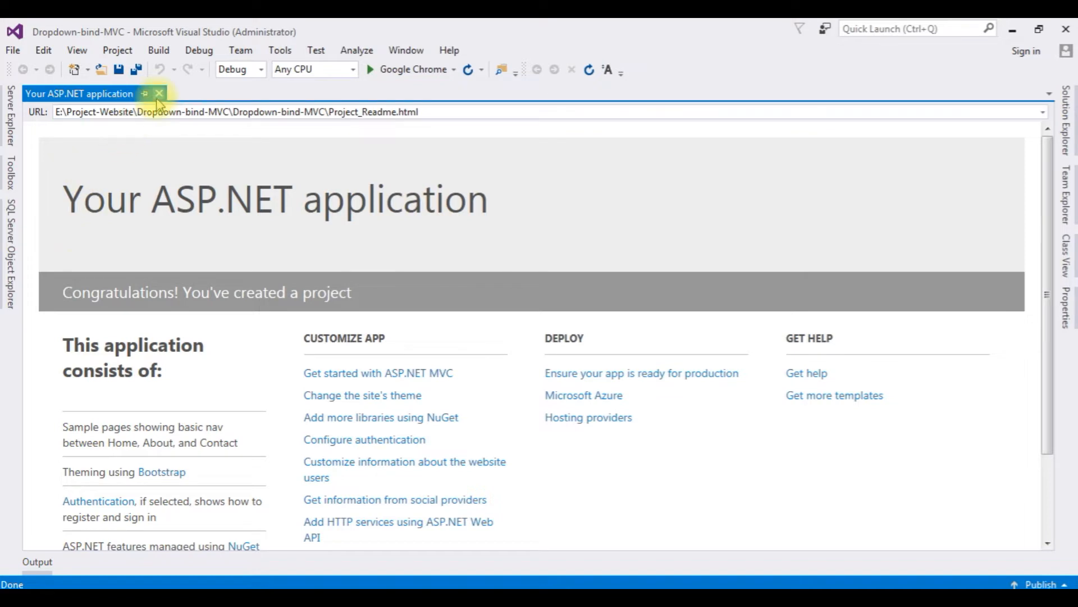
# Step: Close the readme and dock Solution Explorer with the Dropdown-bind-MVC project selected
pyautogui.click(158, 93)
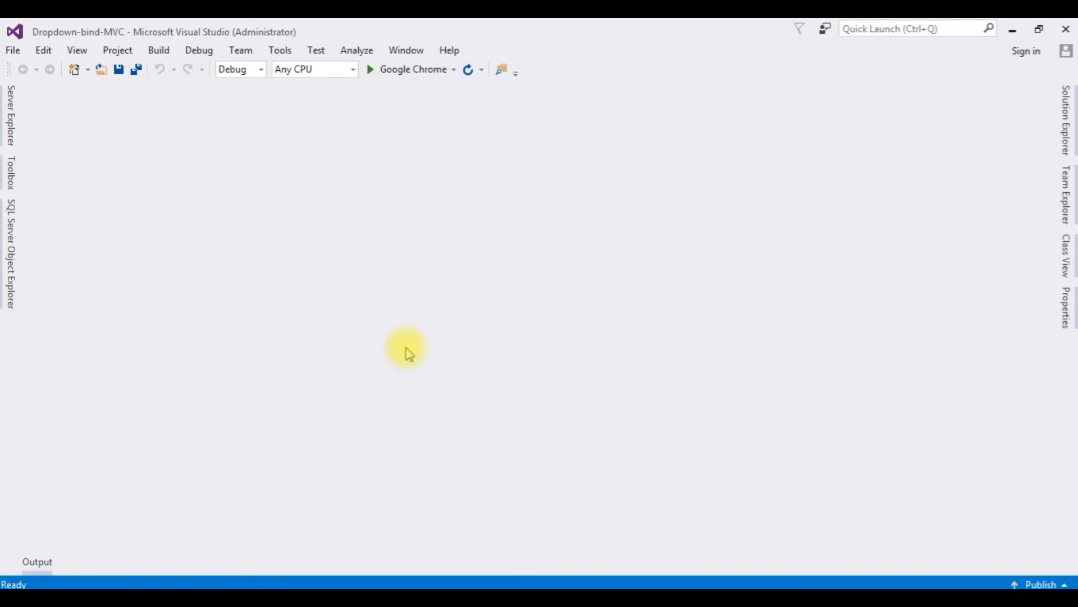
pyautogui.click(1068, 110)
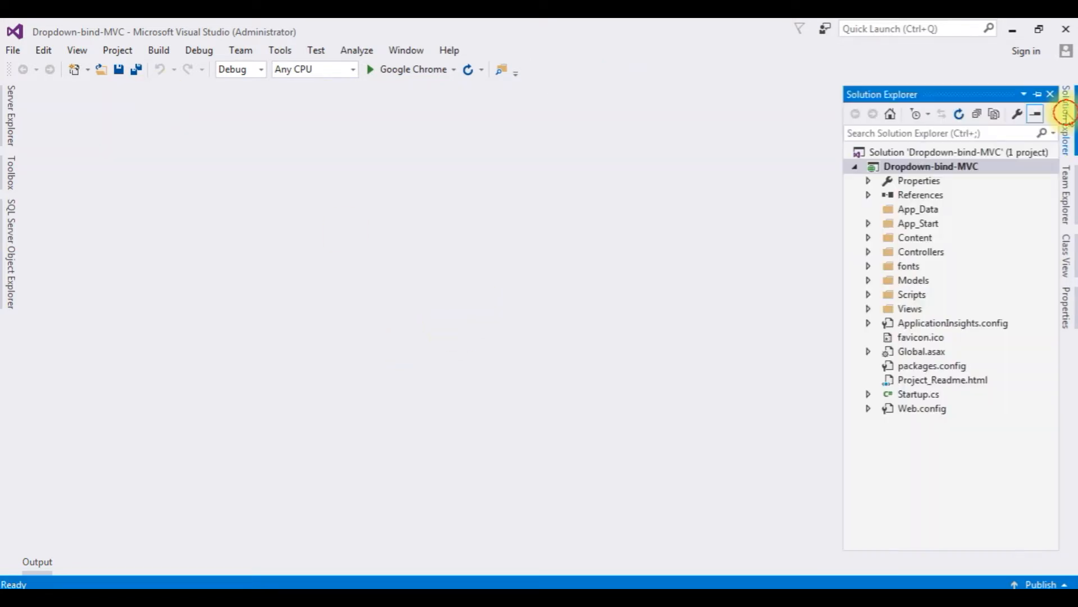
pyautogui.click(930, 166)
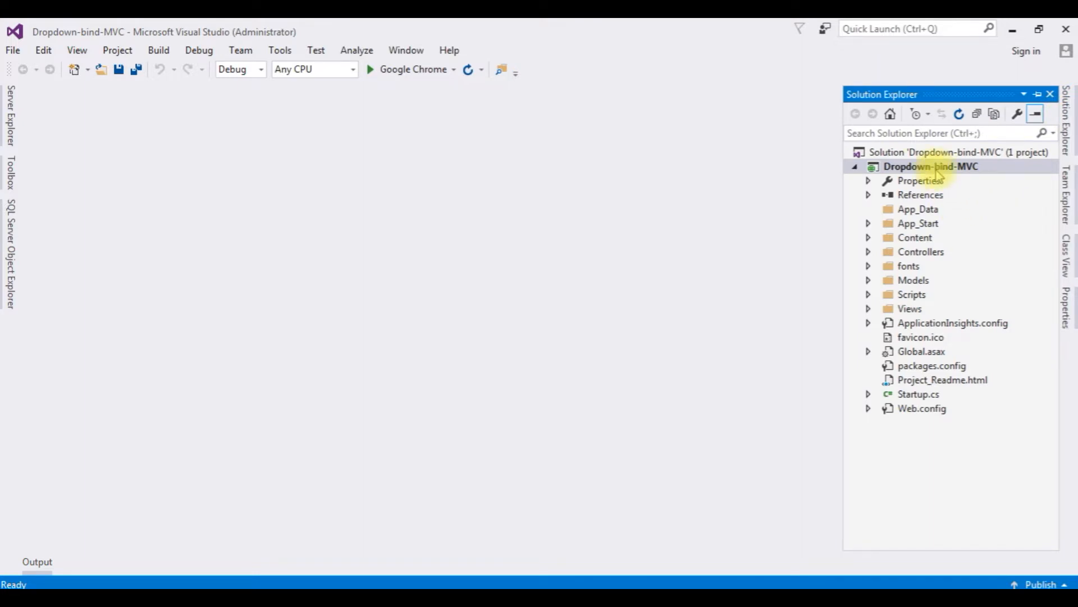
pyautogui.click(930, 166)
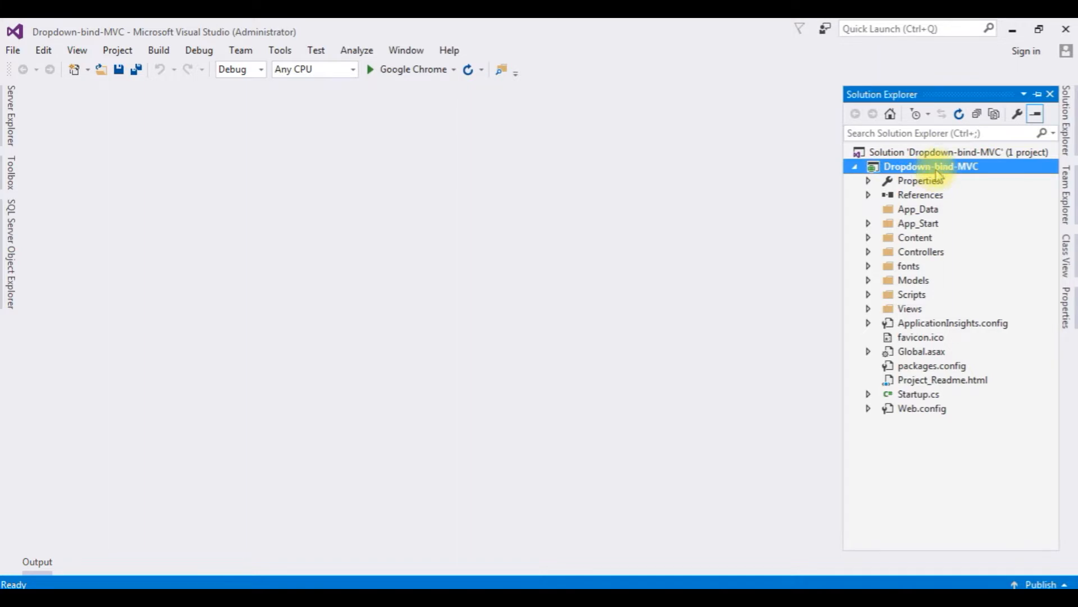
# Step: Add an ADO.NET Entity Data Model named DropdownModel to the project
pyautogui.rightClick(930, 166)
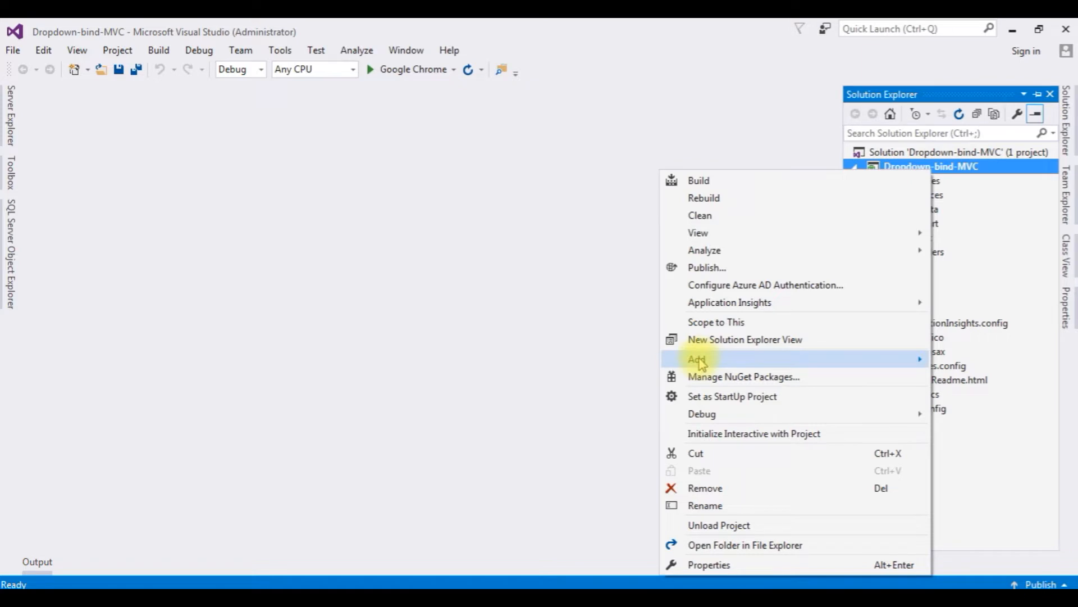
pyautogui.click(699, 358)
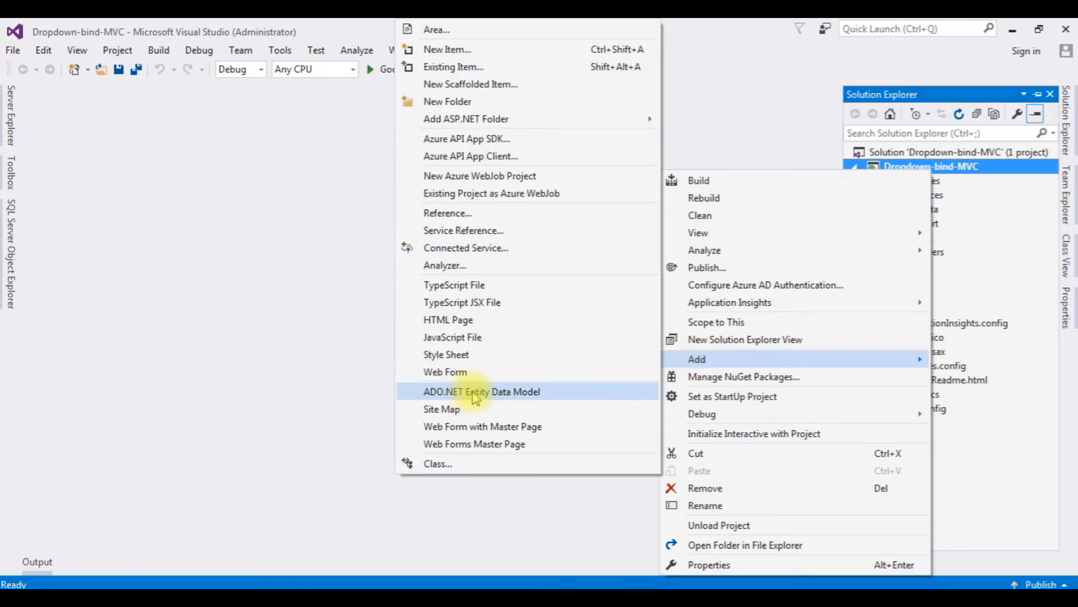
pyautogui.click(482, 391)
pyautogui.write('DropdownModel')
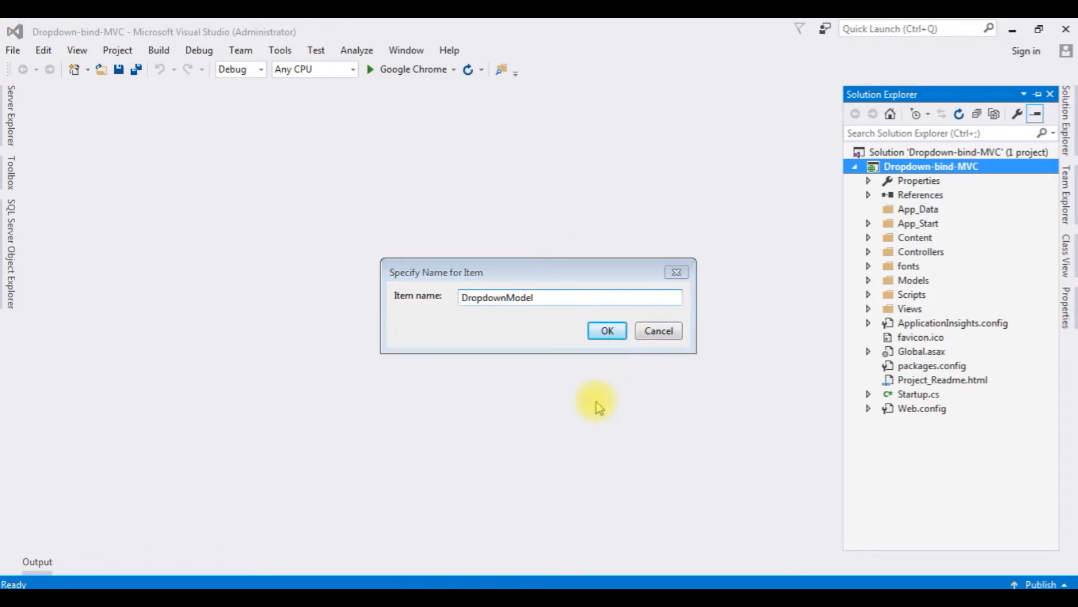
pyautogui.click(605, 331)
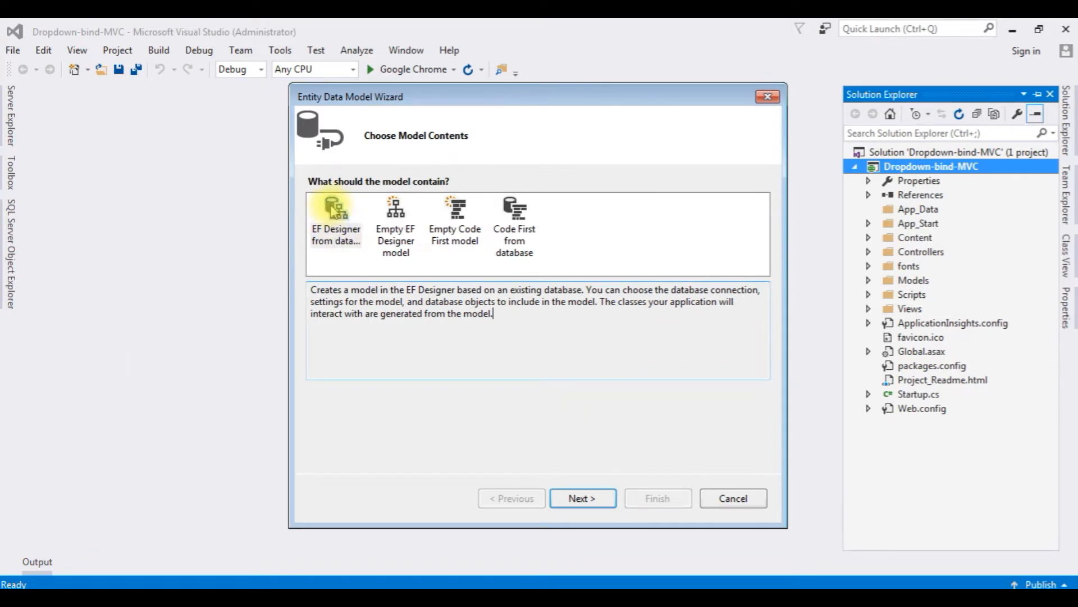
# Step: Build the model from an existing database, connecting to SampleDB on the user-pc server
pyautogui.click(582, 498)
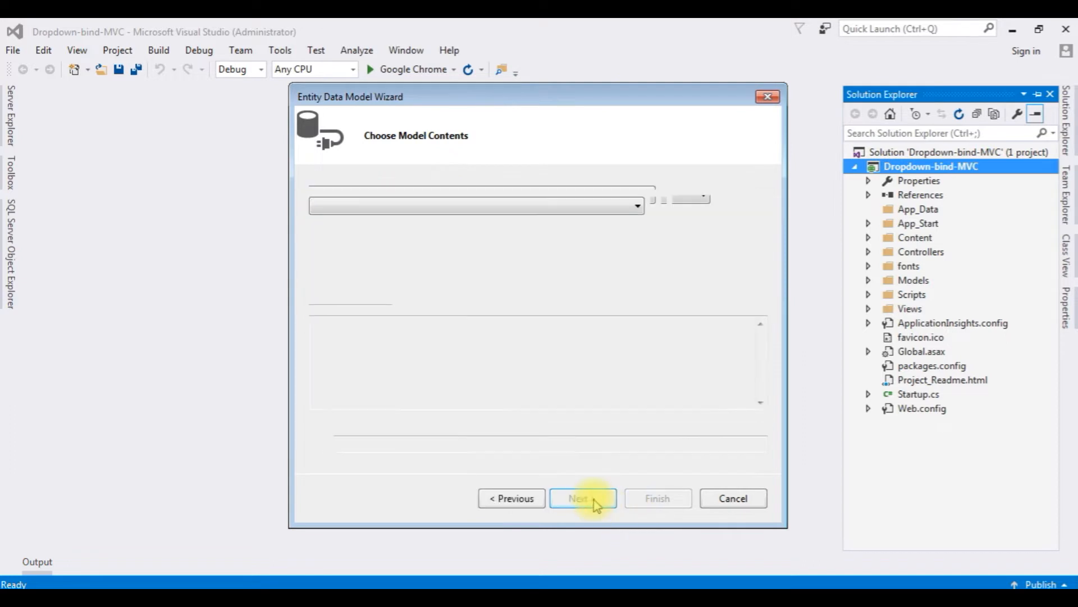
pyautogui.click(582, 498)
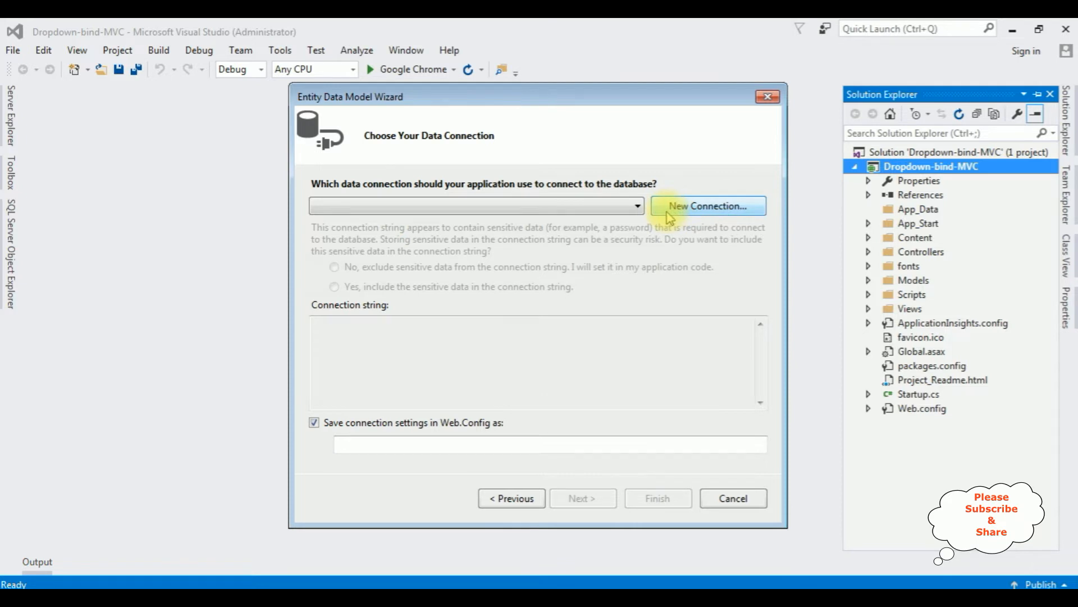
pyautogui.click(708, 205)
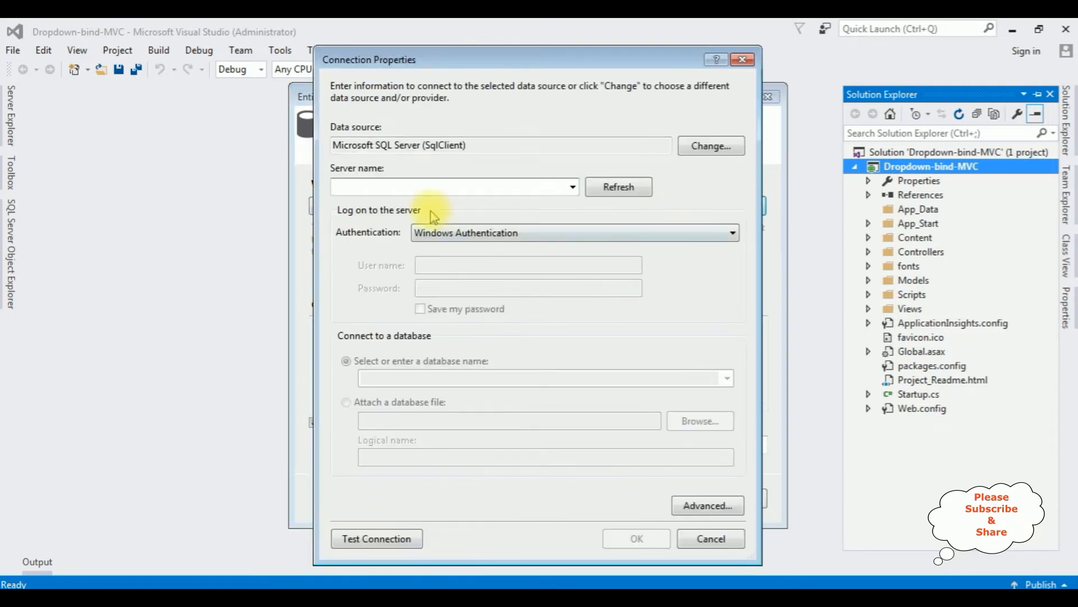
pyautogui.moveTo(381, 180)
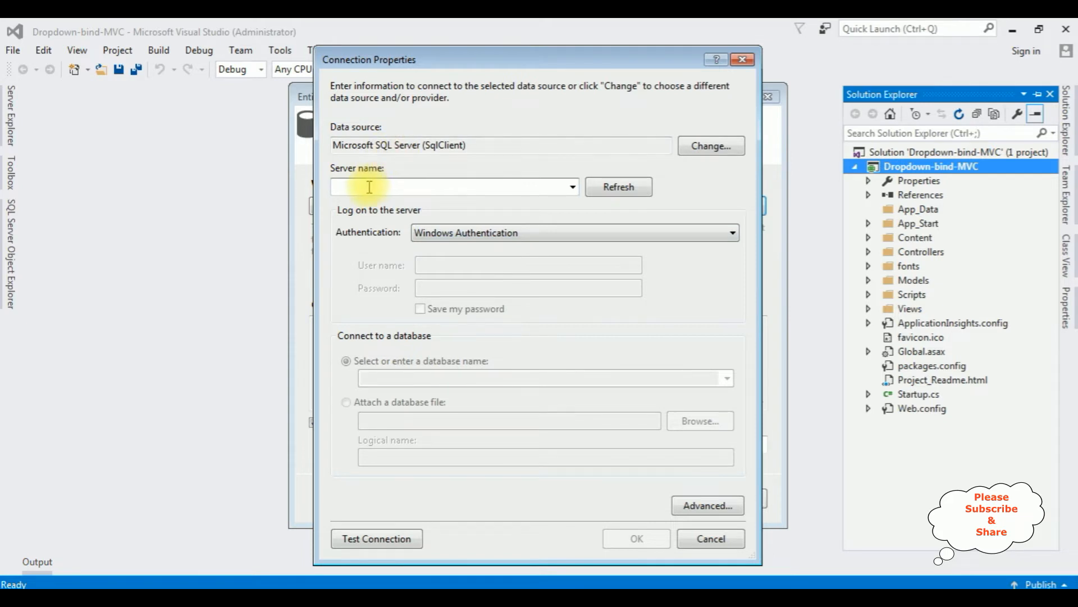
pyautogui.write('user-pc\\sqlexpress')
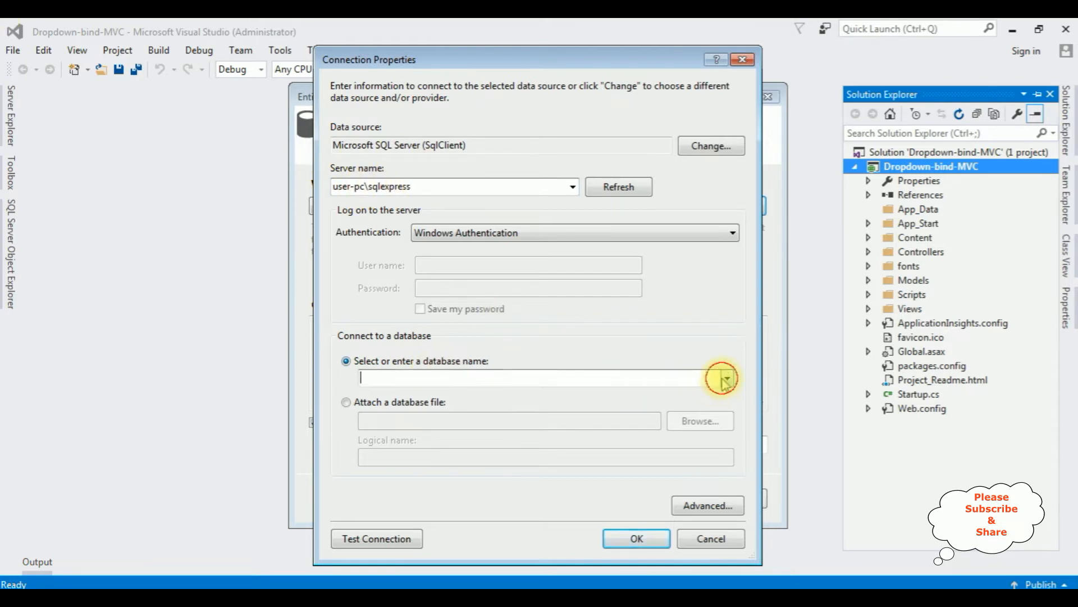
pyautogui.click(724, 378)
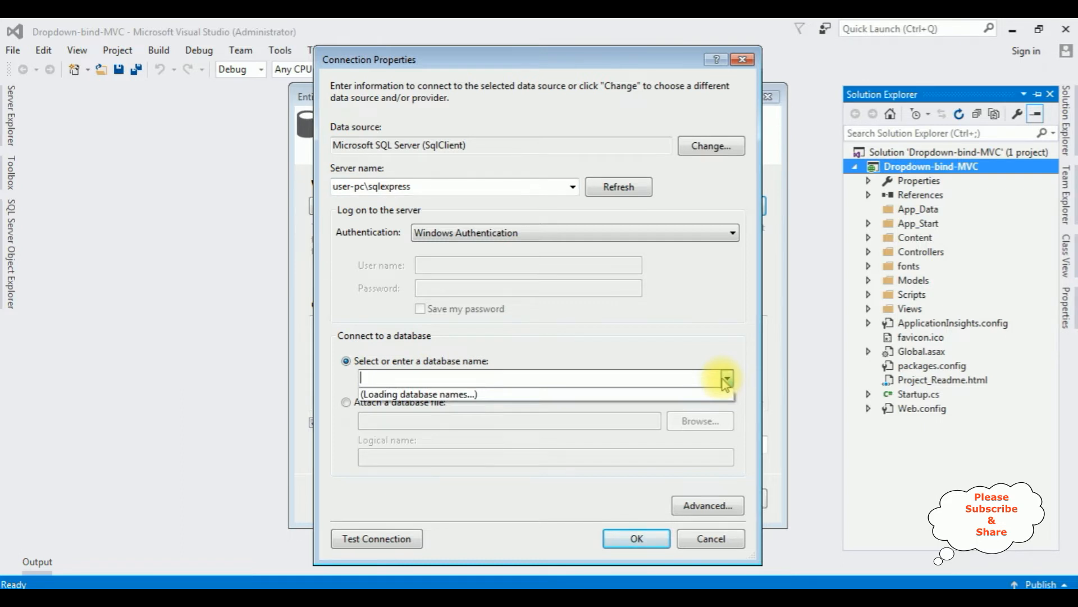
pyautogui.click(727, 378)
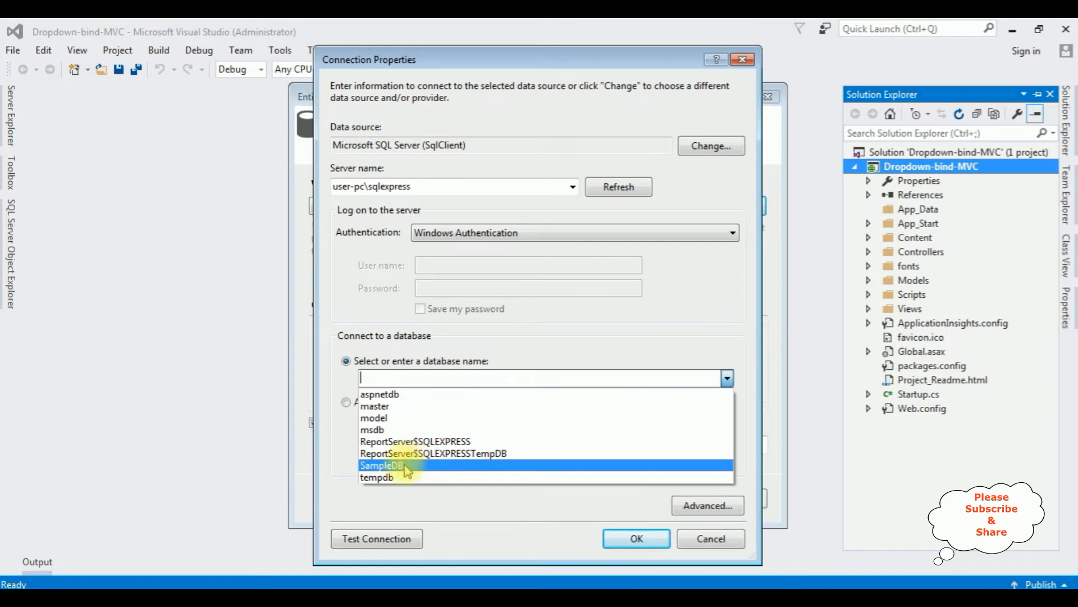
pyautogui.click(382, 465)
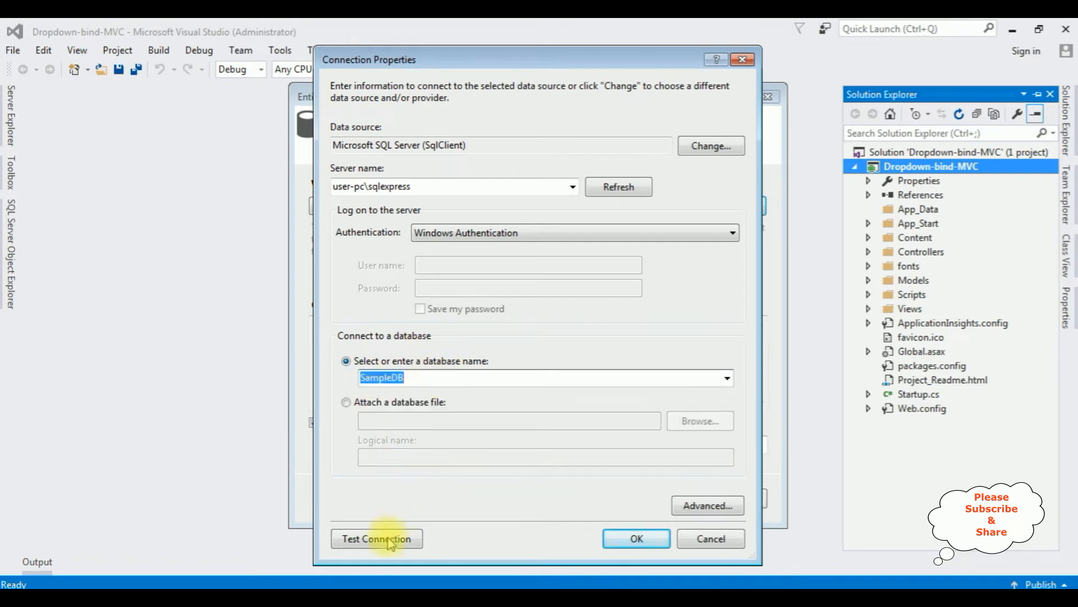
# Step: Test the SampleDB connection and confirm it, saving settings in Web.Config as SampleDBEntities
pyautogui.click(377, 538)
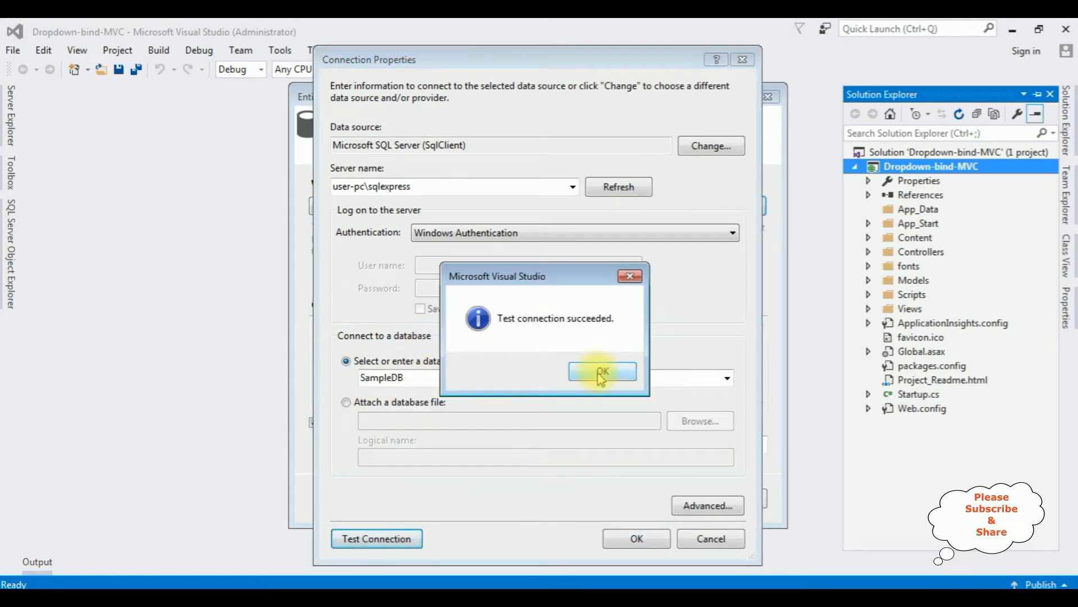
pyautogui.click(602, 371)
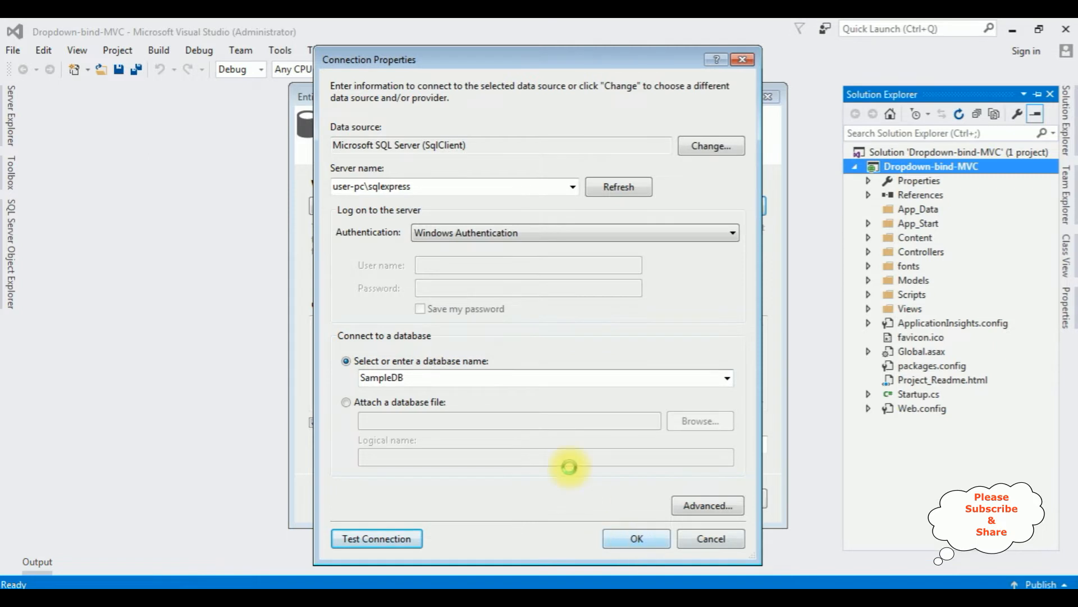
pyautogui.click(635, 538)
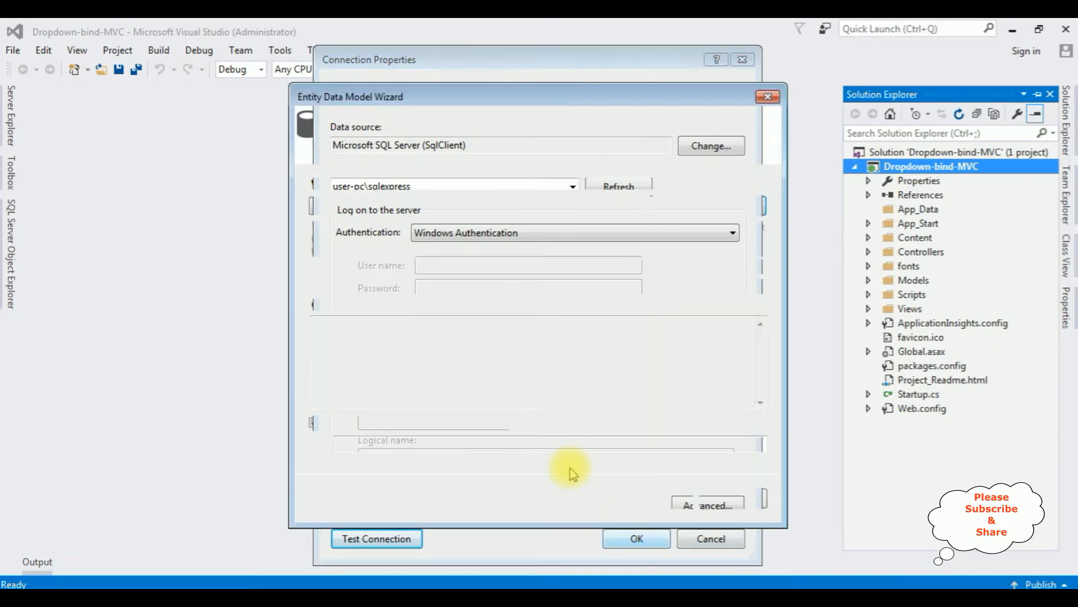
pyautogui.click(635, 538)
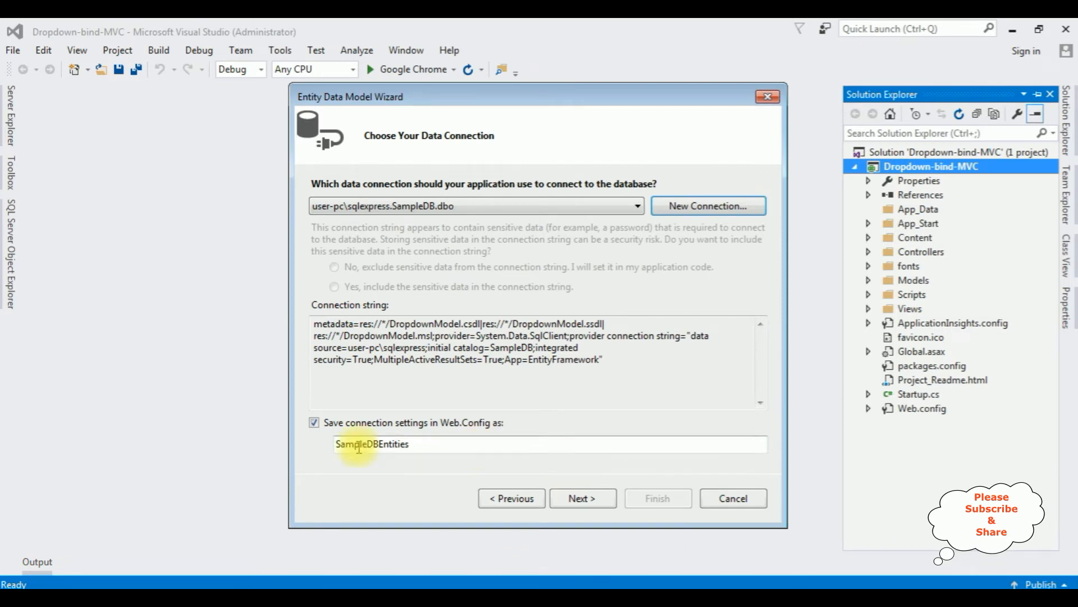
pyautogui.moveTo(416, 426)
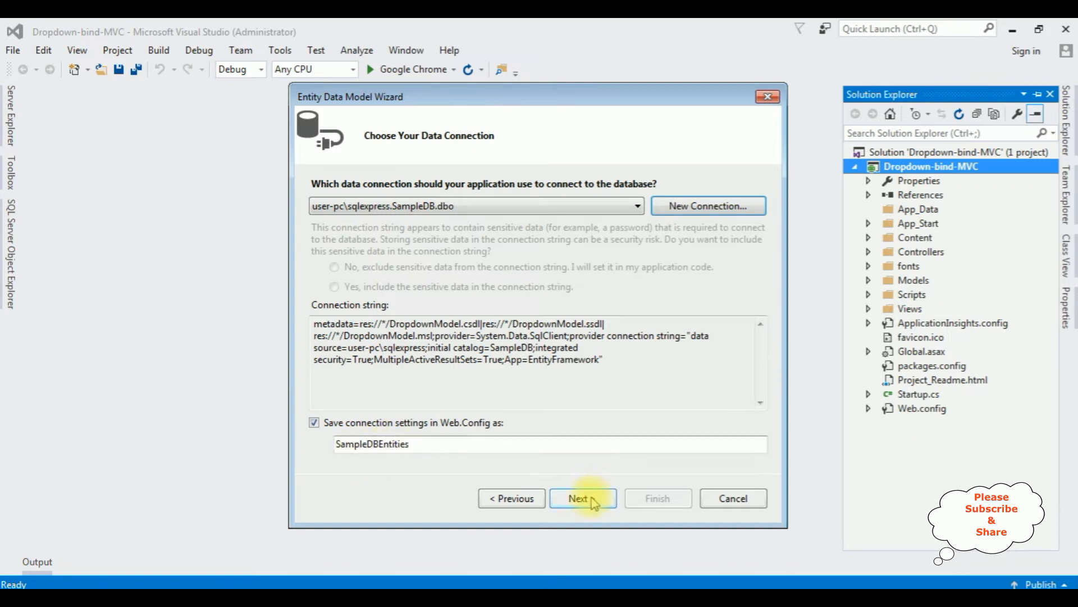
# Step: Include the dbo countryname table in the entity model and finish the wizard
pyautogui.click(582, 497)
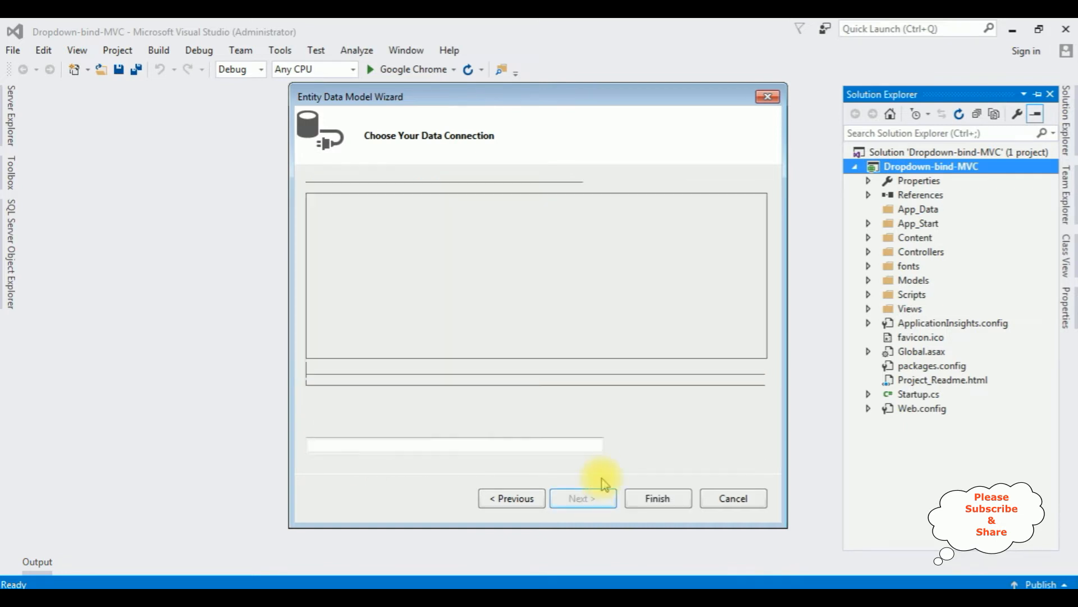
pyautogui.click(583, 498)
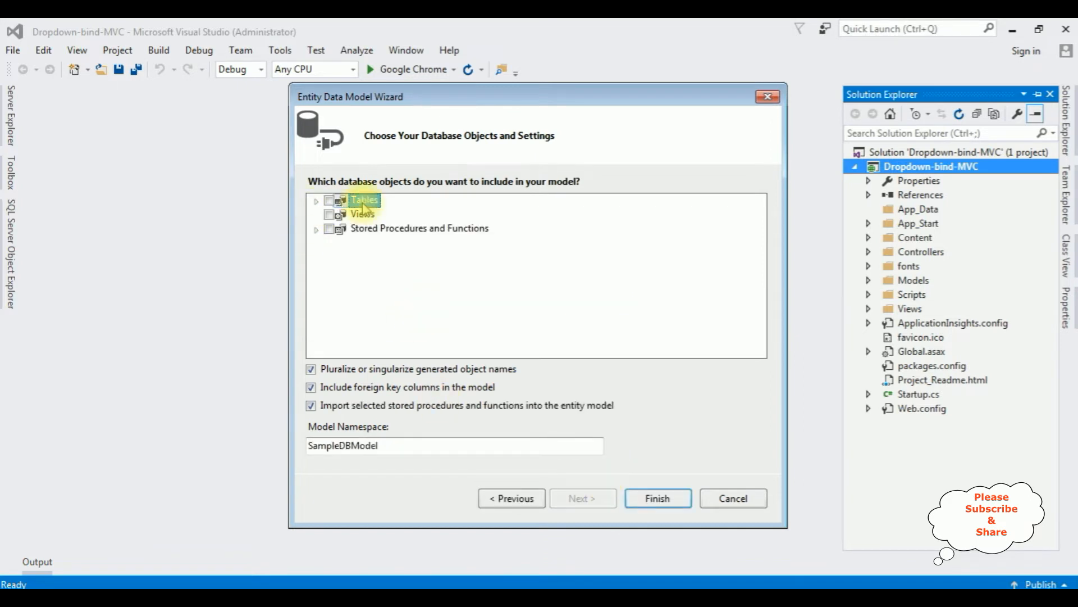
pyautogui.click(316, 200)
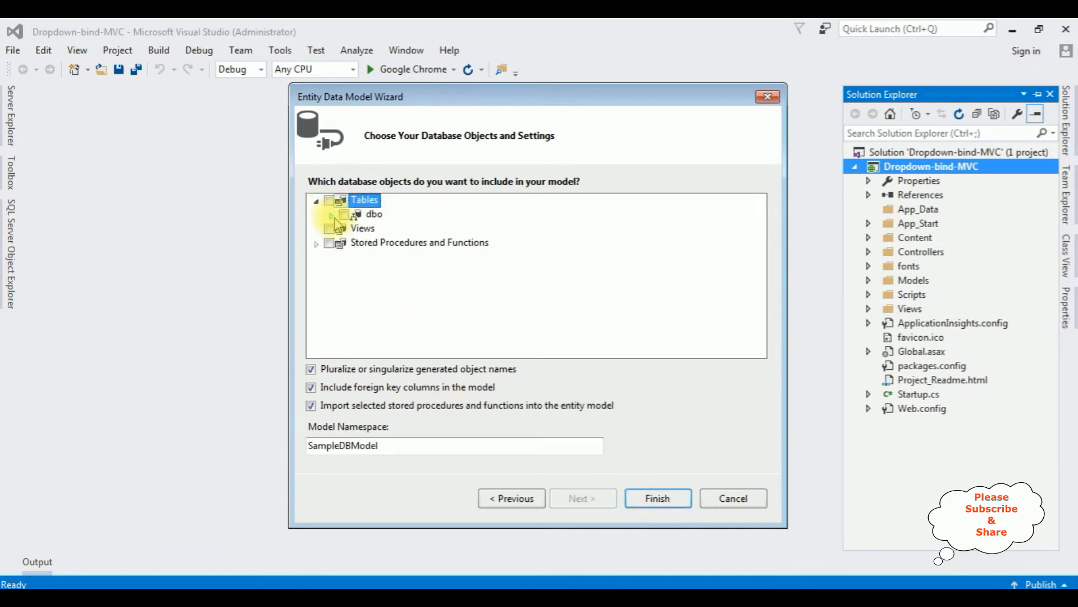
pyautogui.click(317, 200)
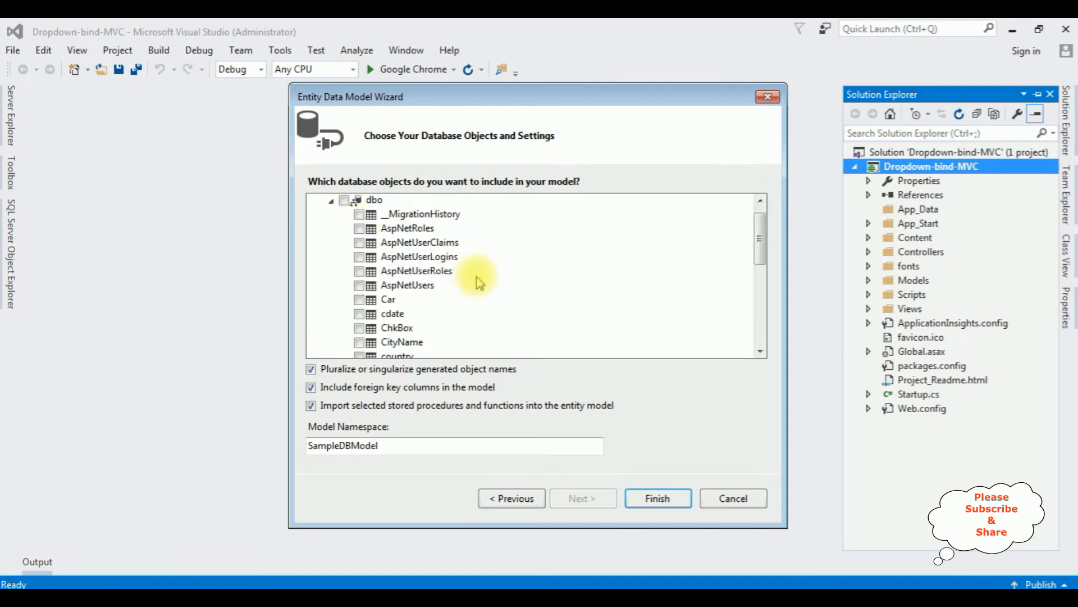
pyautogui.scroll(-3)
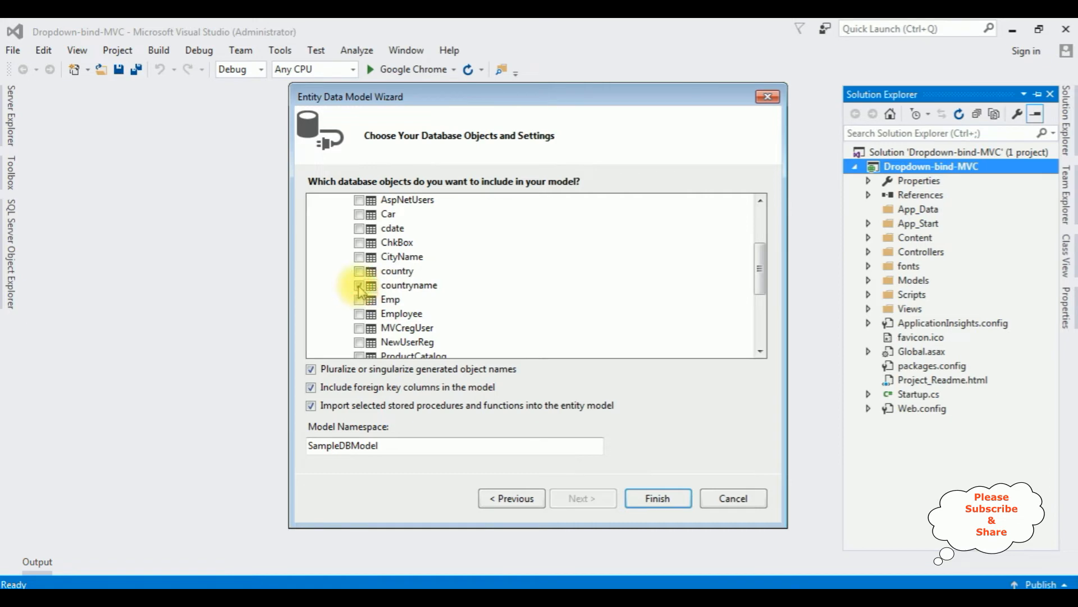
pyautogui.click(360, 284)
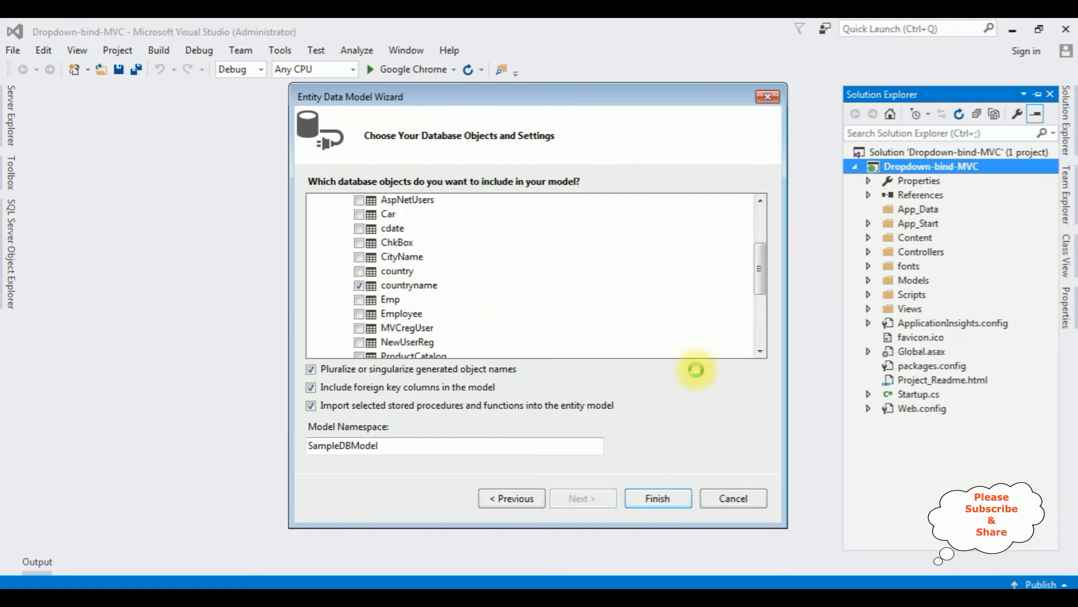
pyautogui.click(657, 498)
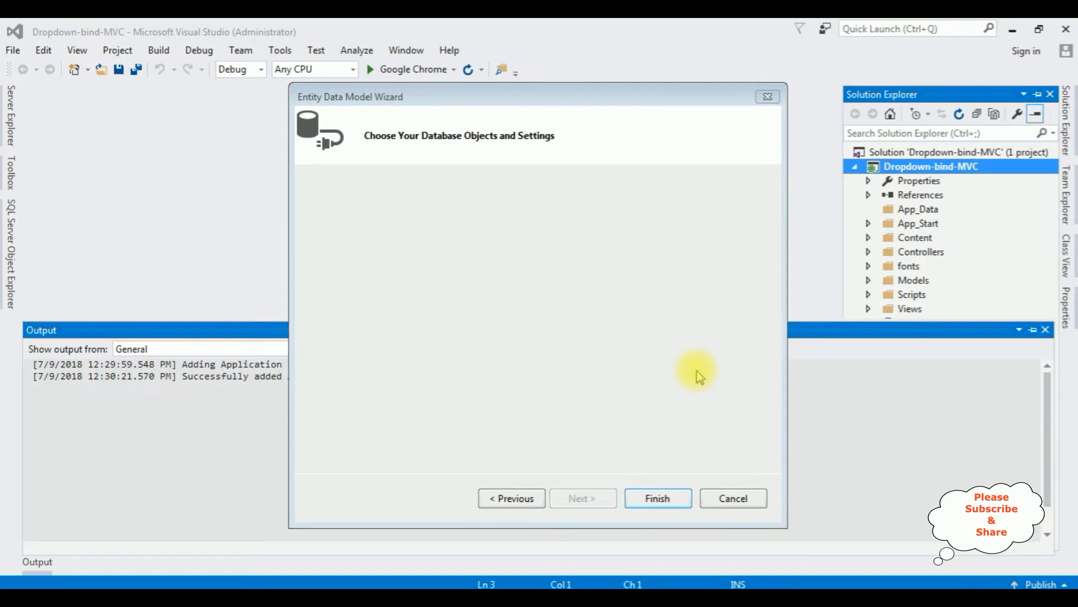
# Step: Accept the prompt so DropdownModel.edmx opens showing the countryname entity
pyautogui.click(657, 498)
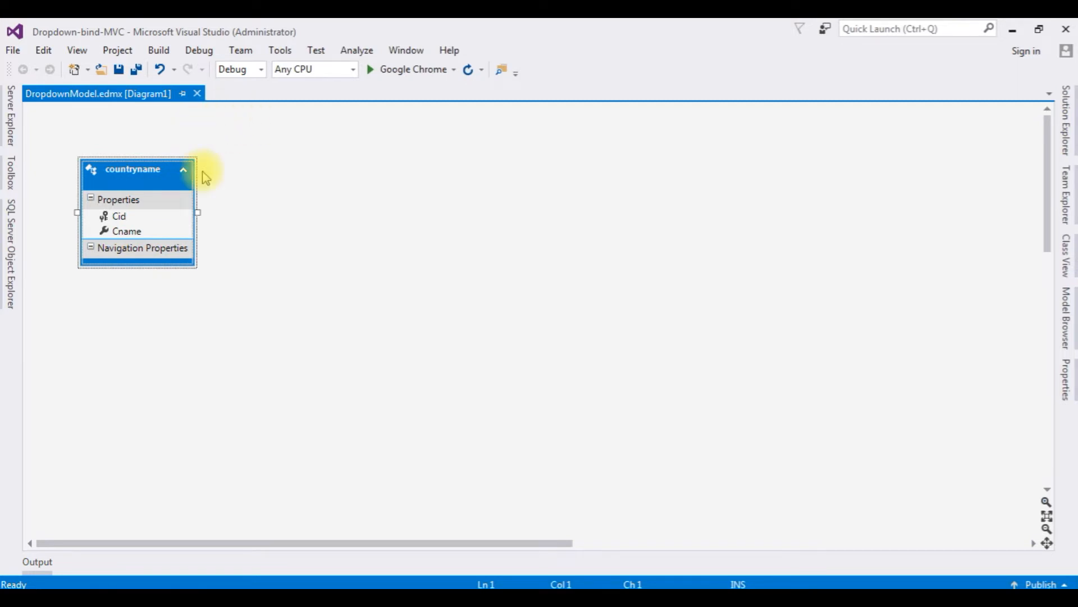
pyautogui.moveTo(1065, 127)
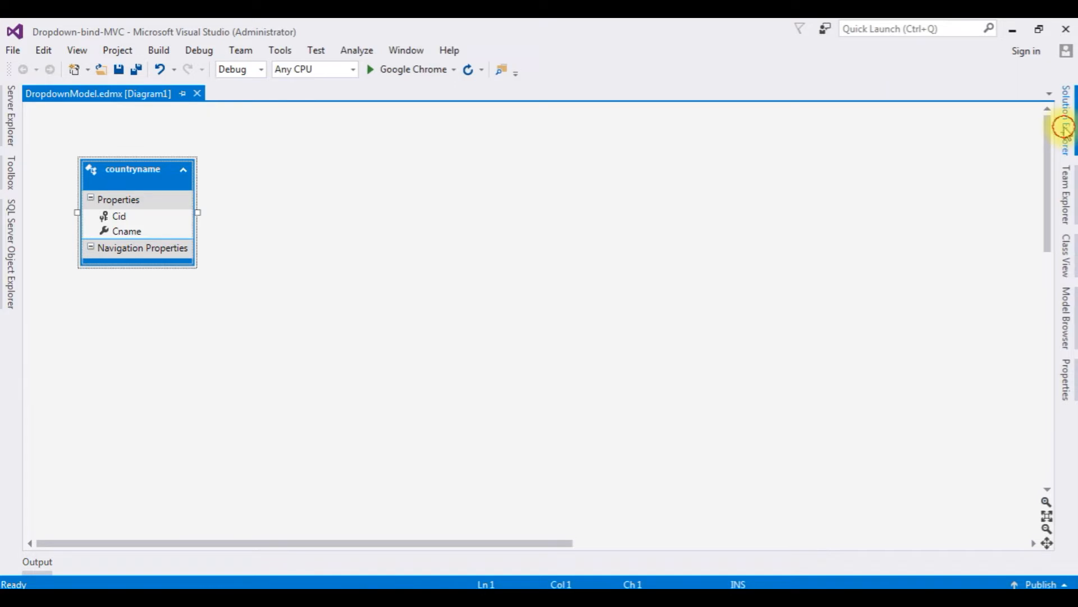
# Step: Add an empty MVC 5 controller named DDController to the Controllers folder
pyautogui.click(1065, 121)
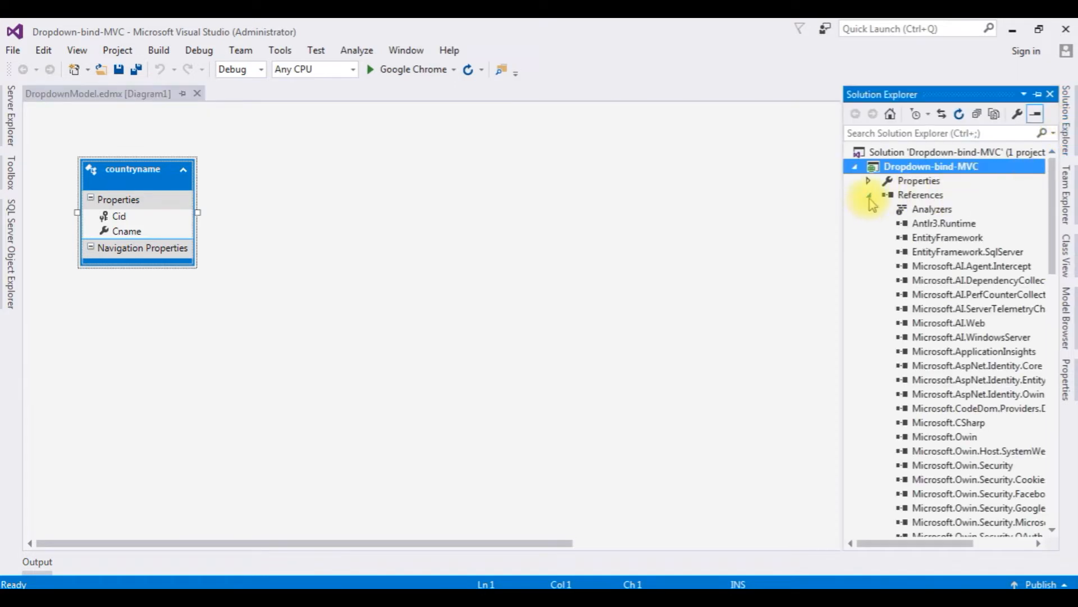
pyautogui.click(868, 194)
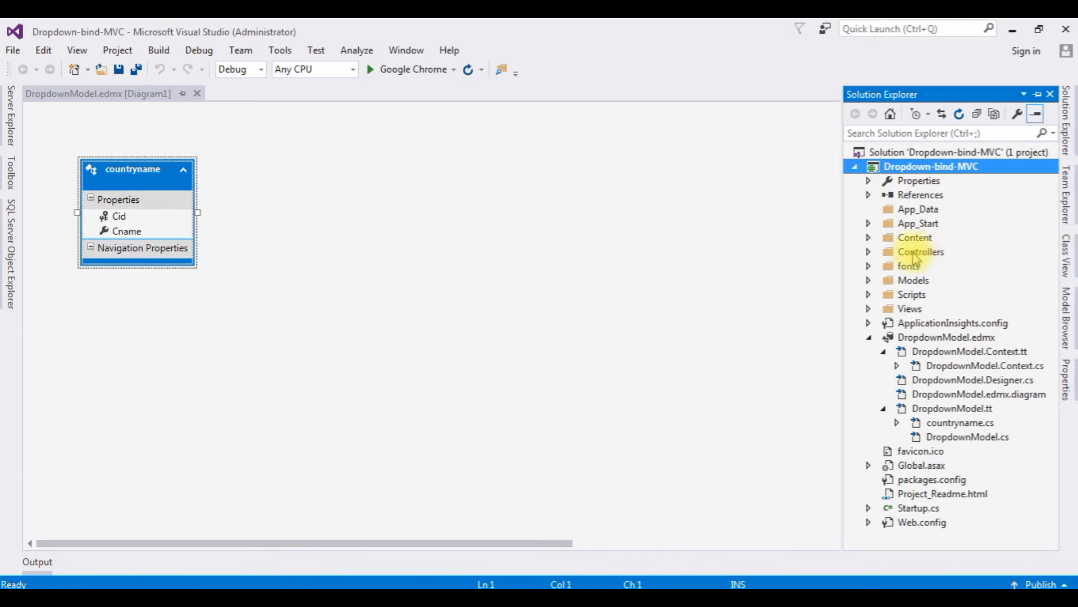
pyautogui.click(922, 251)
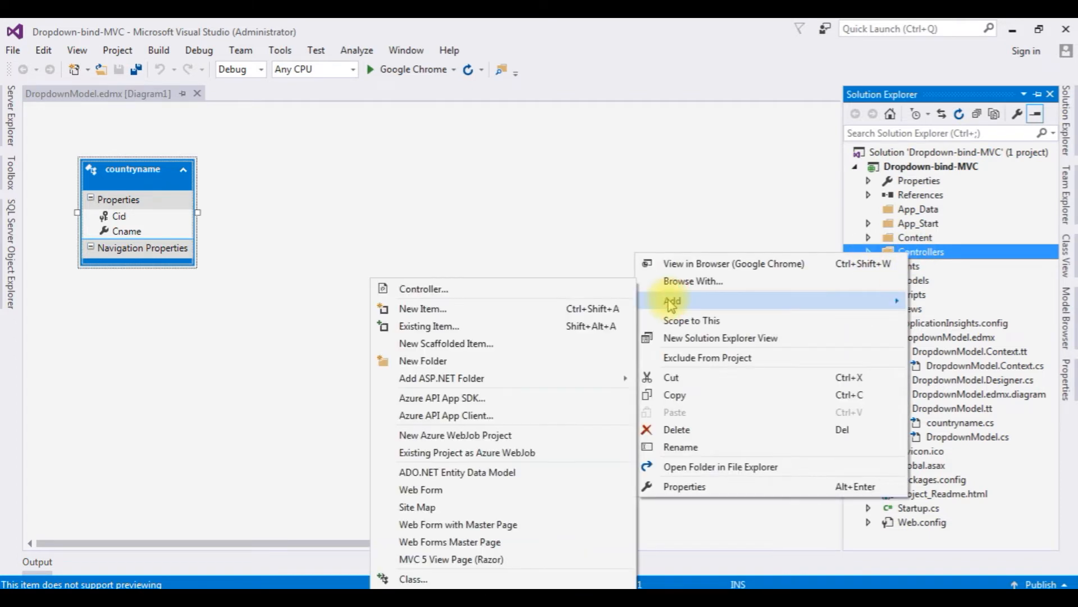
pyautogui.click(424, 289)
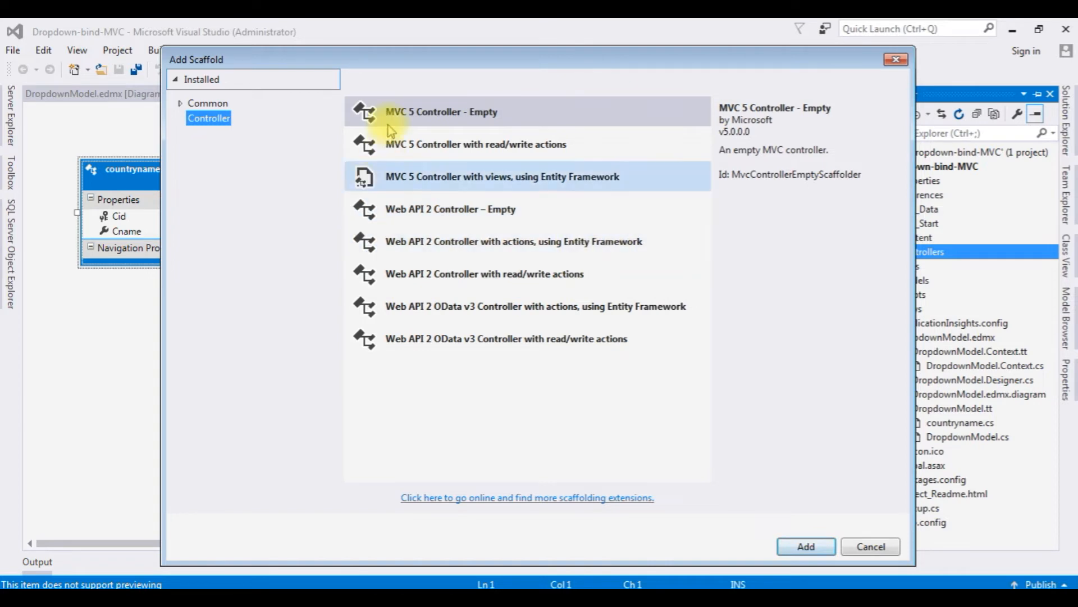
pyautogui.click(442, 111)
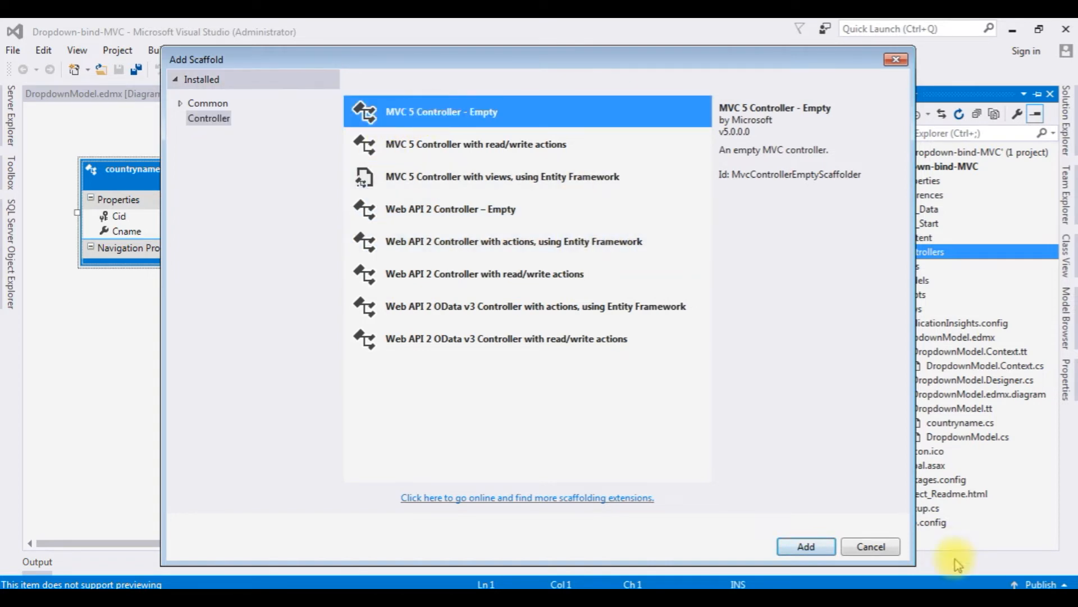
pyautogui.click(805, 546)
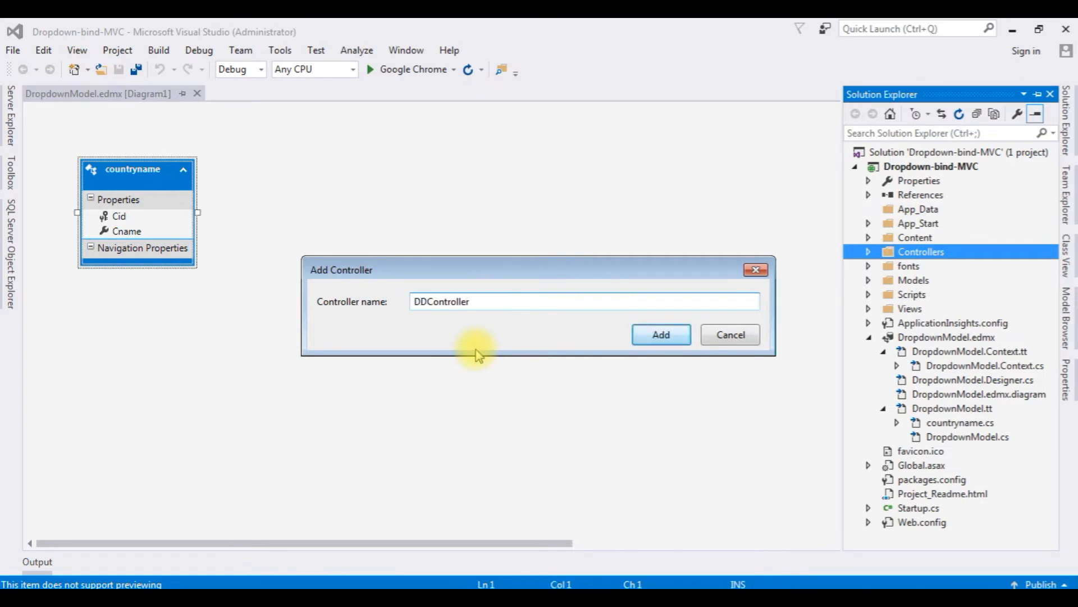
pyautogui.click(659, 335)
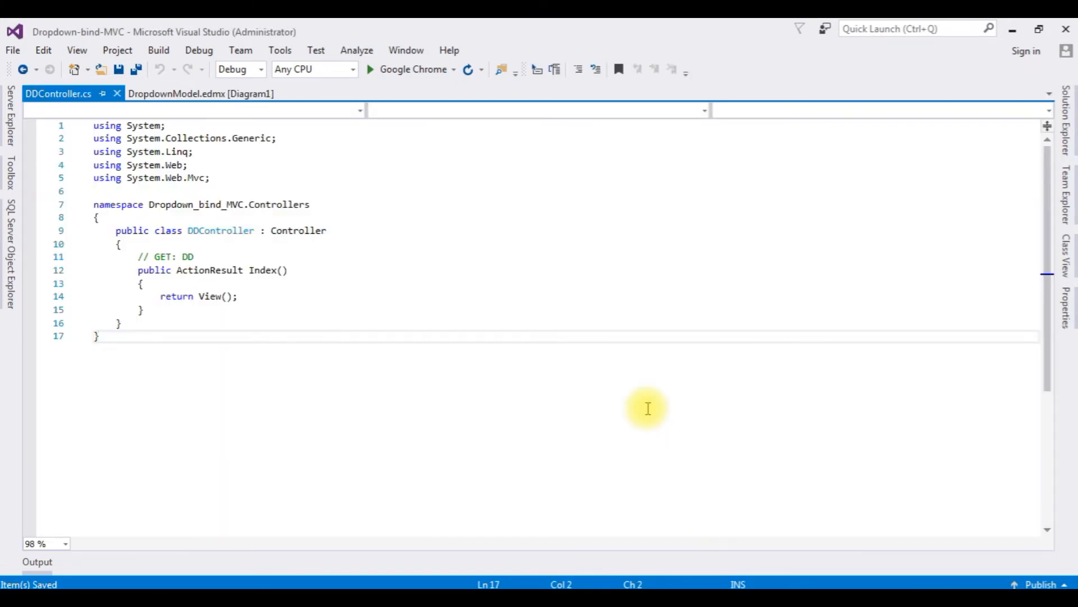
# Step: Add the directive 'using Dropdown_bind_MVC.Models;' below the existing usings
pyautogui.click(210, 177)
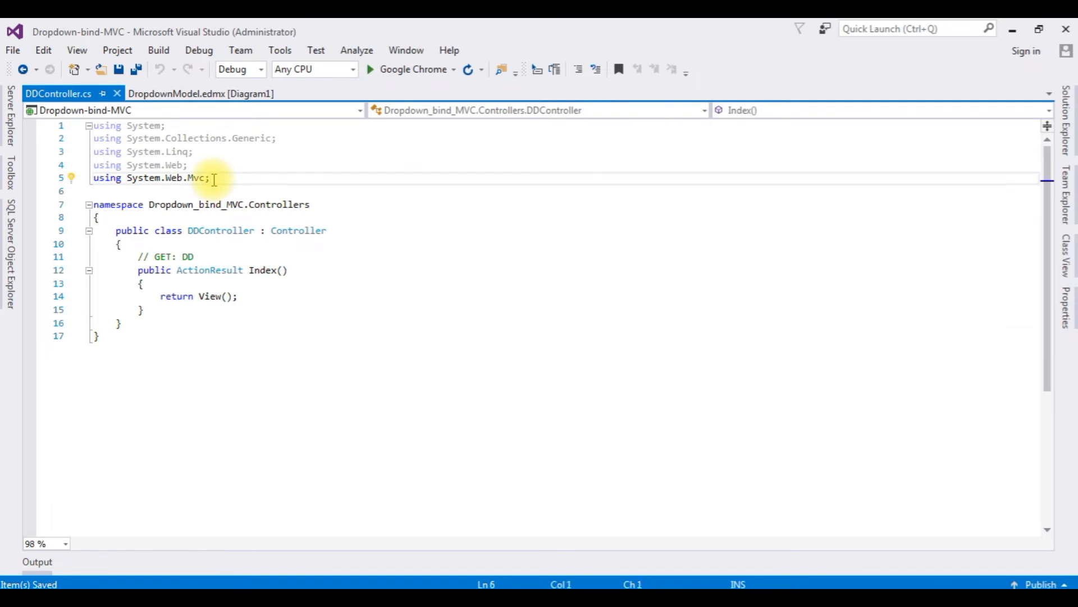
pyautogui.write('using')
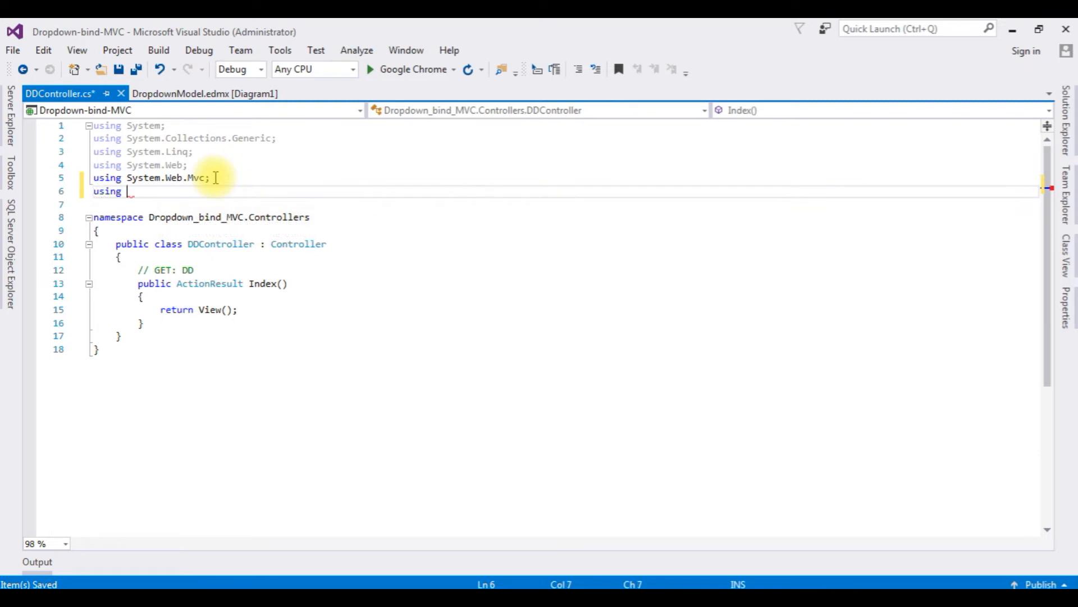
pyautogui.write('d')
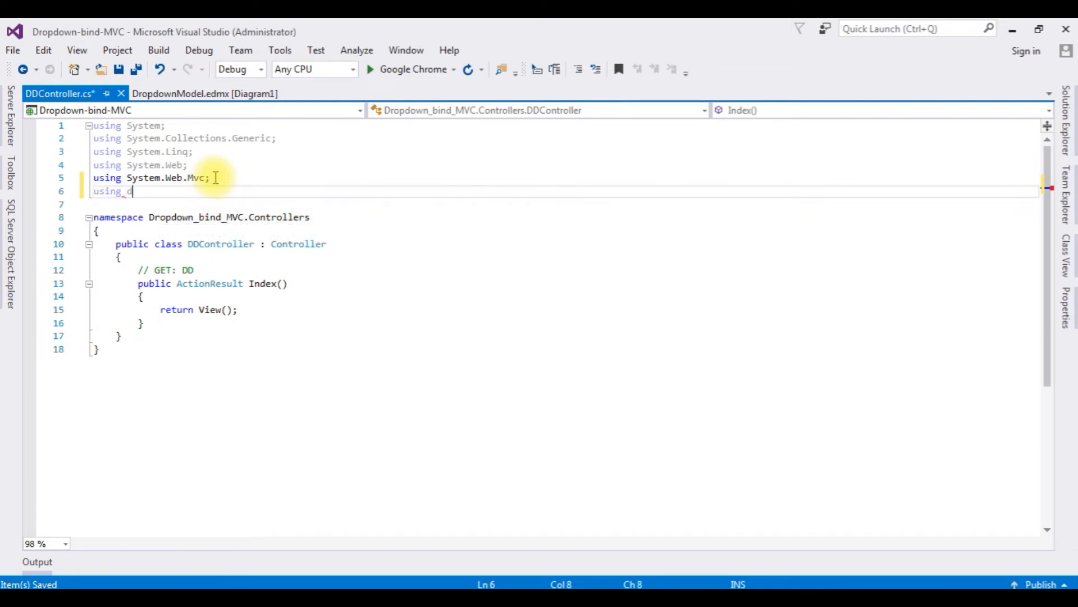
pyautogui.write('Dropdown_bind_MVC')
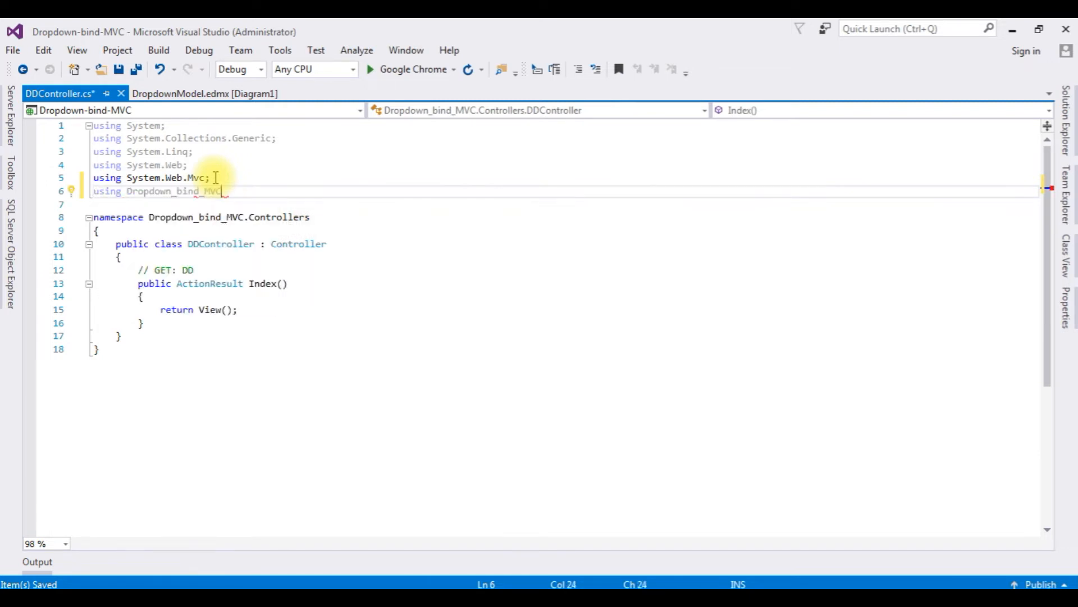
pyautogui.write('.Models;')
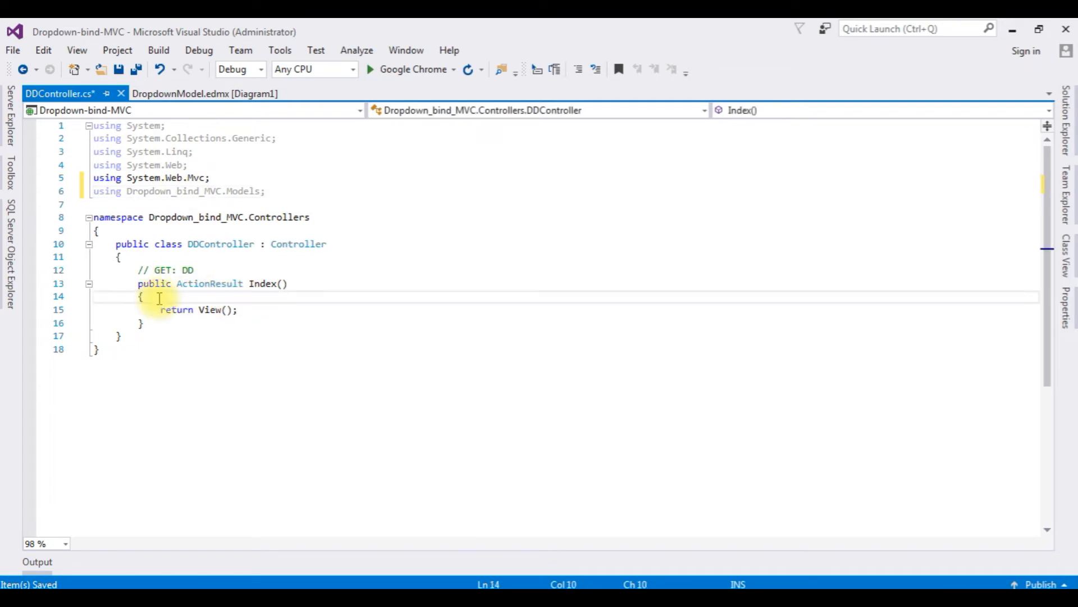
# Step: Declare a SampleDBEntities context named sd inside the Index action
pyautogui.press('enter')
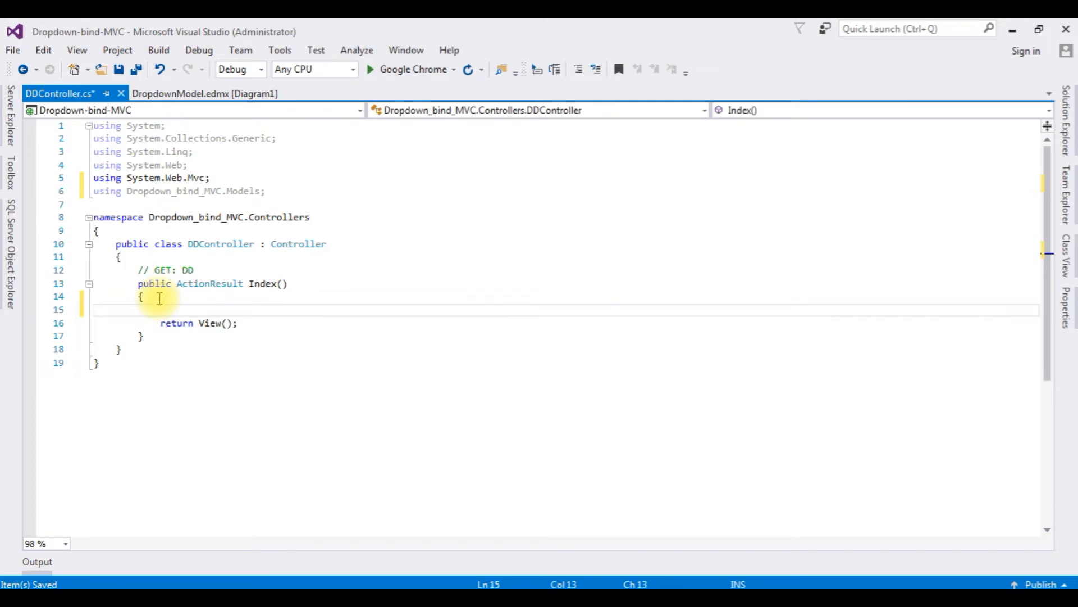
pyautogui.write('SampleDBEntities')
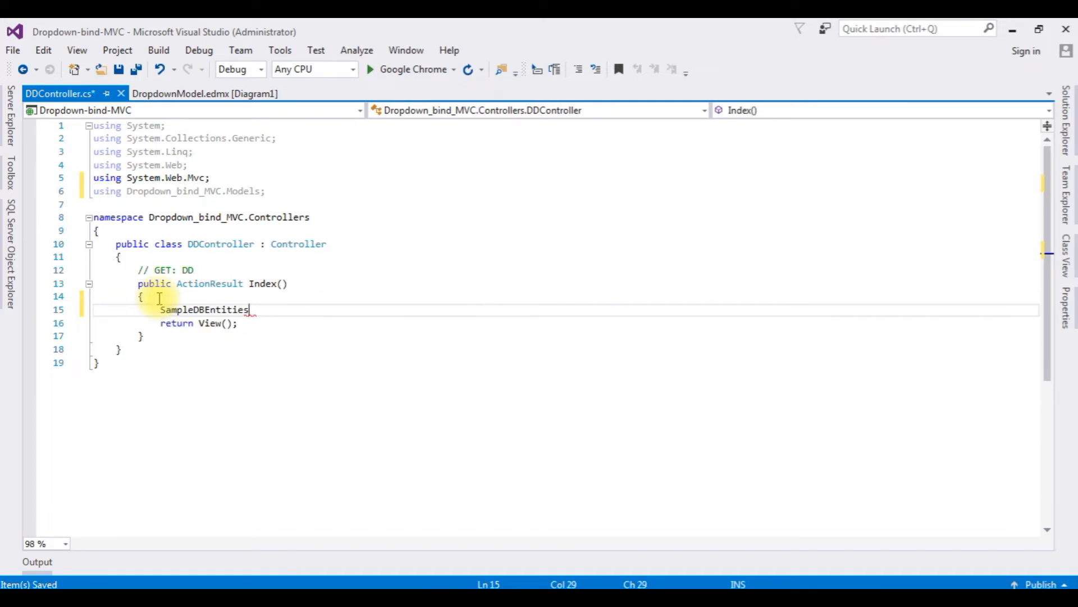
pyautogui.write('sd')
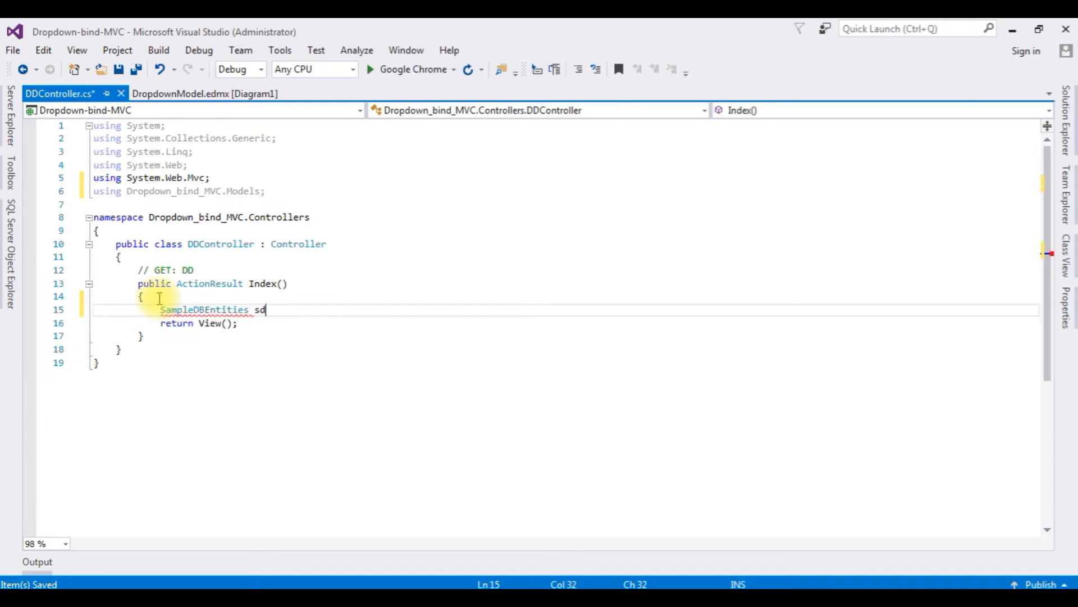
pyautogui.write('=new s')
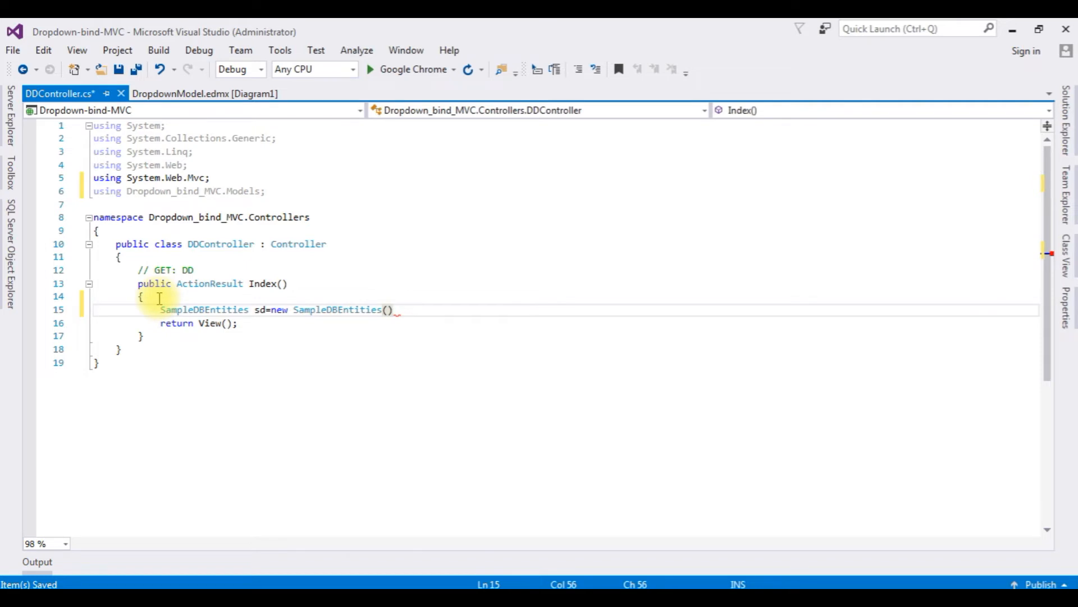
pyautogui.press('enter')
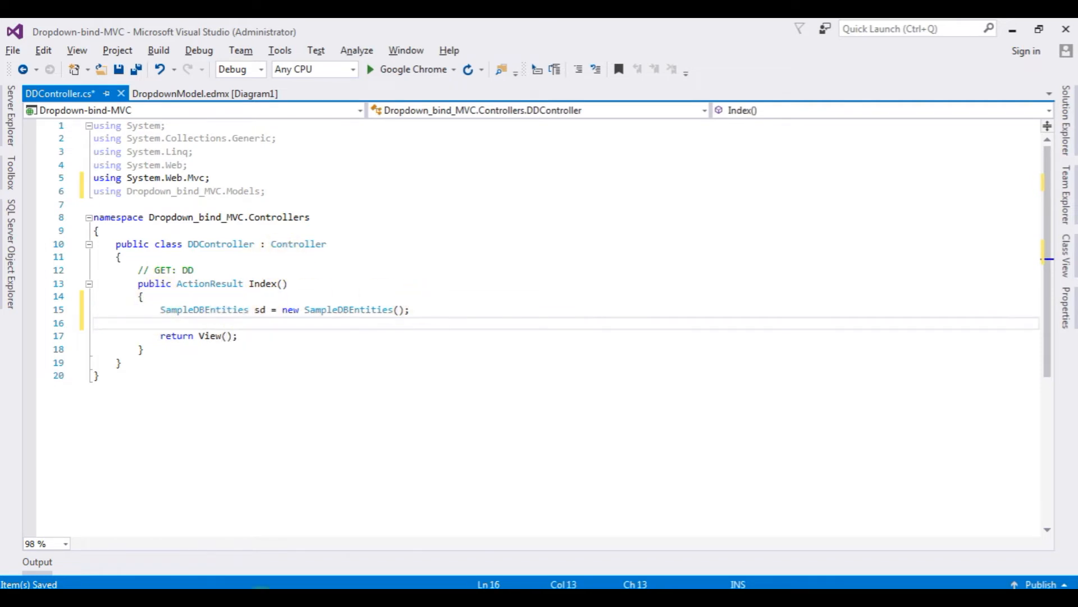
# Step: Assign ViewBag.countrynames a new SelectList built from sd.countrynames
pyautogui.write('vie')
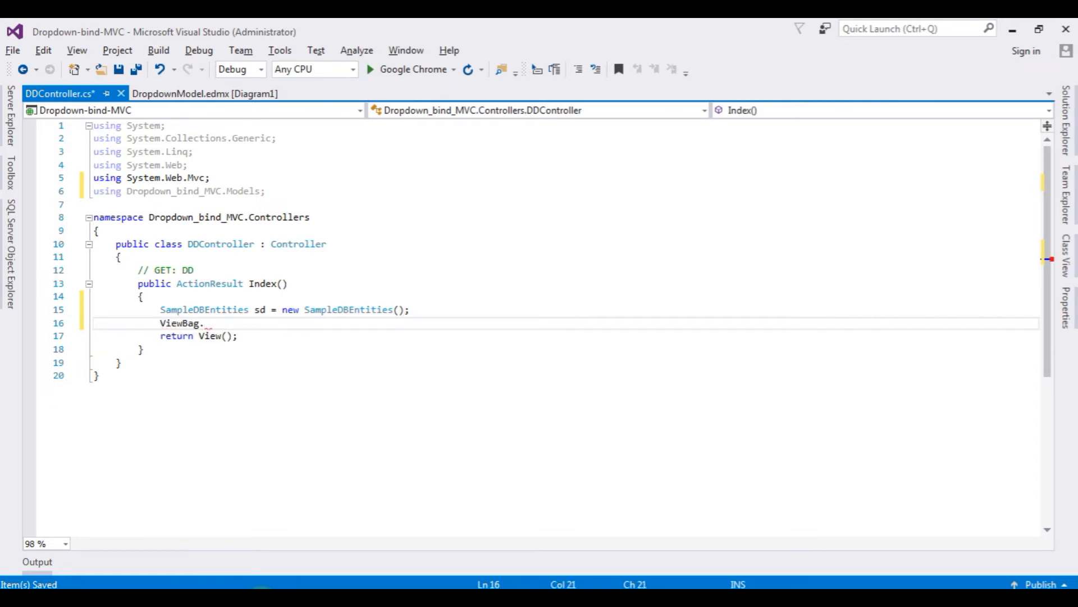
pyautogui.write('country')
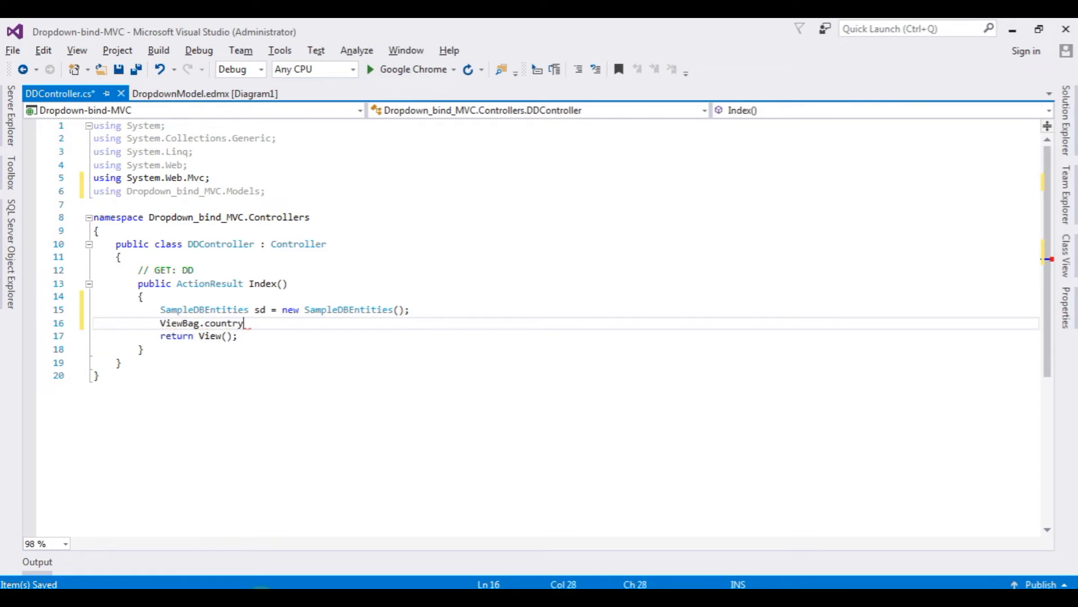
pyautogui.write('names=')
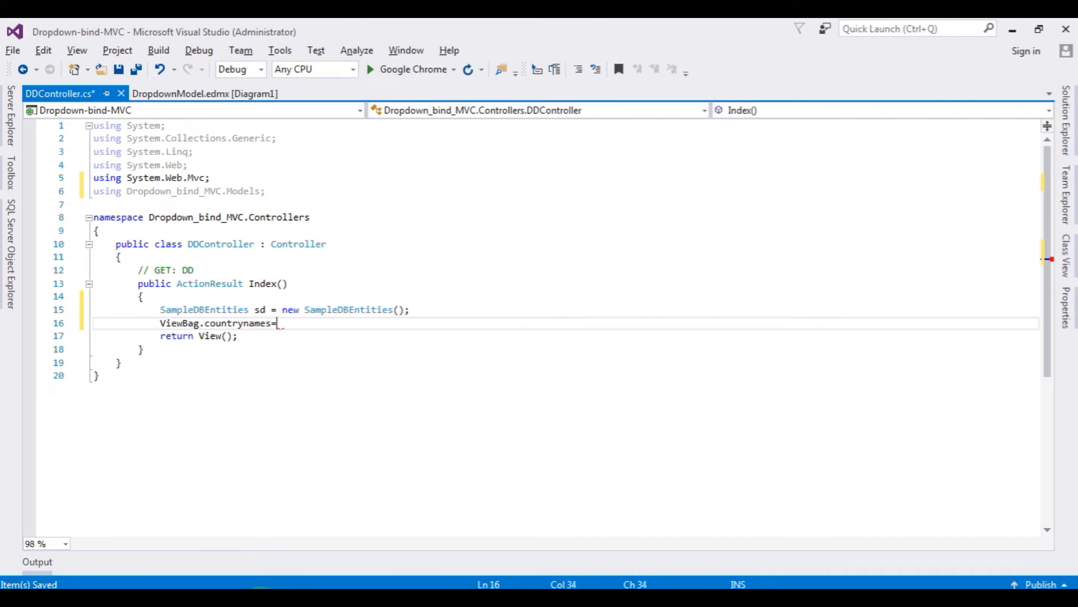
pyautogui.write('new s')
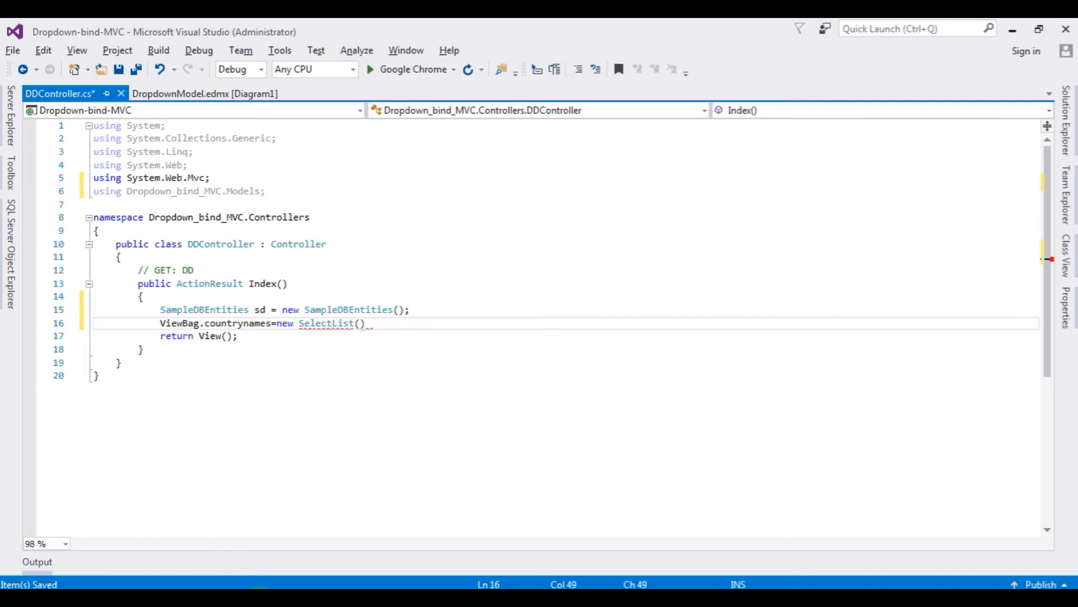
pyautogui.write('(')
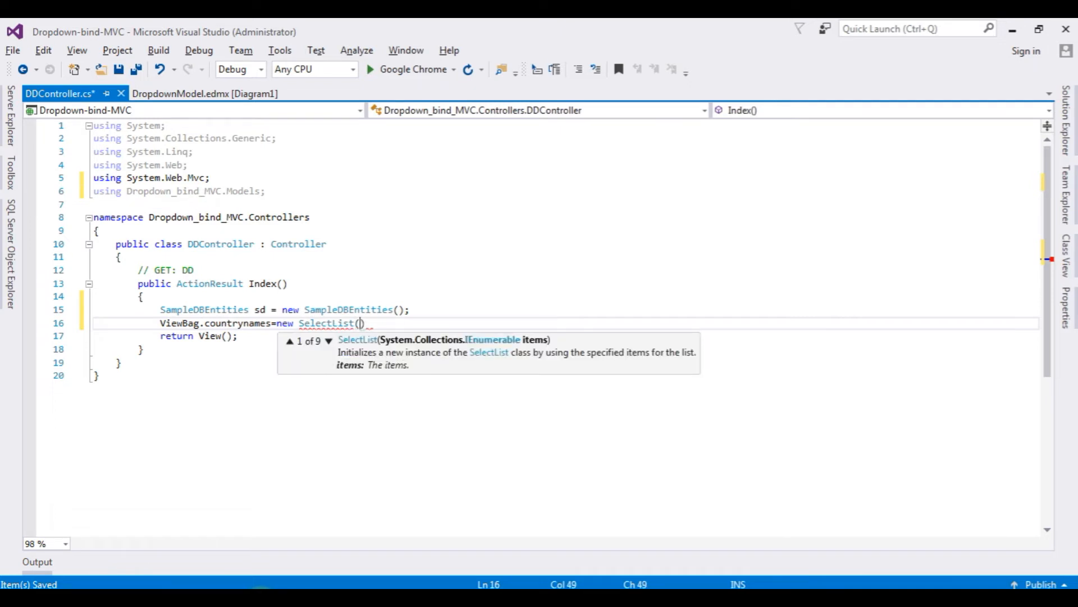
pyautogui.write('sd.')
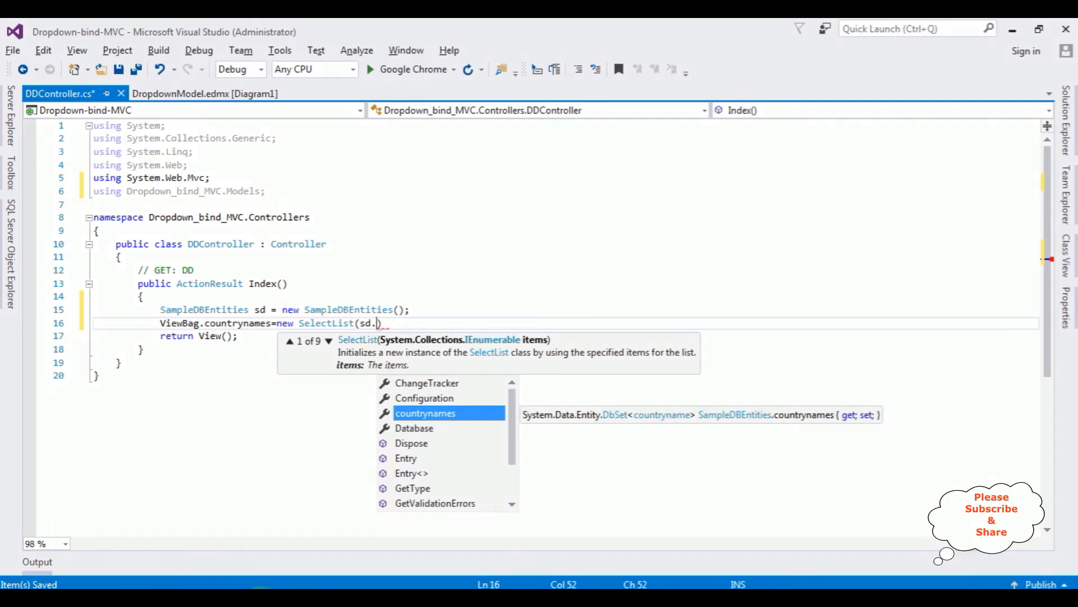
pyautogui.write('countrynames)')
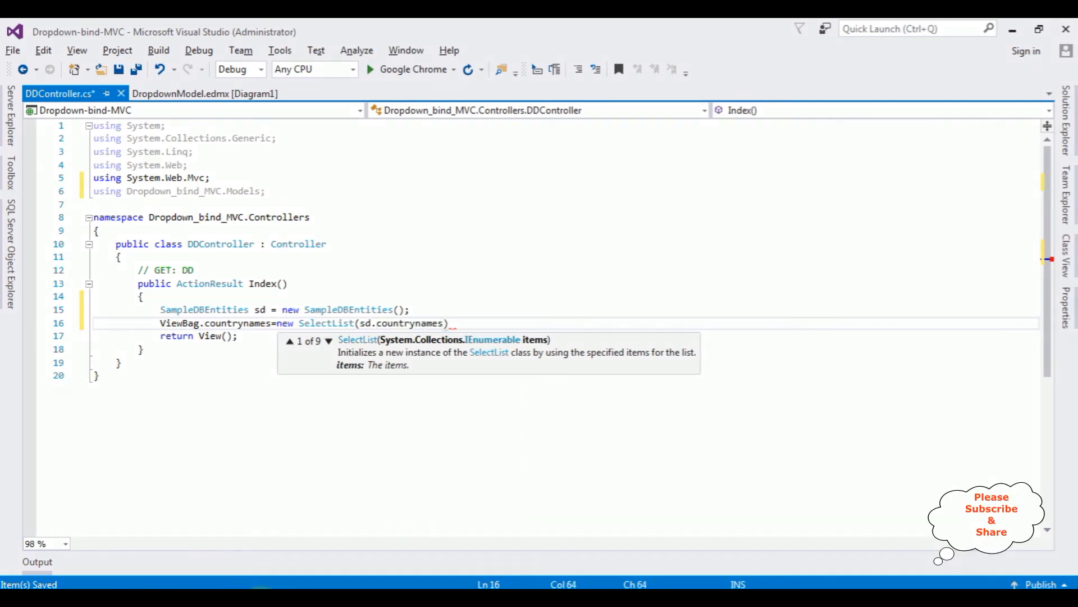
pyautogui.write(',')
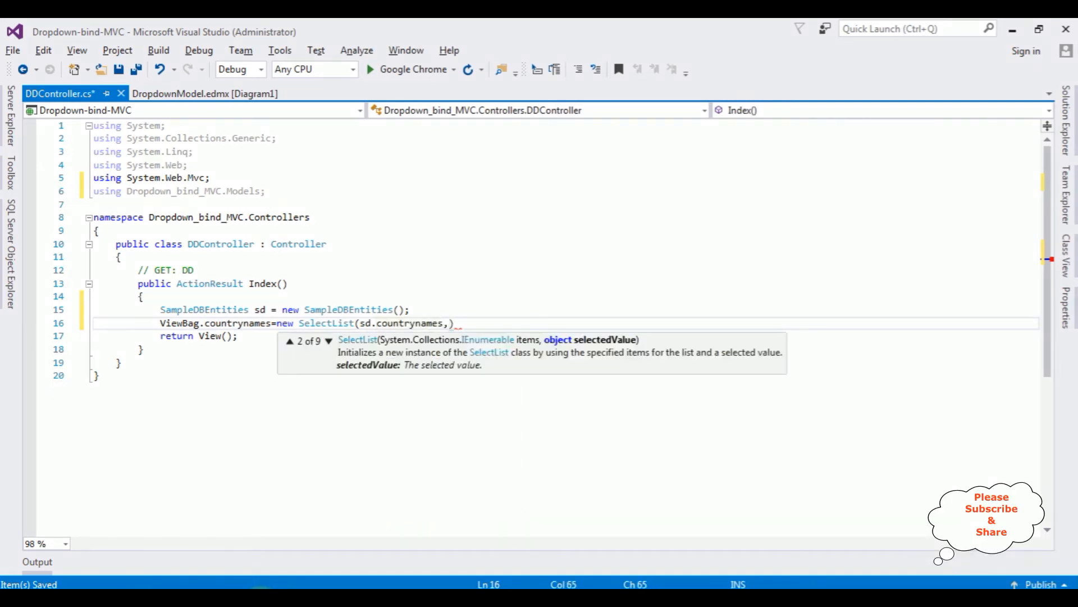
pyautogui.write('""')
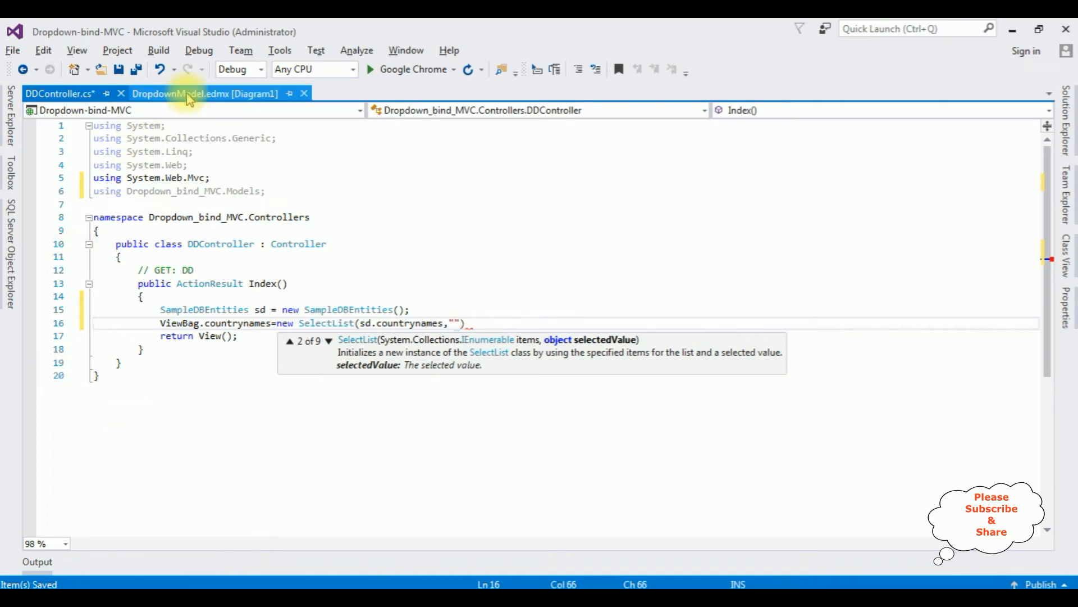
# Step: Check the edmx field names and pass "Cid" as value and "Cname" as text to the SelectList
pyautogui.click(204, 93)
pyautogui.write('C')
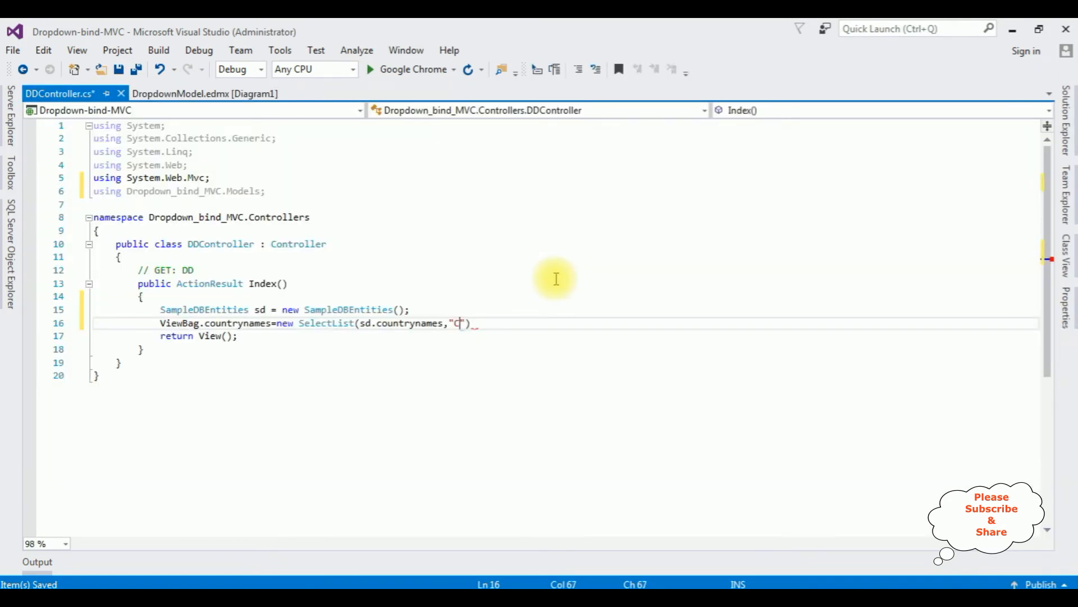
pyautogui.write('id')
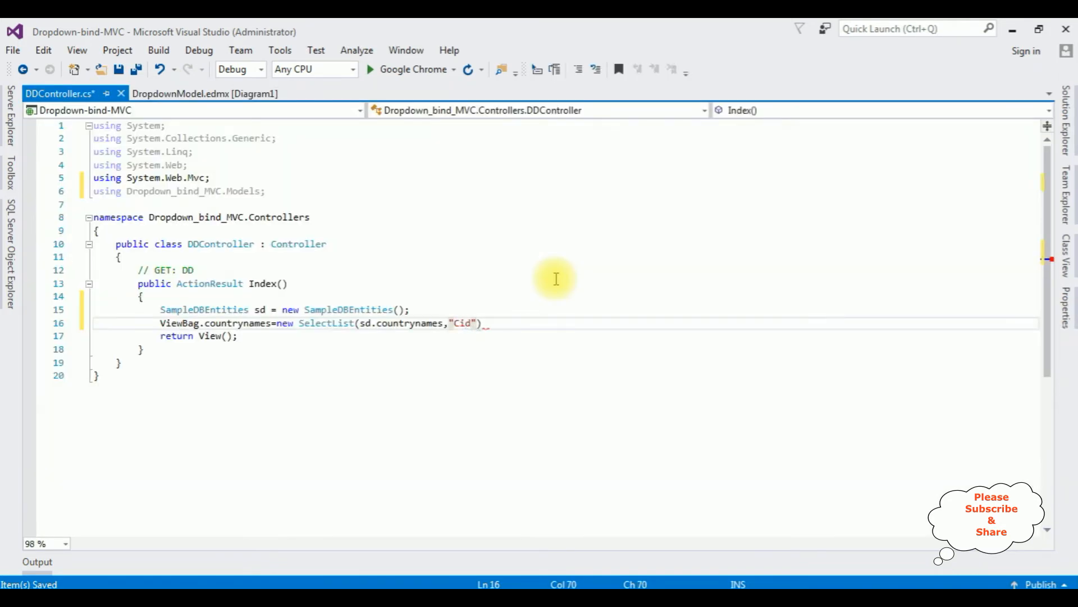
pyautogui.write(',')
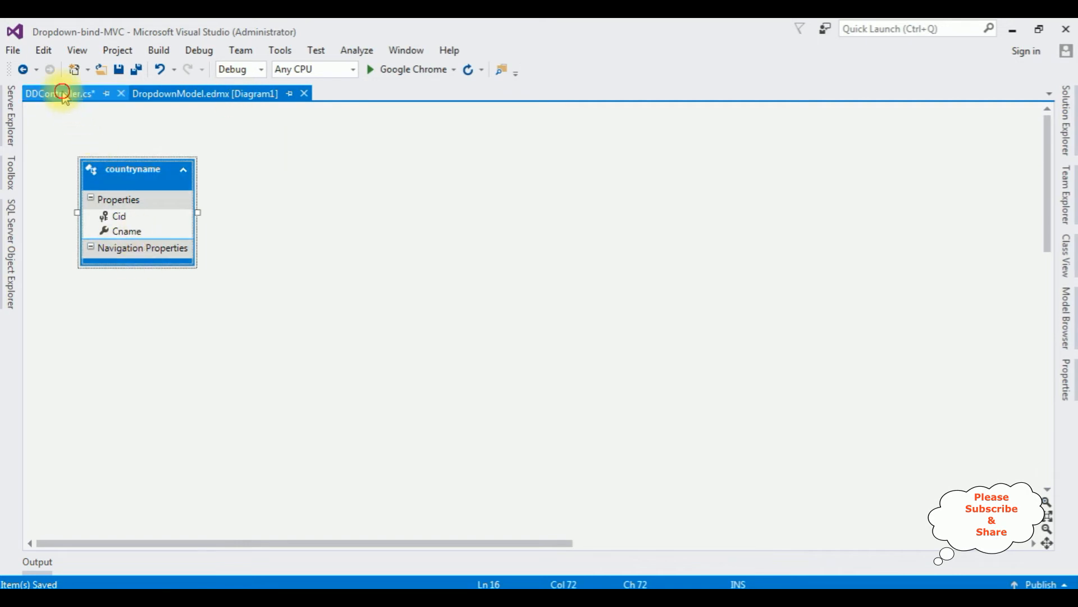
pyautogui.click(59, 93)
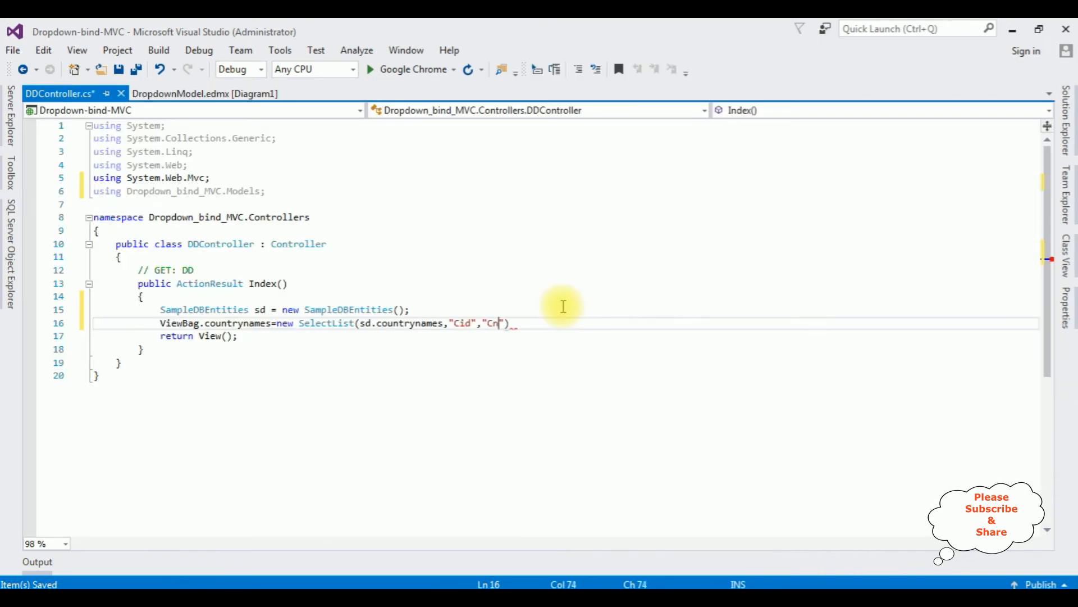
pyautogui.write('ame')
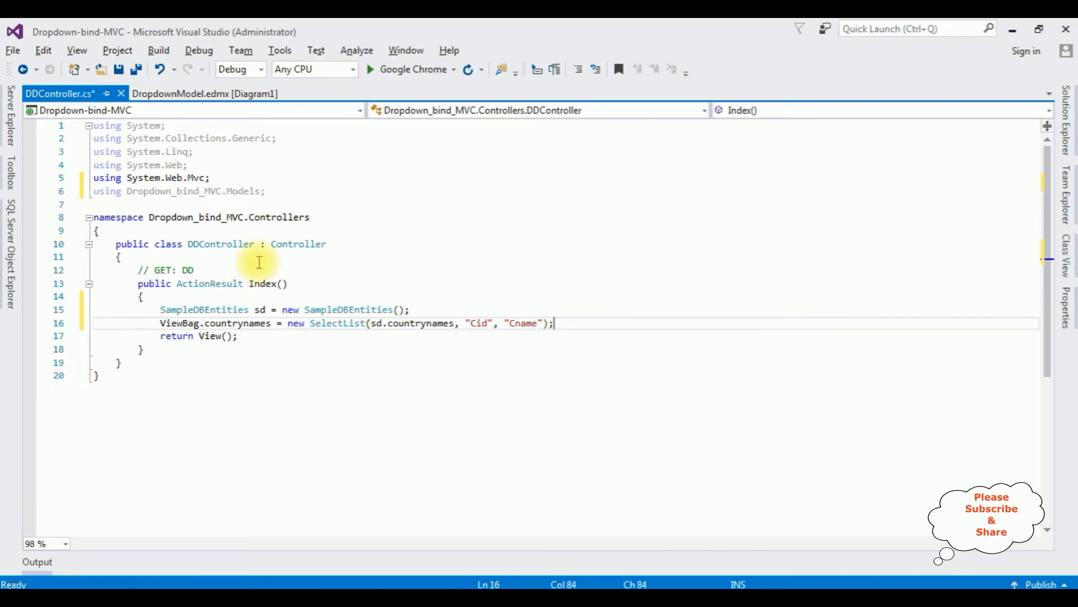
pyautogui.moveTo(560, 236)
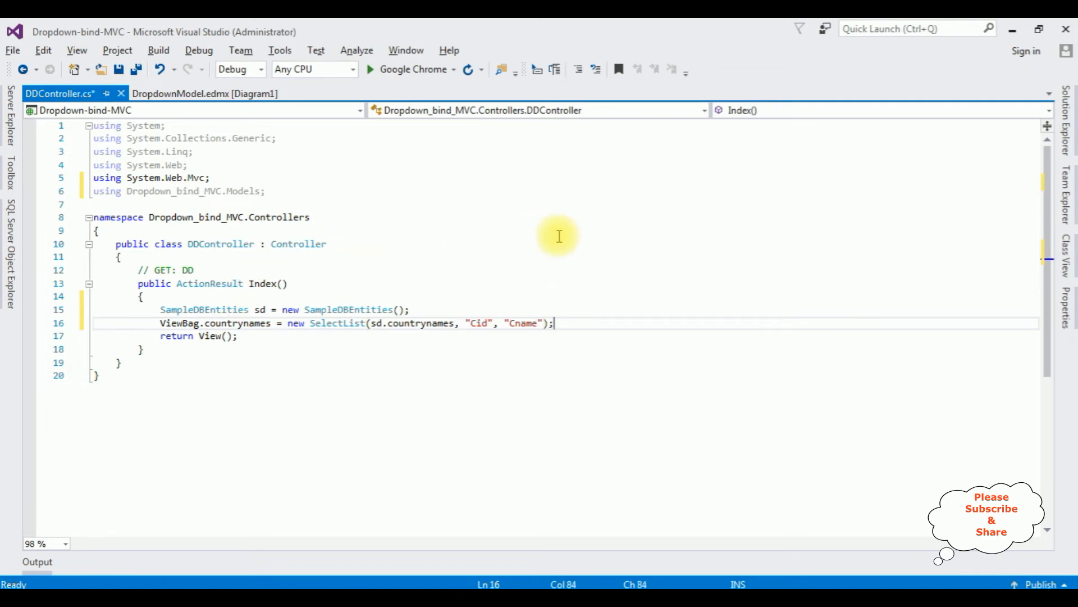
pyautogui.moveTo(282, 289)
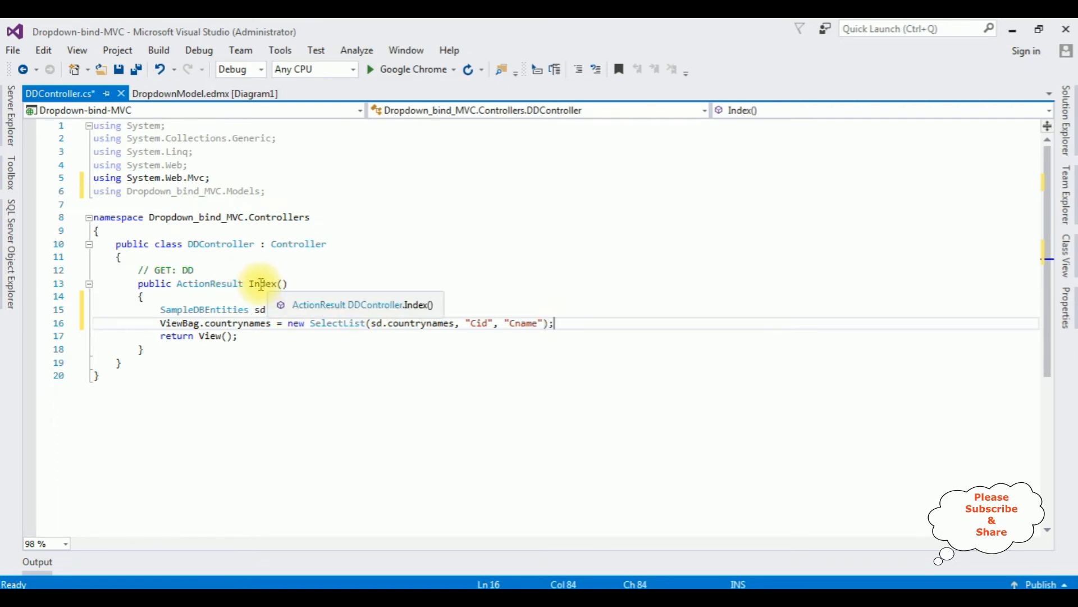
# Step: Scaffold an empty Index.cshtml view for the Index action
pyautogui.rightClick(260, 283)
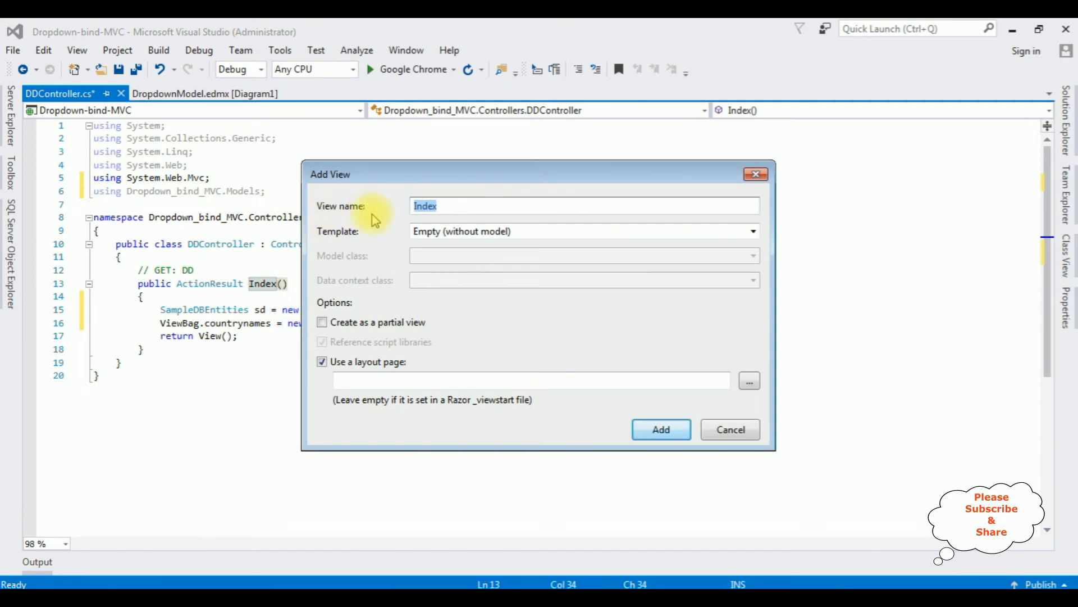
pyautogui.moveTo(351, 239)
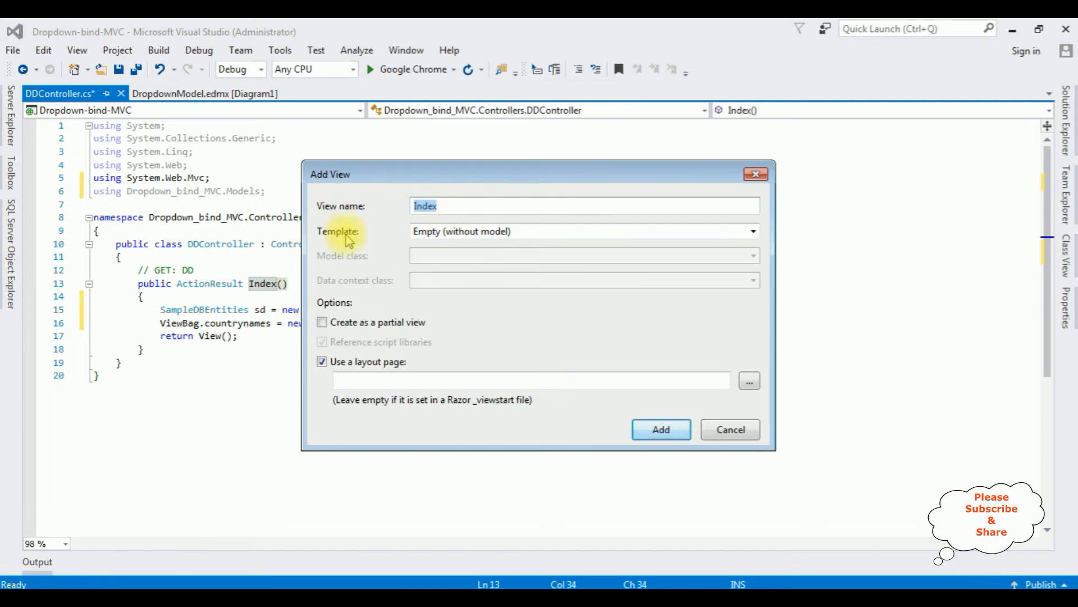
pyautogui.moveTo(714, 354)
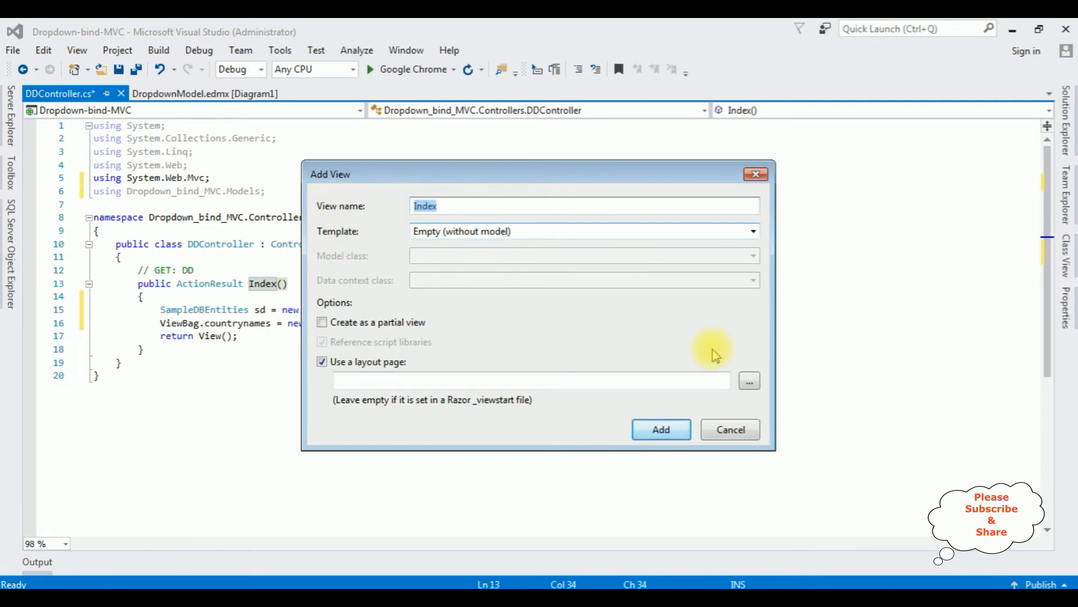
pyautogui.click(659, 430)
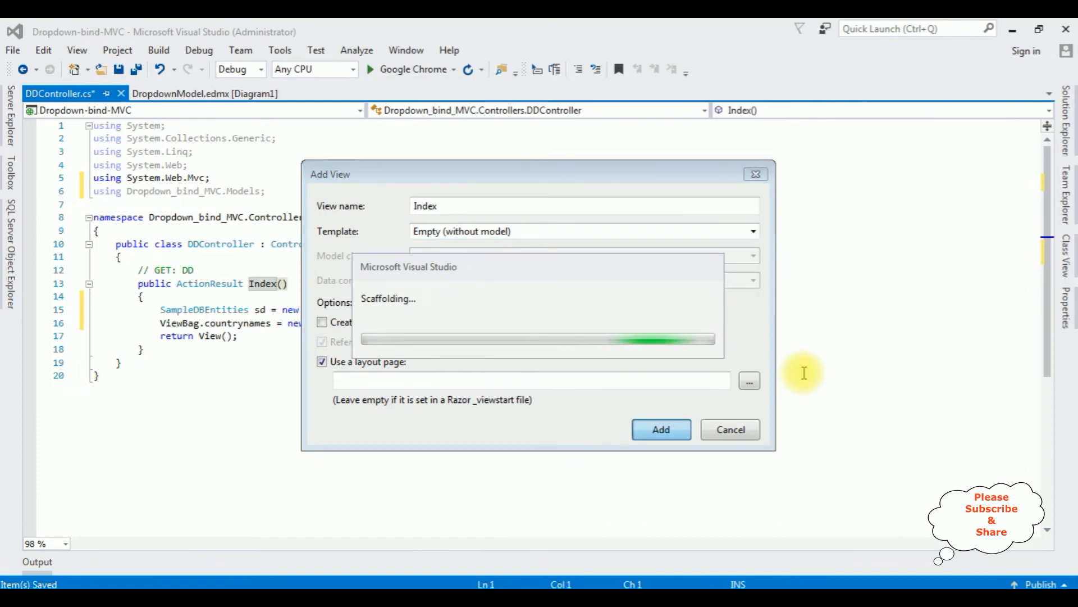
pyautogui.click(659, 429)
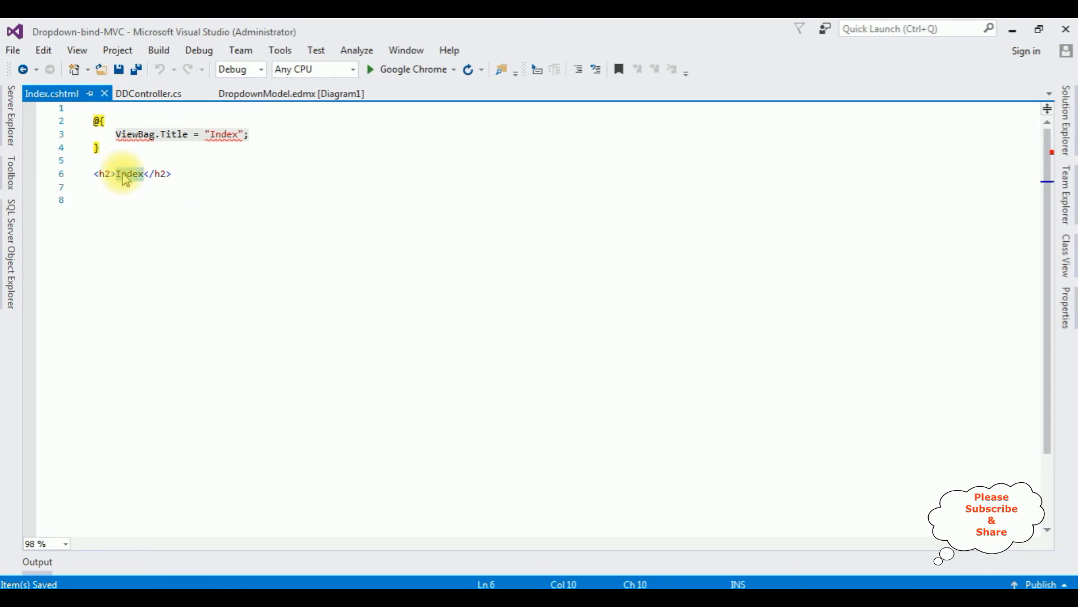
# Step: Replace the default h2 text with an MVC Dropdownlist tutorial heading and start a <center> block
pyautogui.press('Delete')
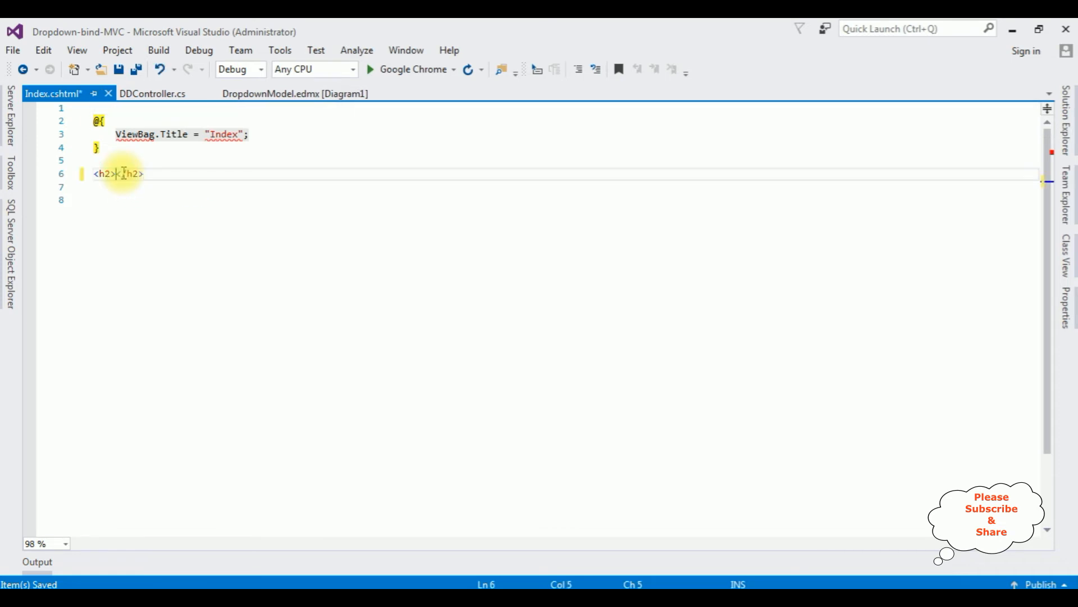
pyautogui.write('MVc Drop')
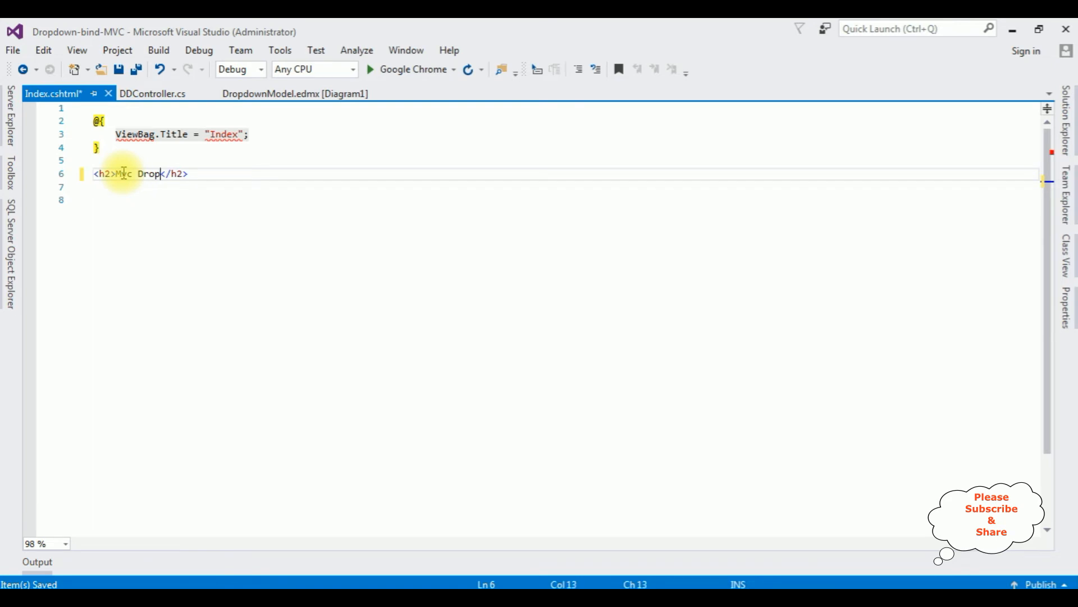
pyautogui.write('ownlist Tutorial')
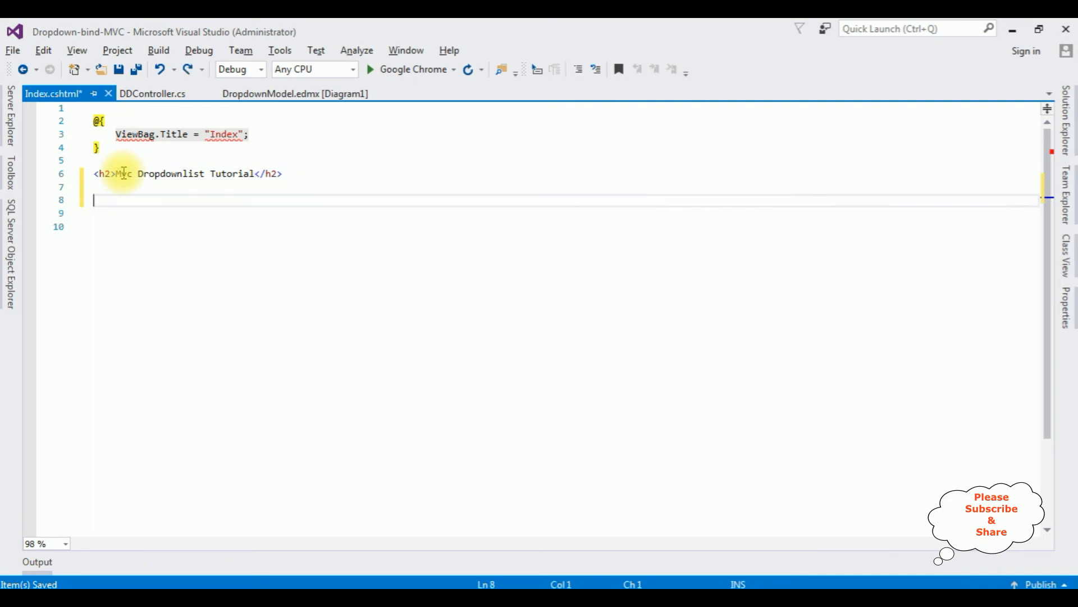
pyautogui.write('<center>')
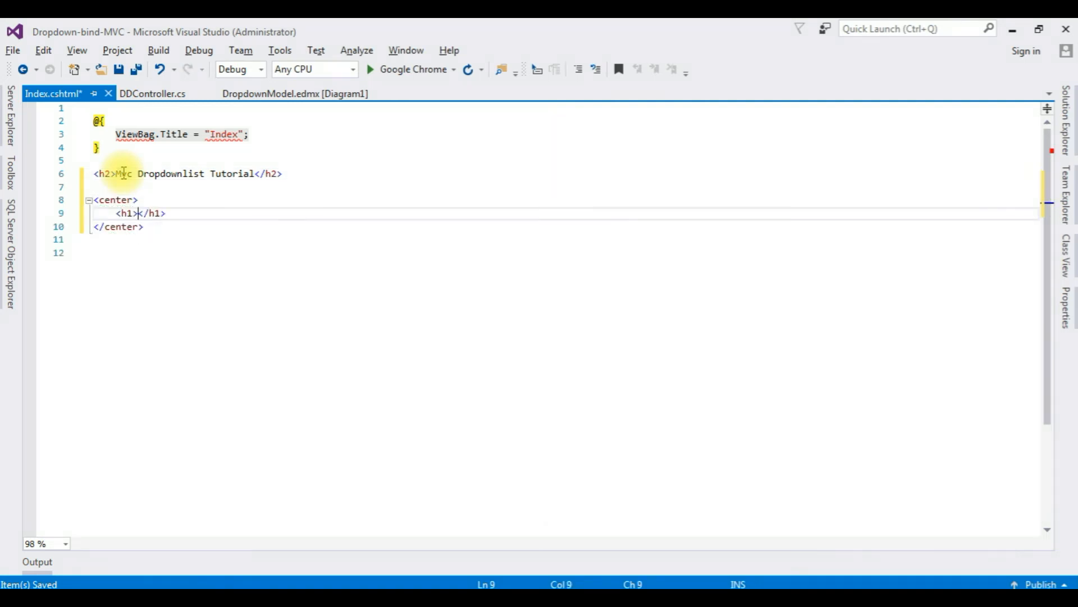
pyautogui.write('How To')
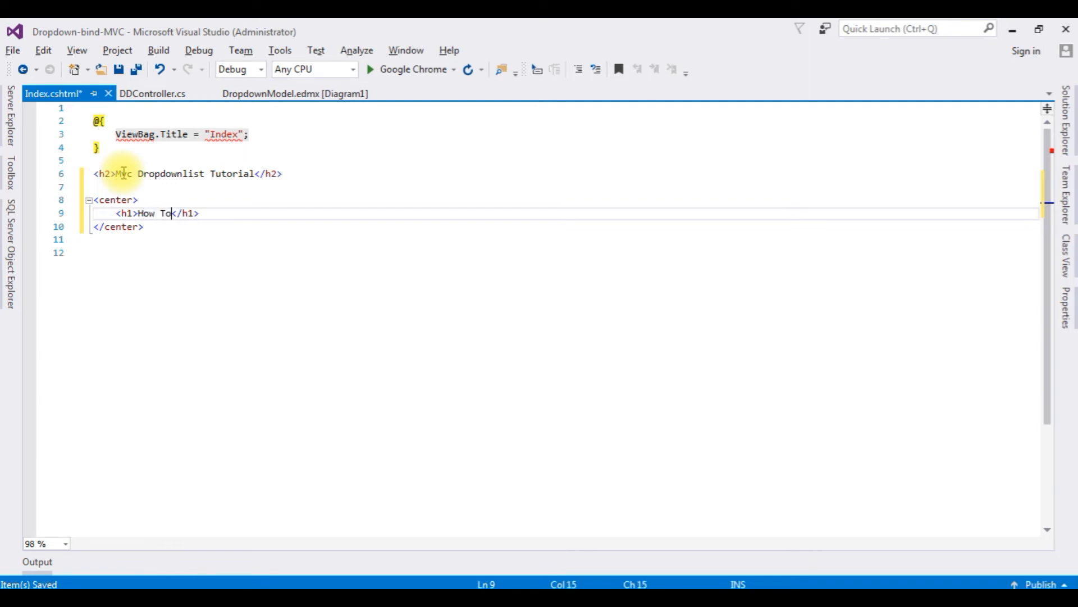
pyautogui.write('Bind Drop')
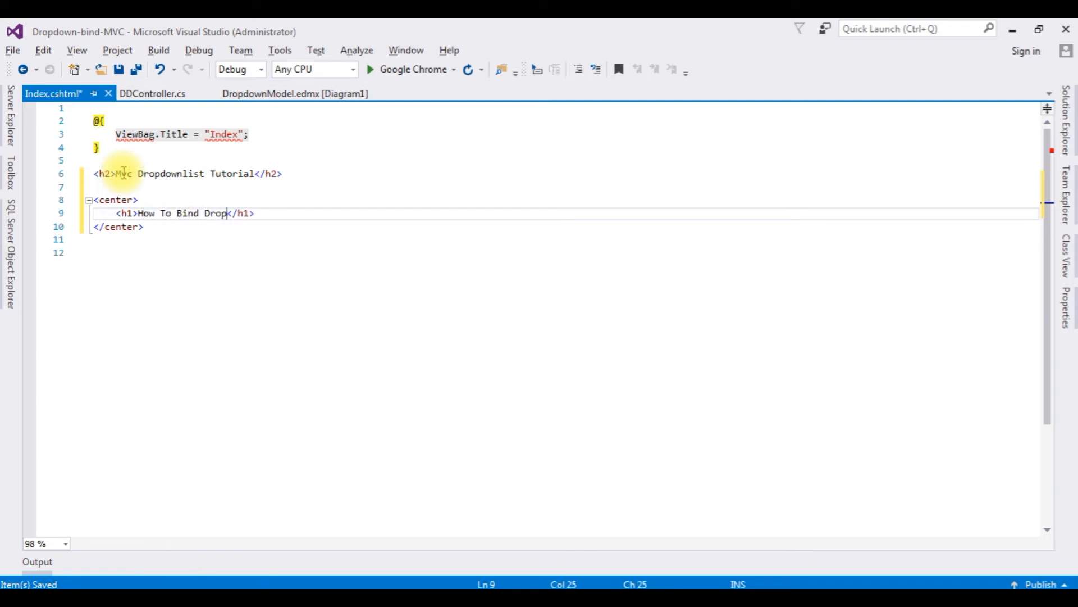
pyautogui.write('downlist From')
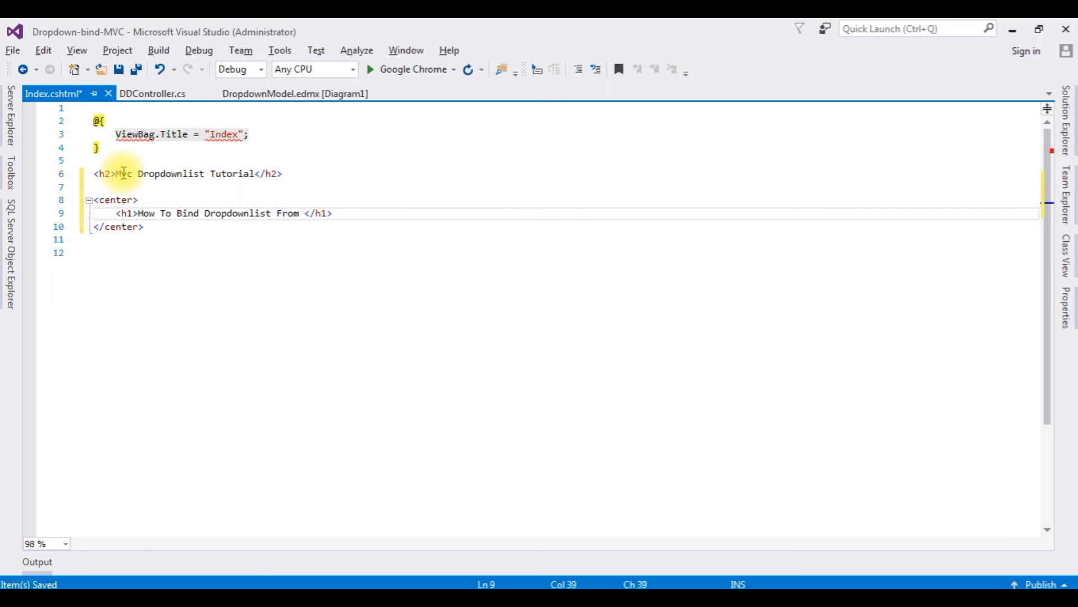
pyautogui.write('Datbase')
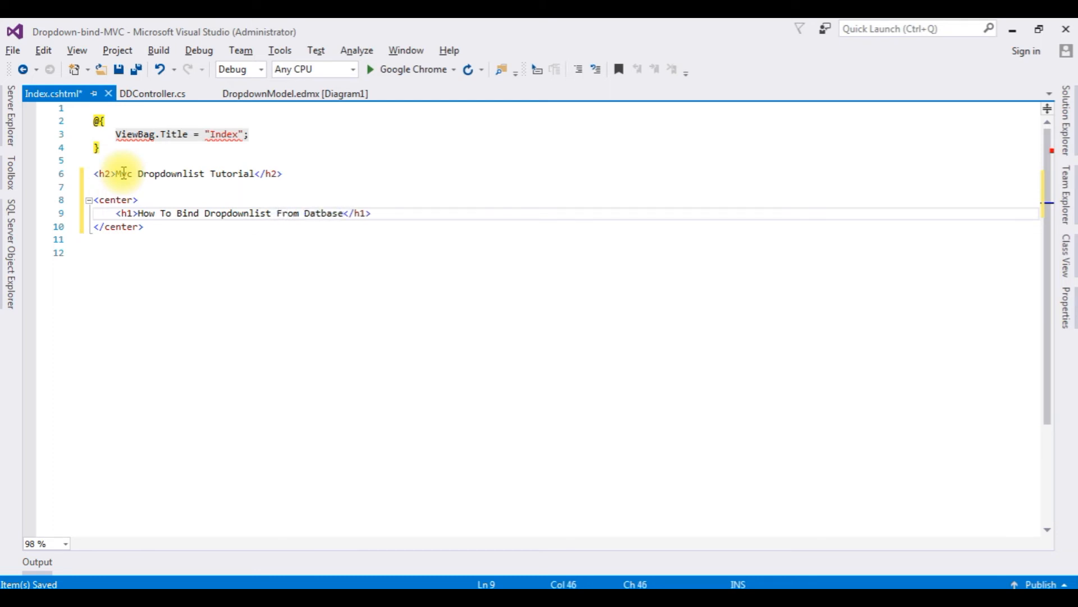
pyautogui.write('- MVC')
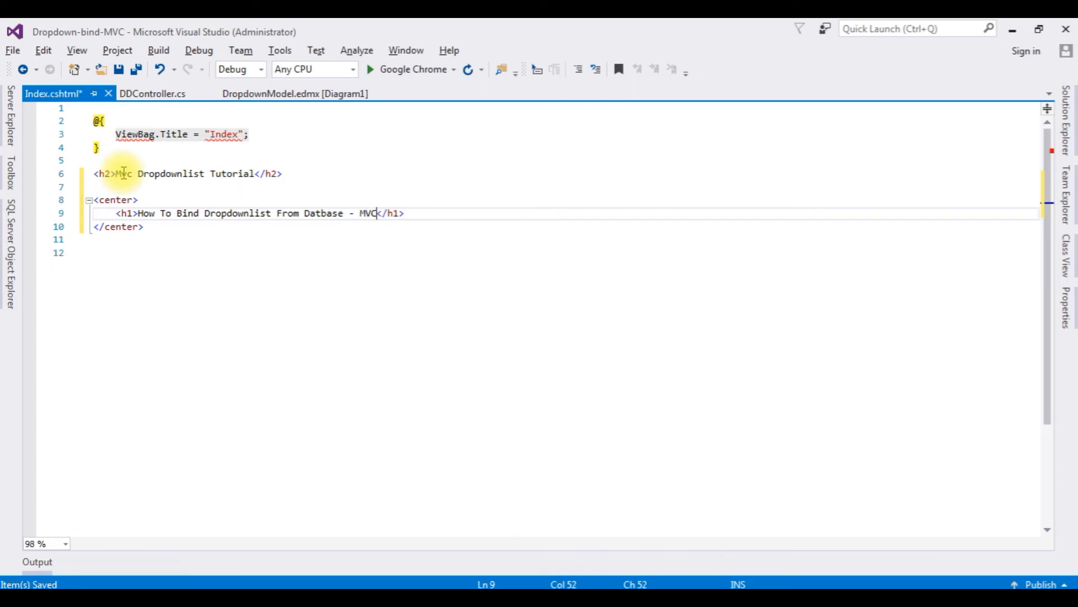
pyautogui.write('<H')
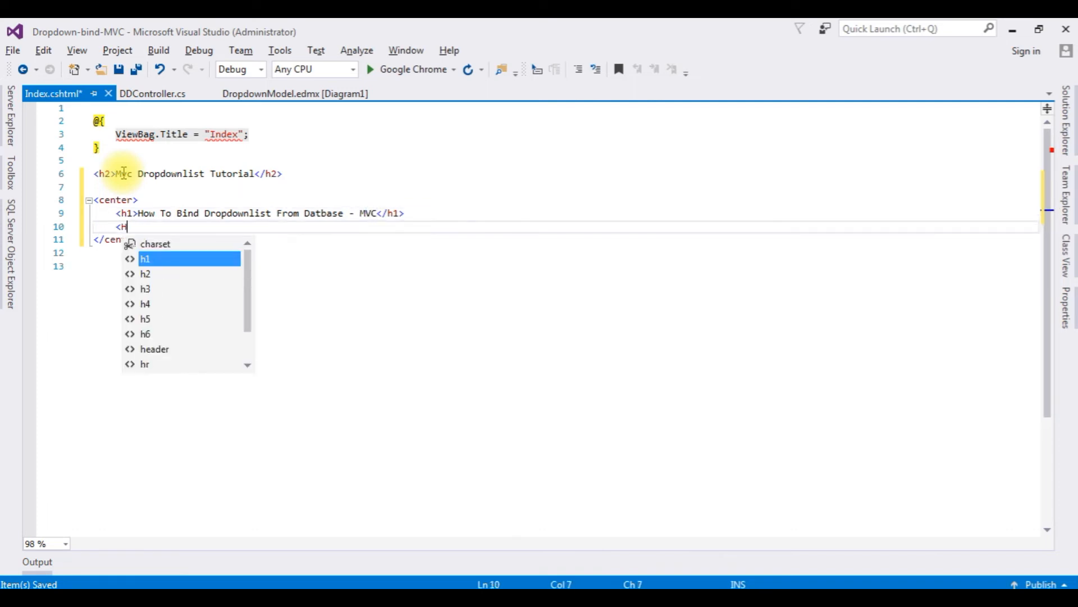
pyautogui.write('r/>')
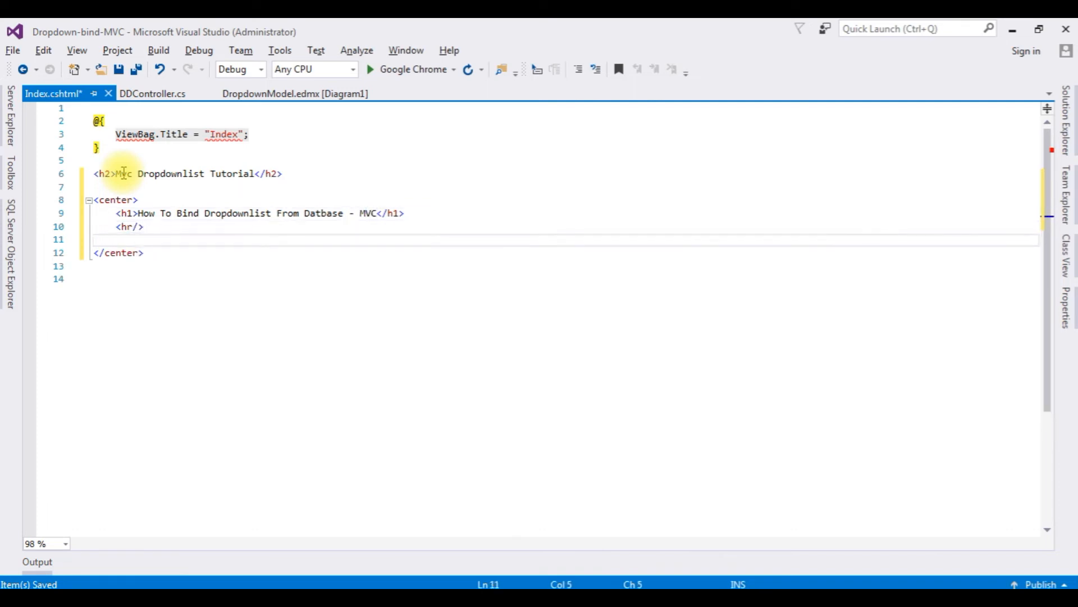
pyautogui.write('@HTM')
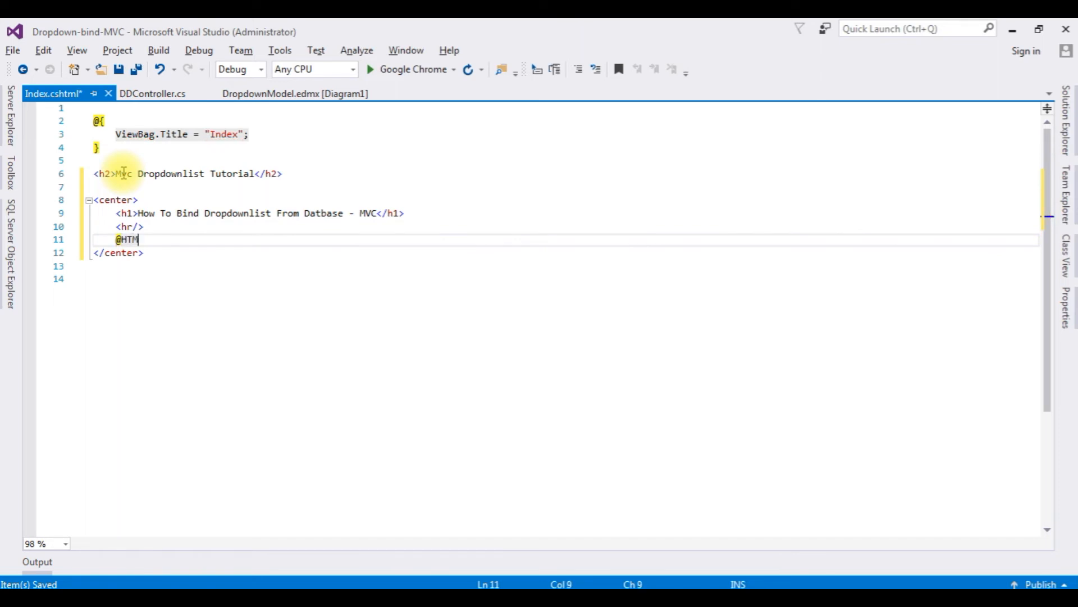
pyautogui.write('ml.')
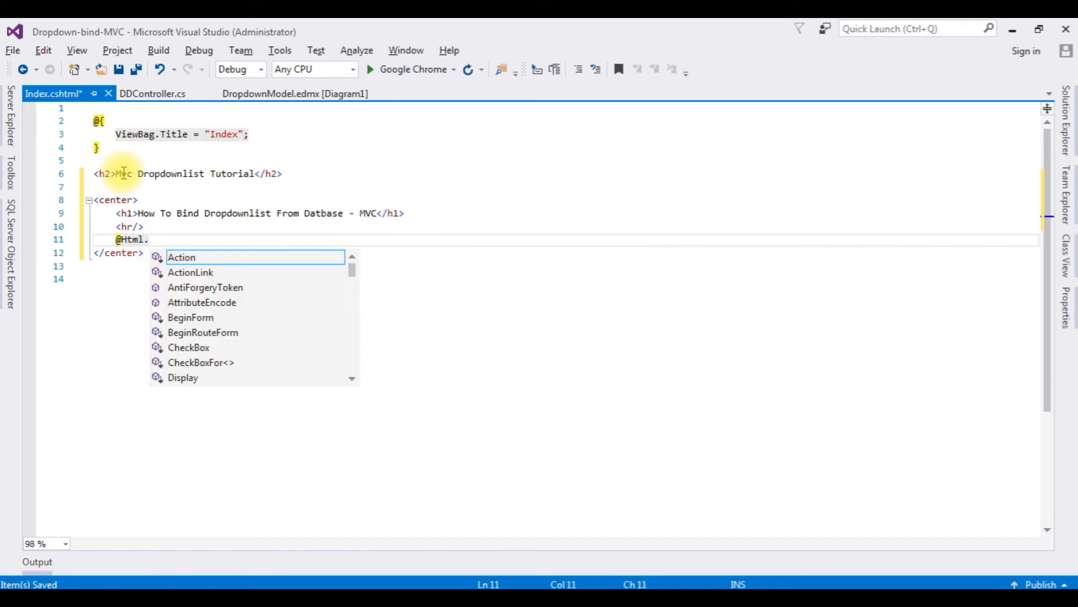
pyautogui.write('DropDownList')
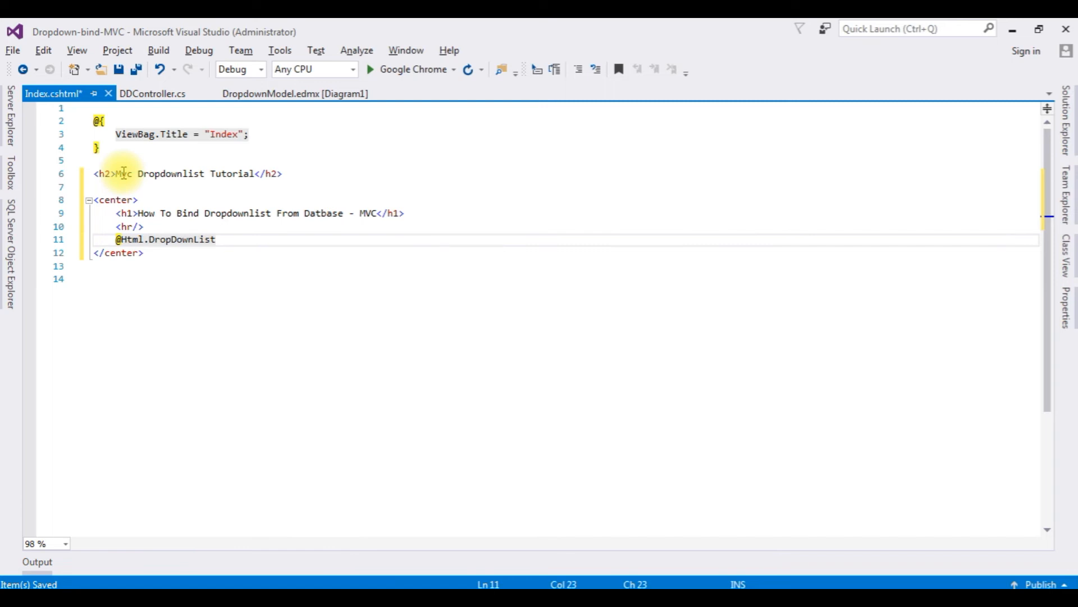
pyautogui.write('("')
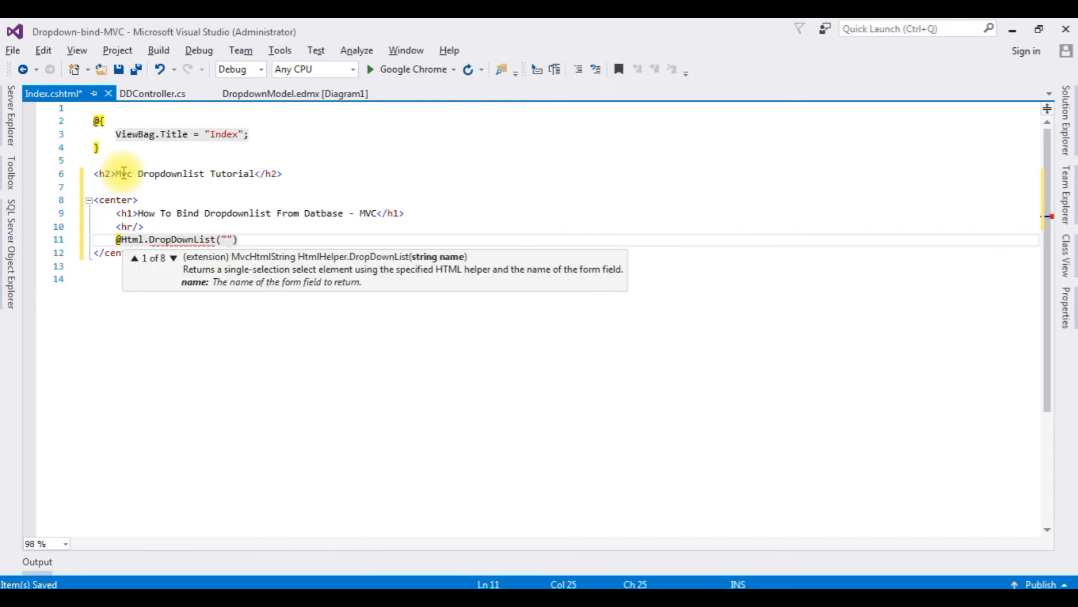
pyautogui.click(153, 93)
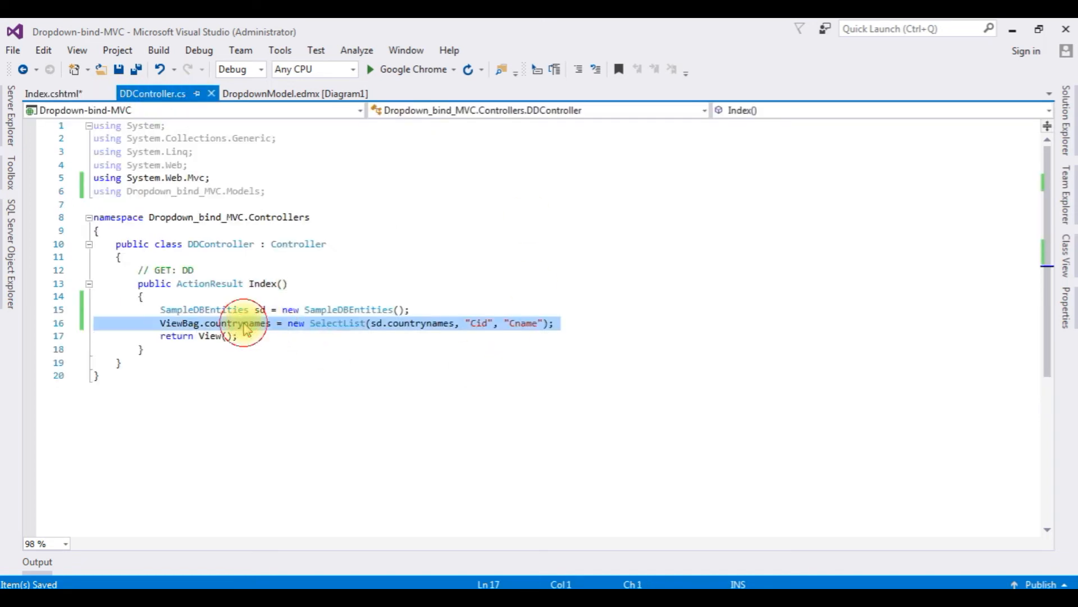
pyautogui.doubleClick(237, 324)
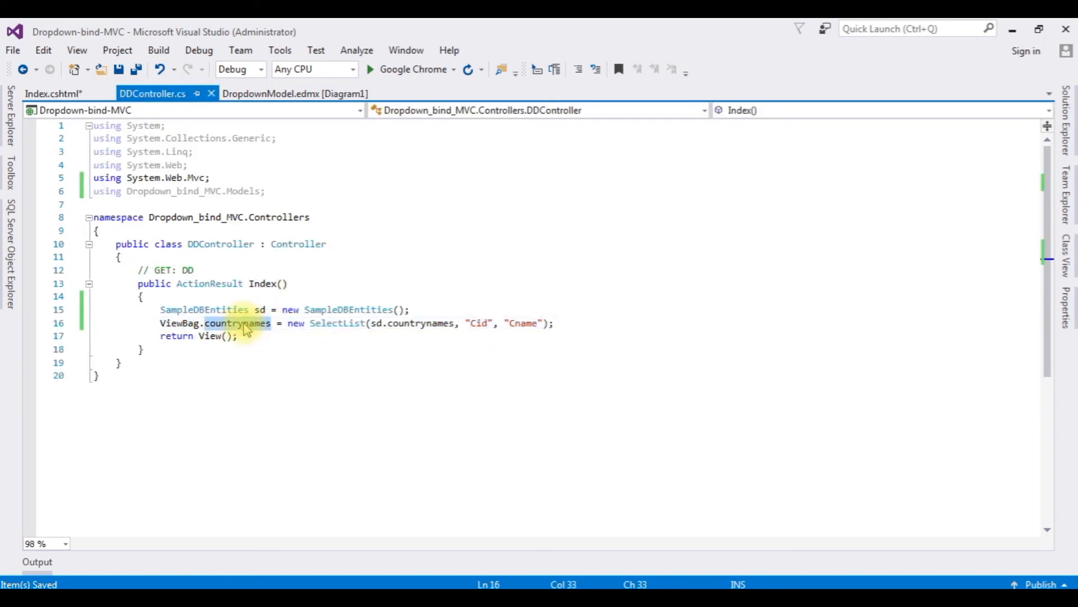
pyautogui.click(54, 93)
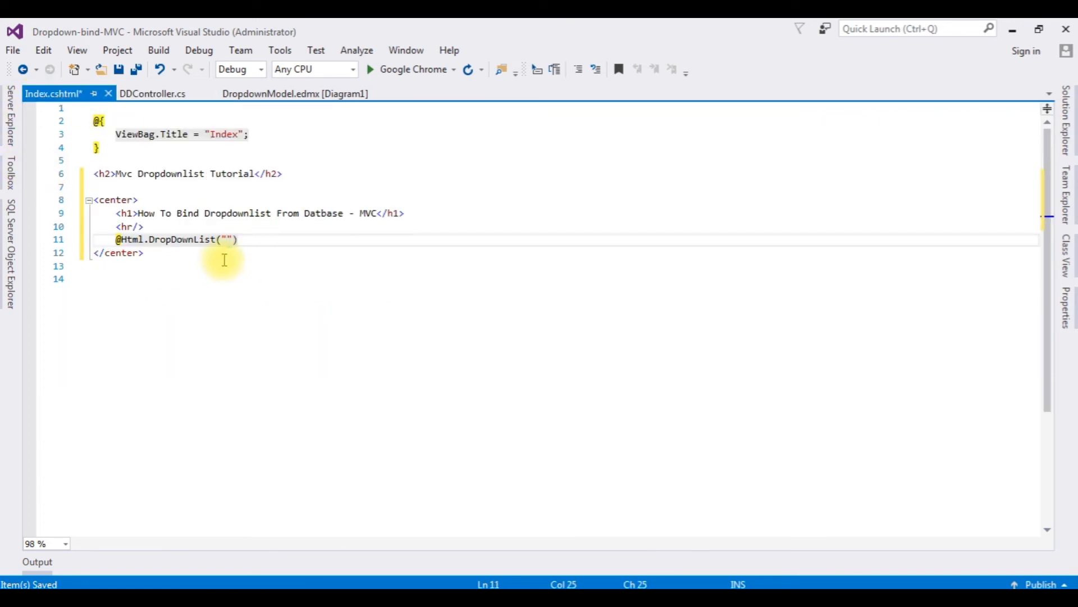
pyautogui.write('countrynames')
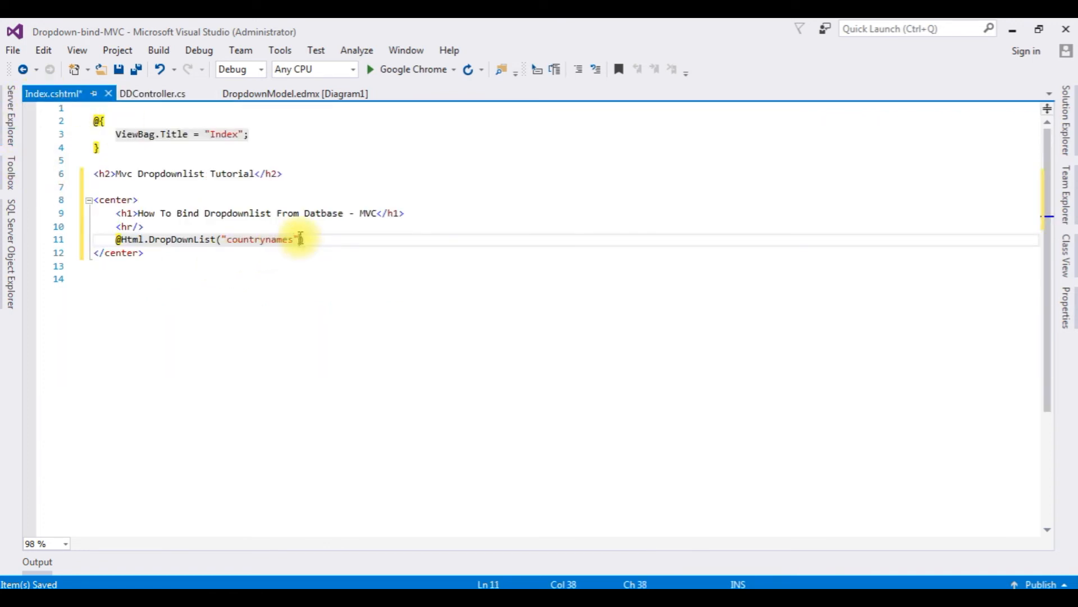
pyautogui.write(', ViewBag.c')
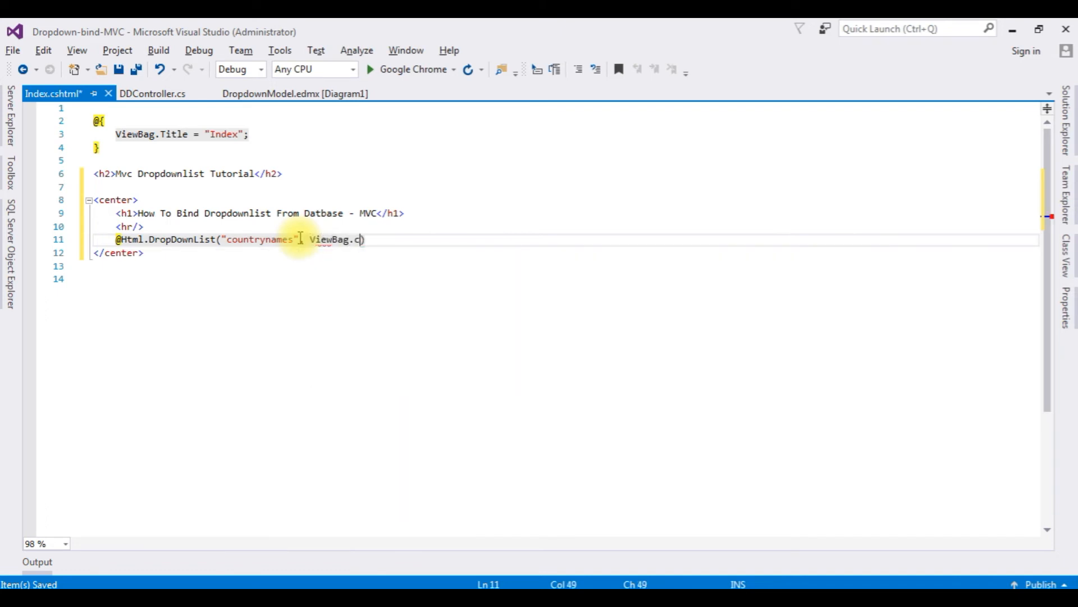
# Step: Bind ViewBag.countrynames as SelectList with a "-- Select Country Names --" placeholder
pyautogui.write('ountrynames')
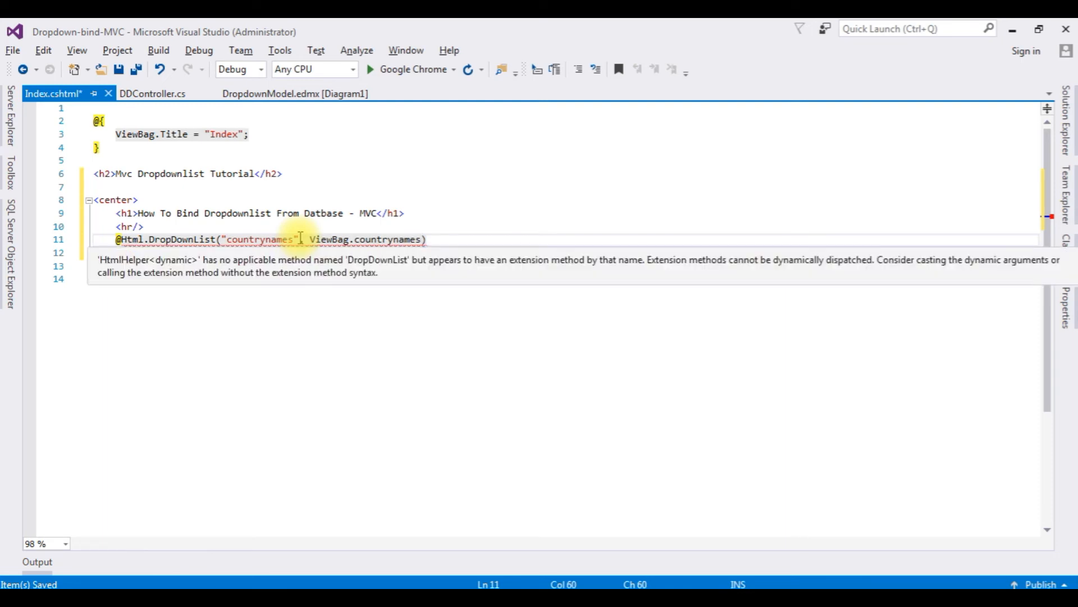
pyautogui.write('as selec')
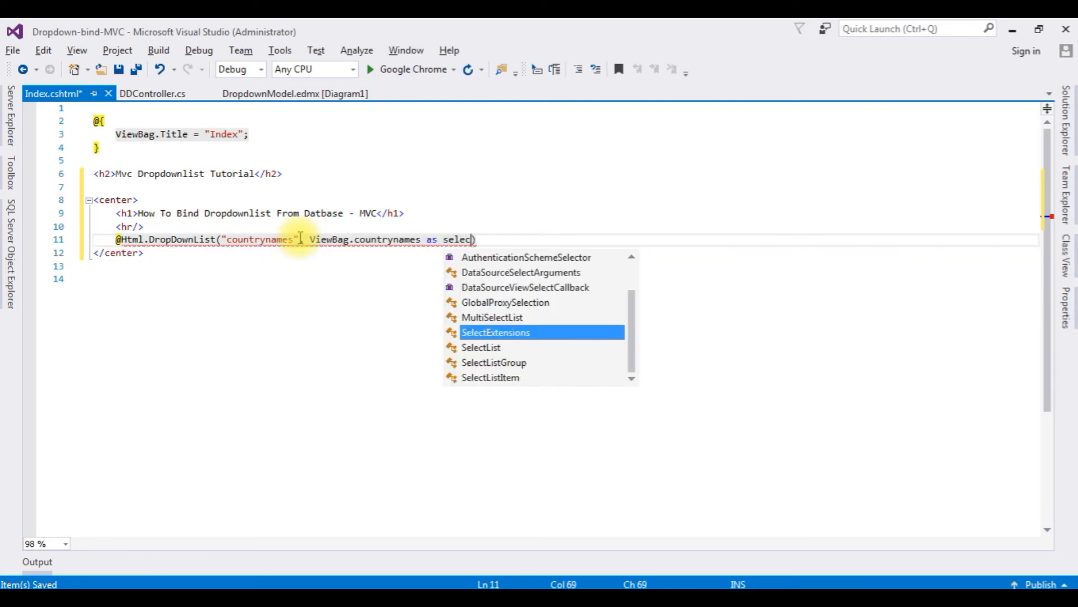
pyautogui.press('Down')
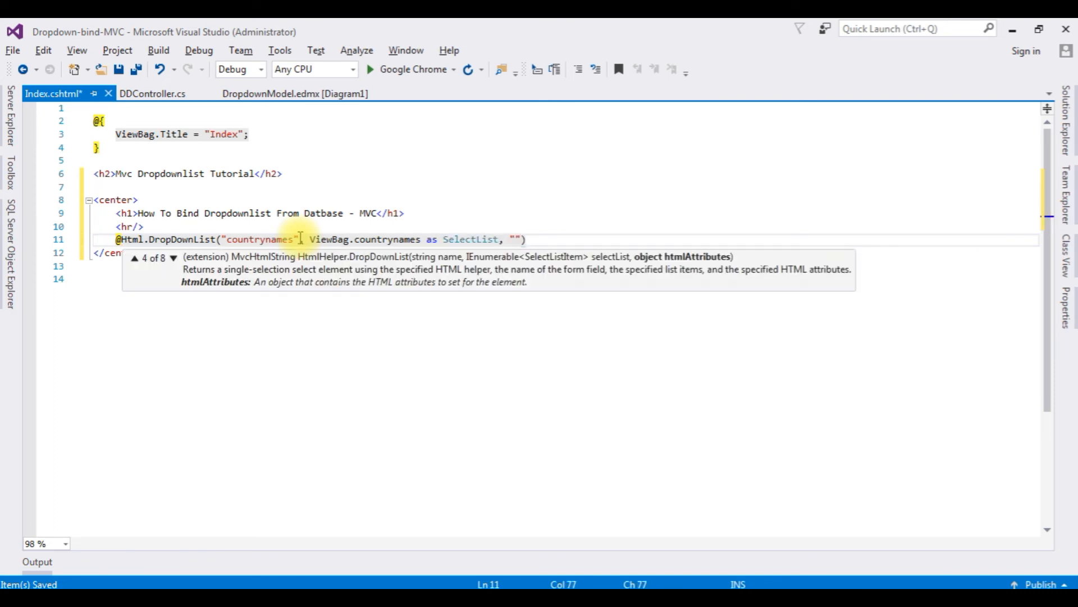
pyautogui.write('--')
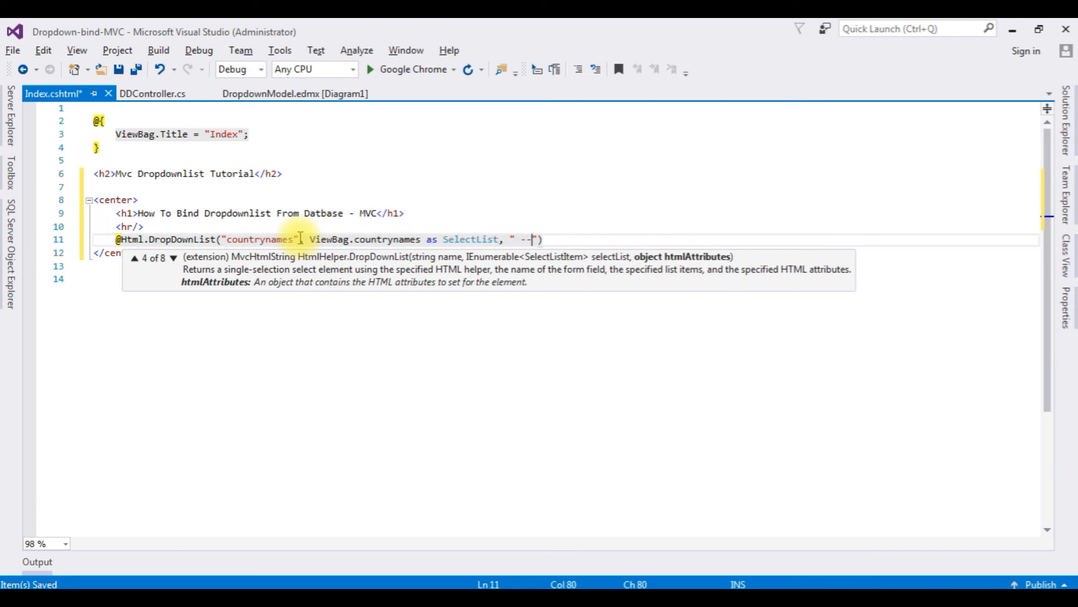
pyautogui.write('Select')
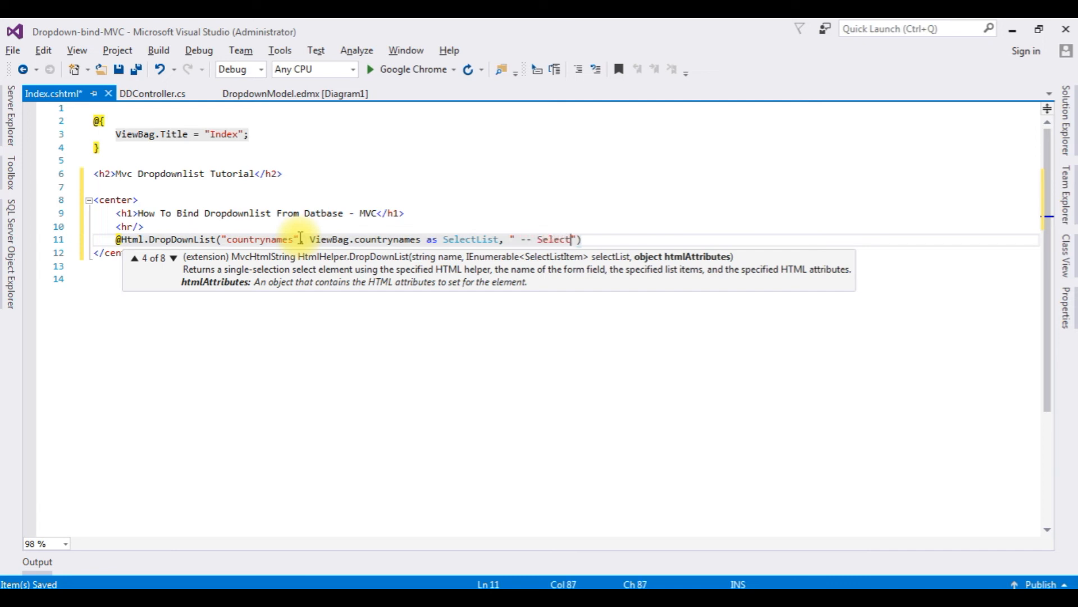
pyautogui.write('Country Names --')
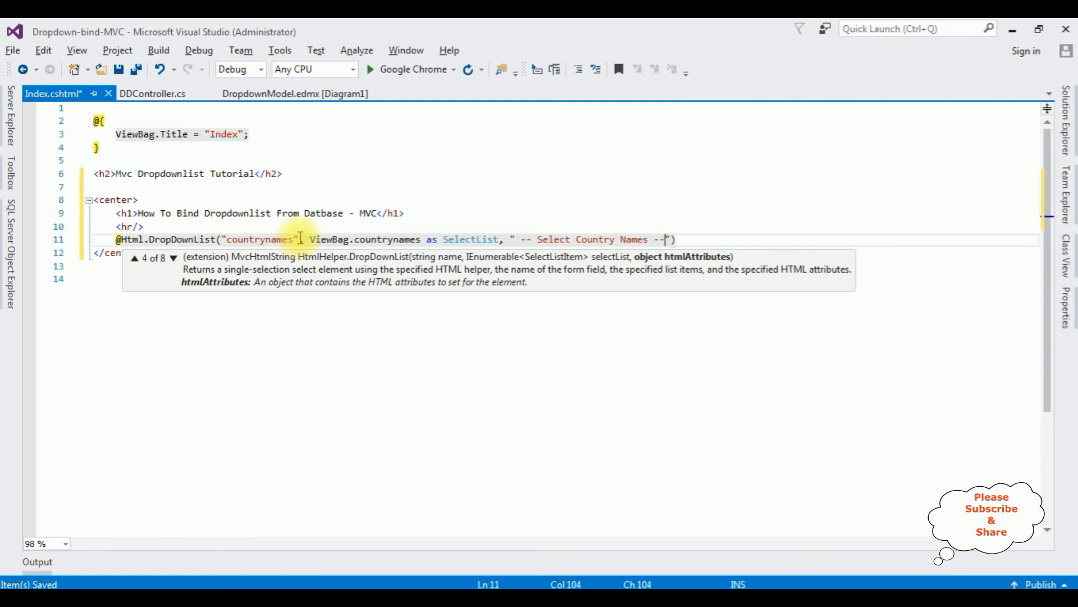
# Step: Add an htmlAttributes object giving the dropdown style width:150px
pyautogui.write(', new {')
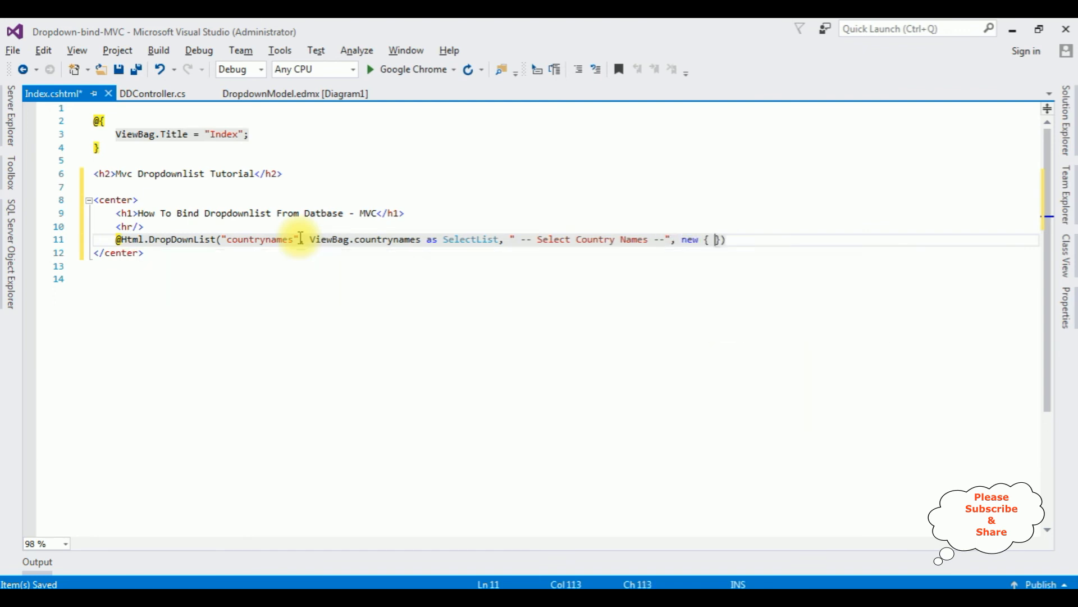
pyautogui.write('style = "')
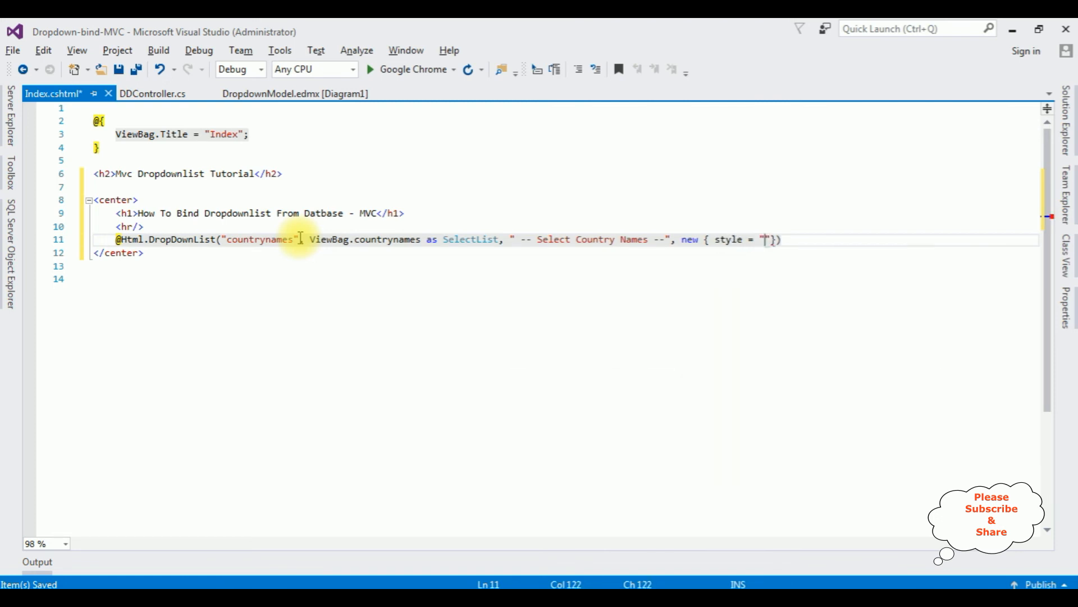
pyautogui.write('width')
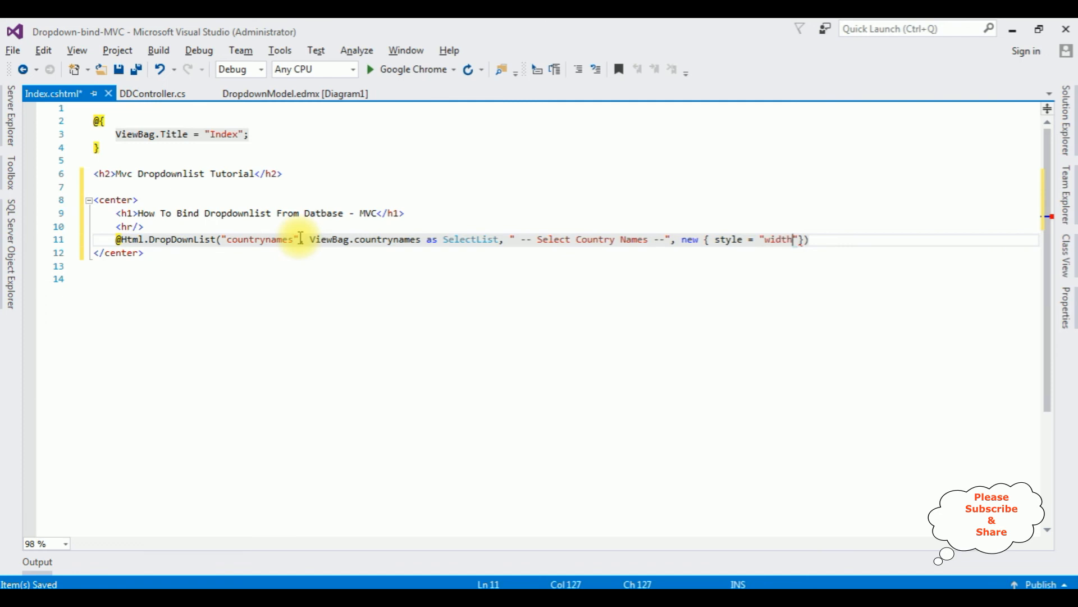
pyautogui.write(':150px')
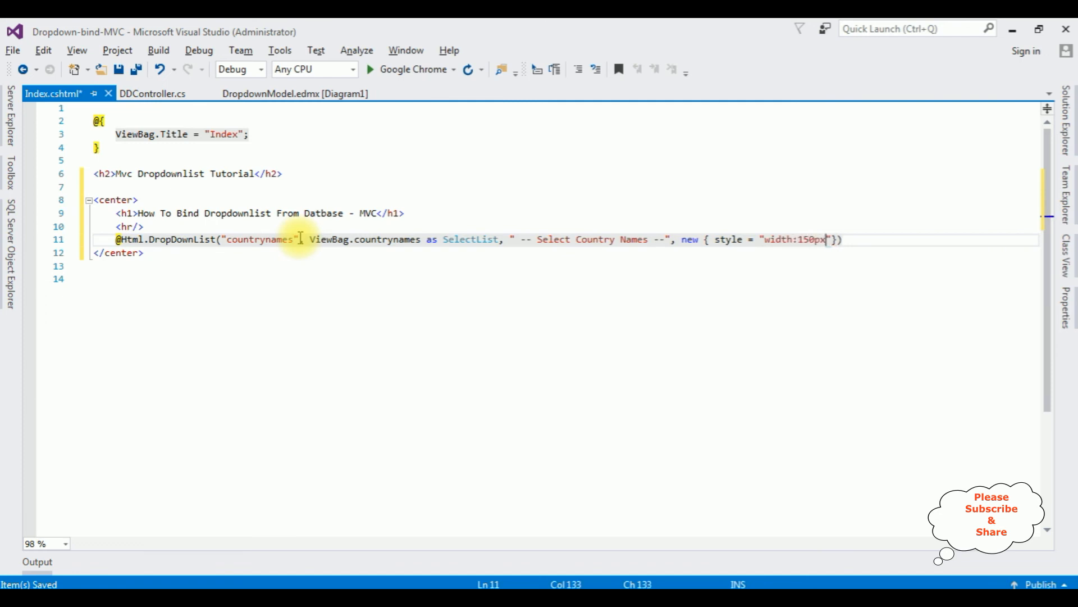
pyautogui.moveTo(516, 234)
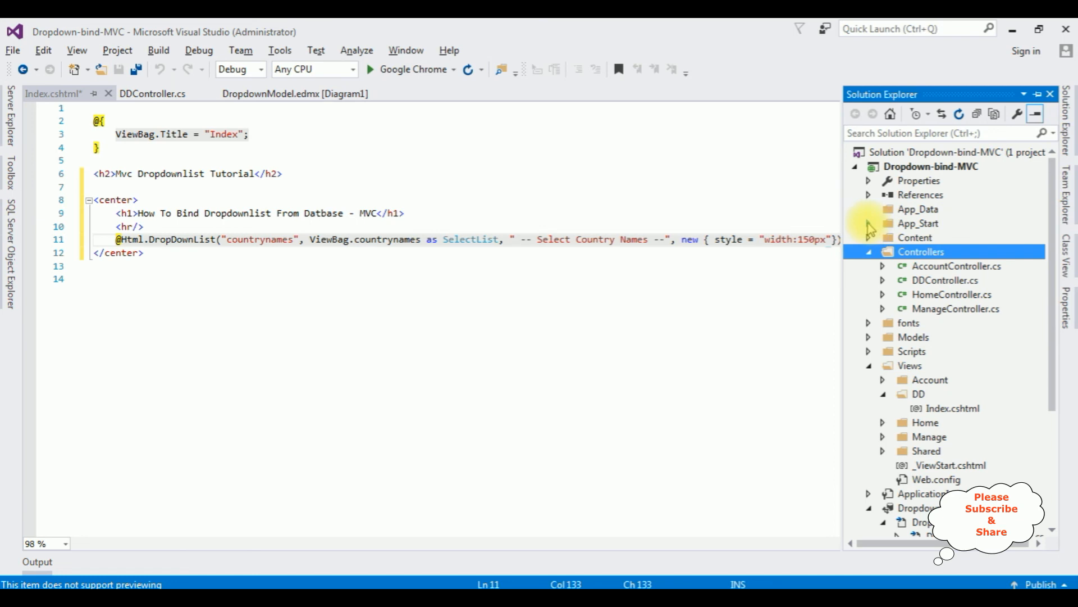
# Step: In RouteConfig.cs change the default route controller from "Home" to "DD"
pyautogui.click(869, 223)
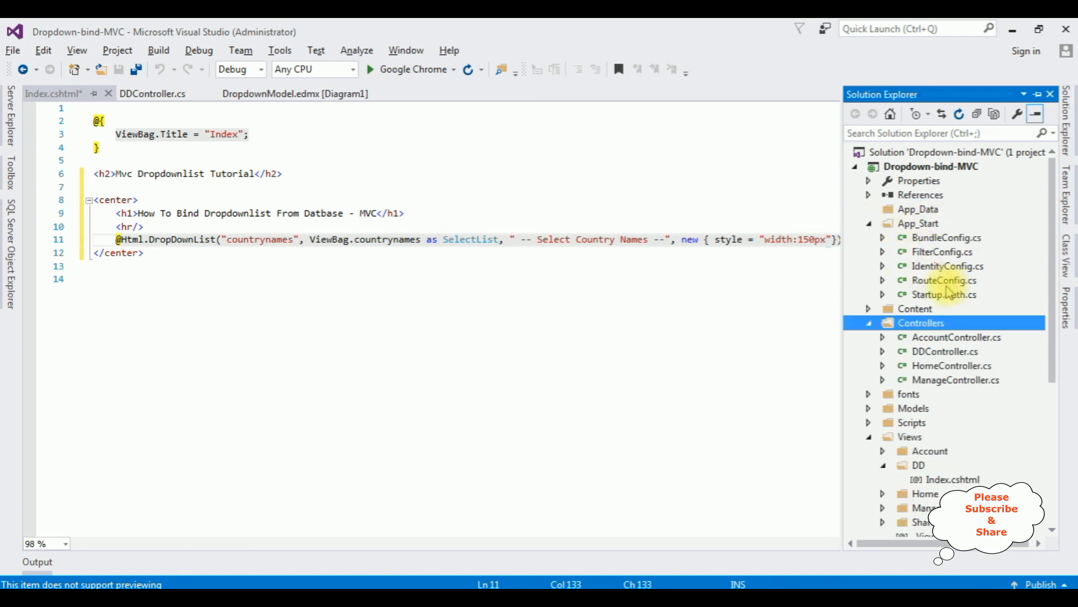
pyautogui.click(943, 280)
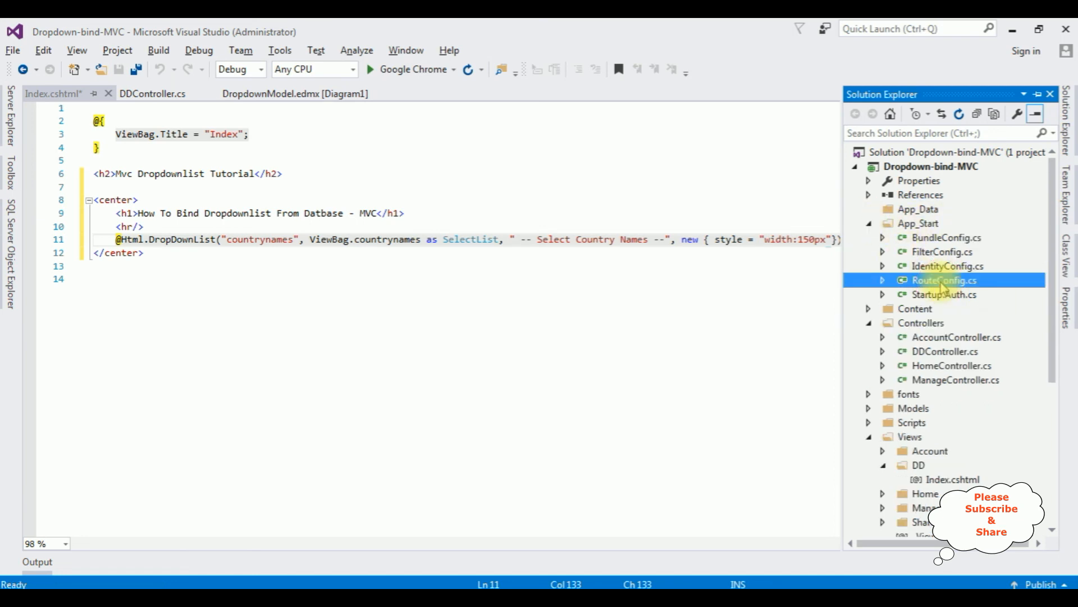
pyautogui.doubleClick(945, 280)
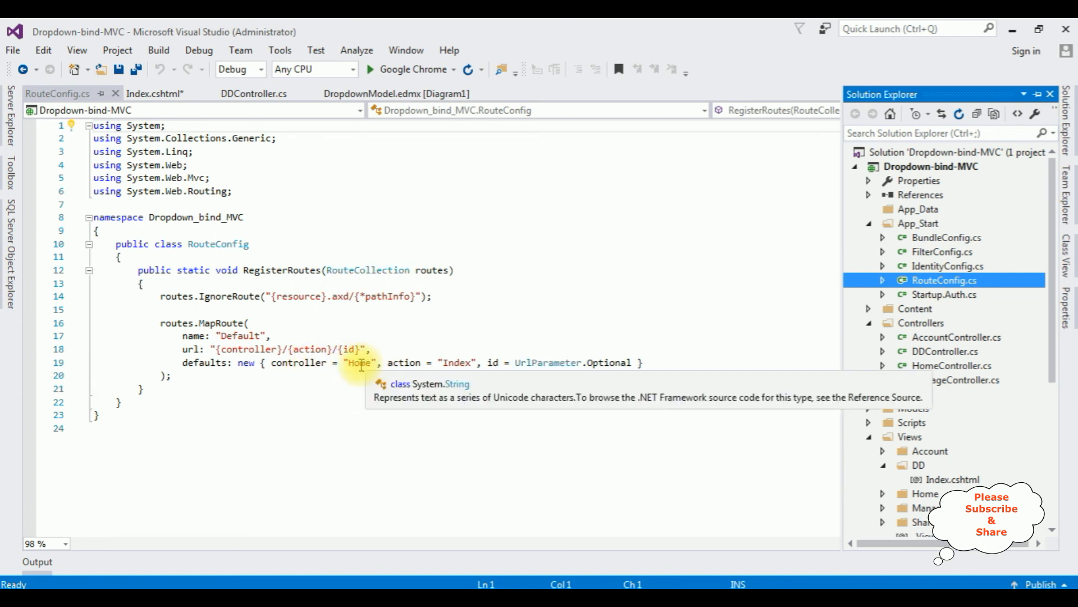
pyautogui.click(255, 93)
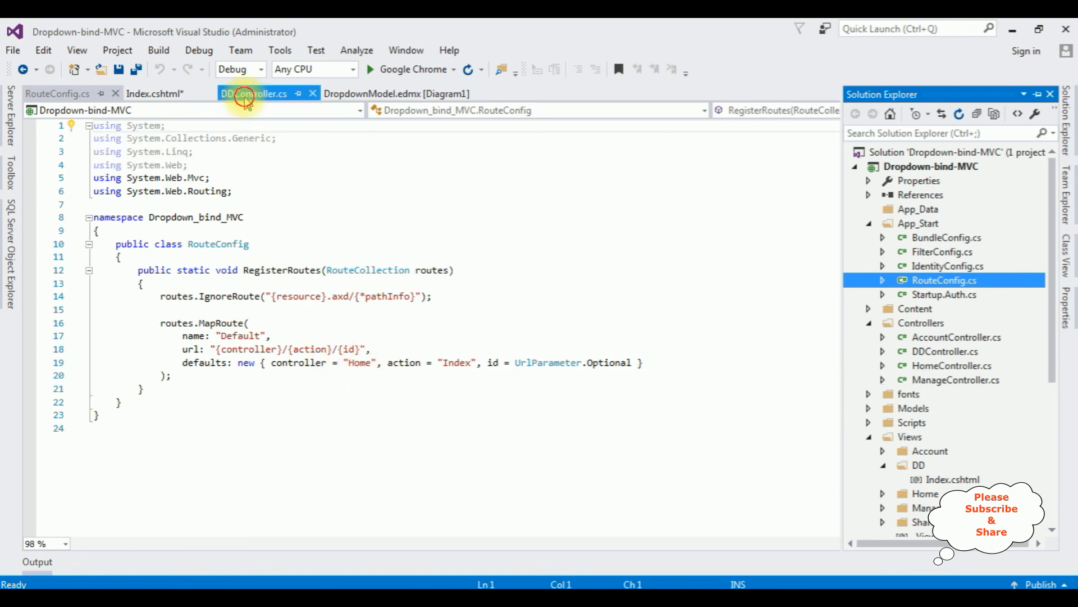
pyautogui.click(255, 93)
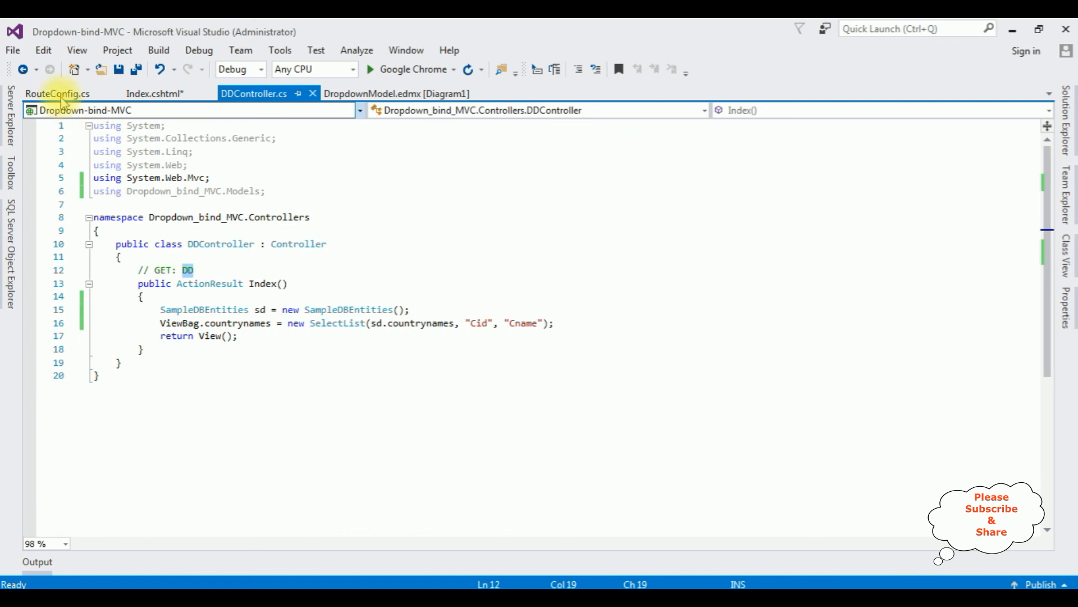
pyautogui.click(57, 93)
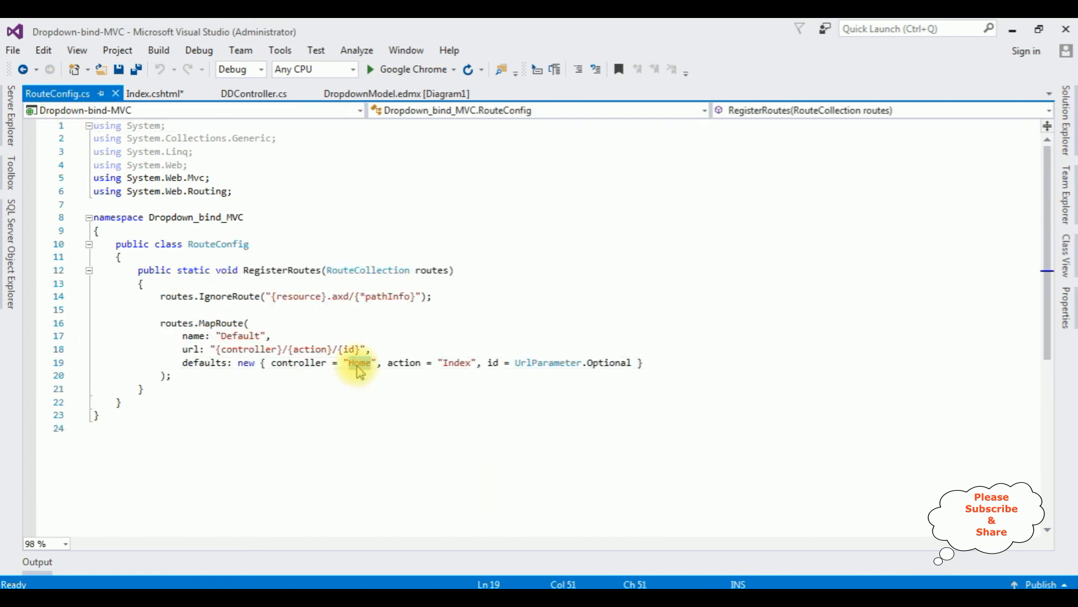
pyautogui.write('DD')
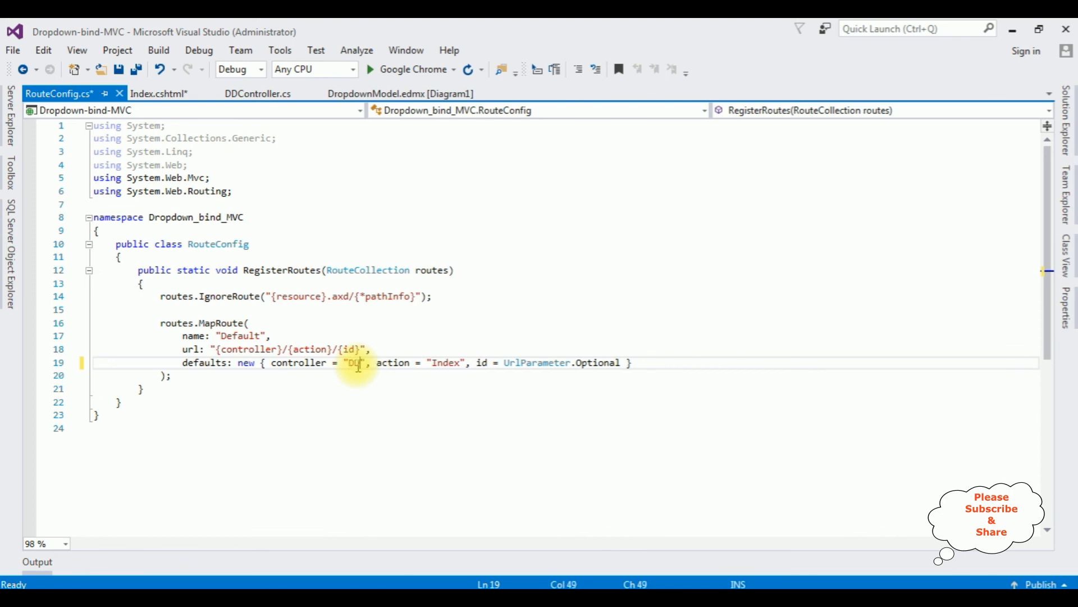
pyautogui.moveTo(357, 363)
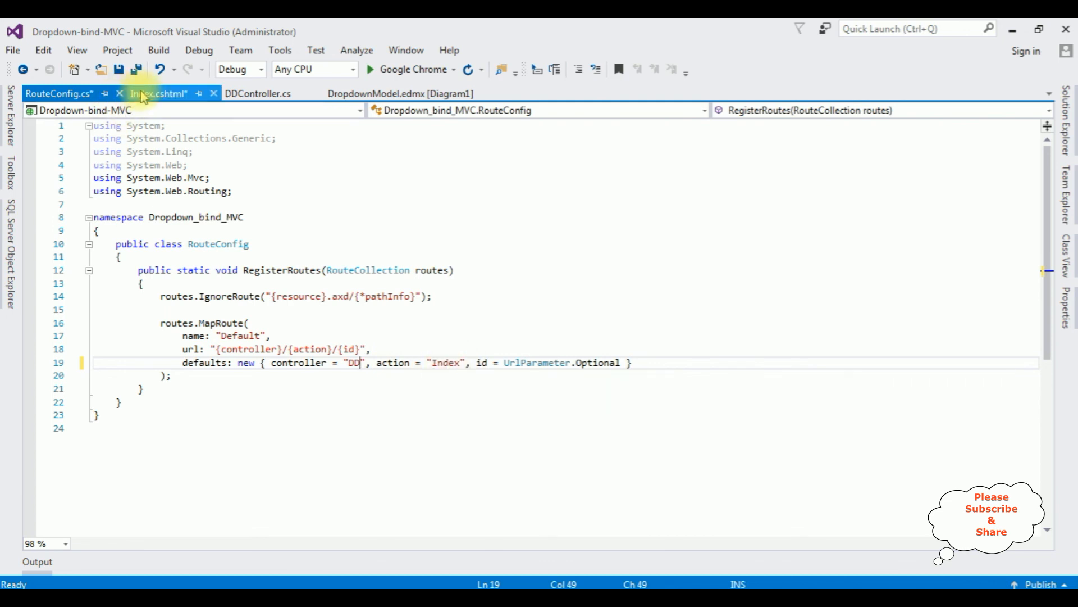
pyautogui.click(158, 93)
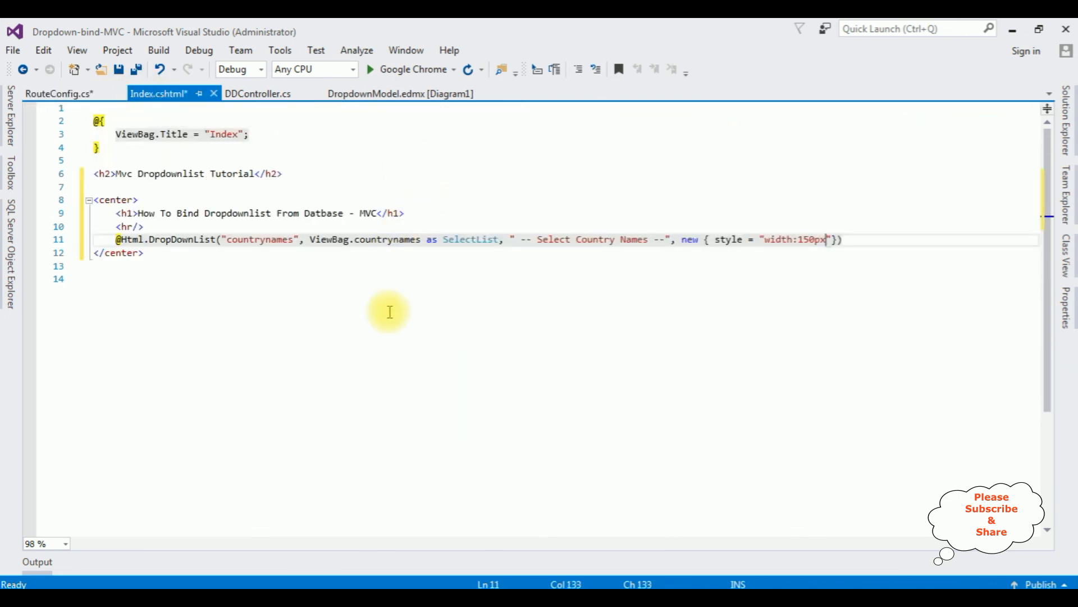
pyautogui.moveTo(461, 377)
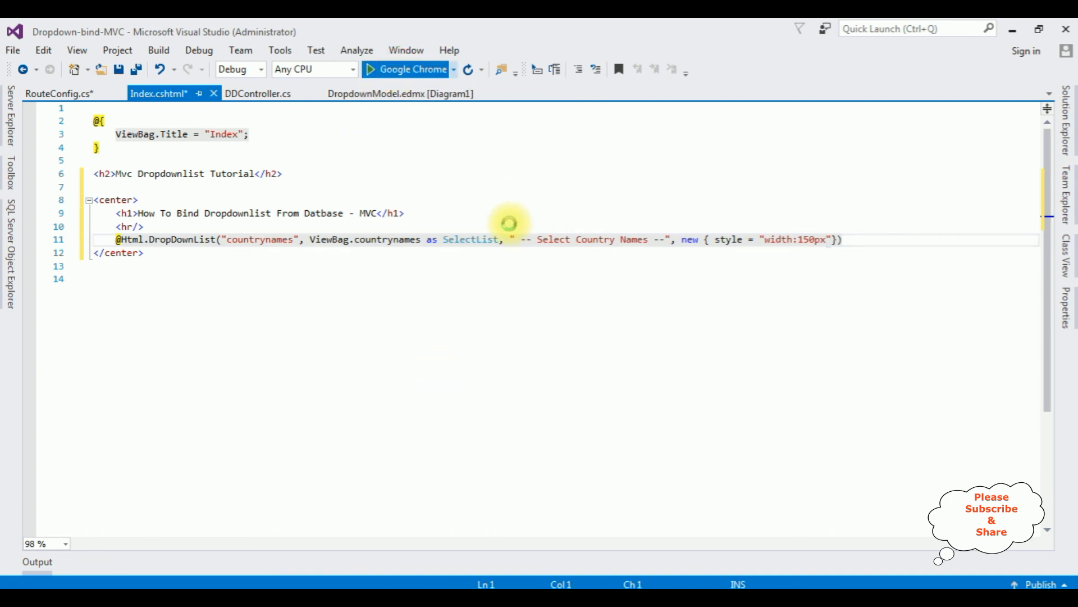
# Step: Run the app in Chrome and expand the dropdown showing India, USA and Australia
pyautogui.click(410, 68)
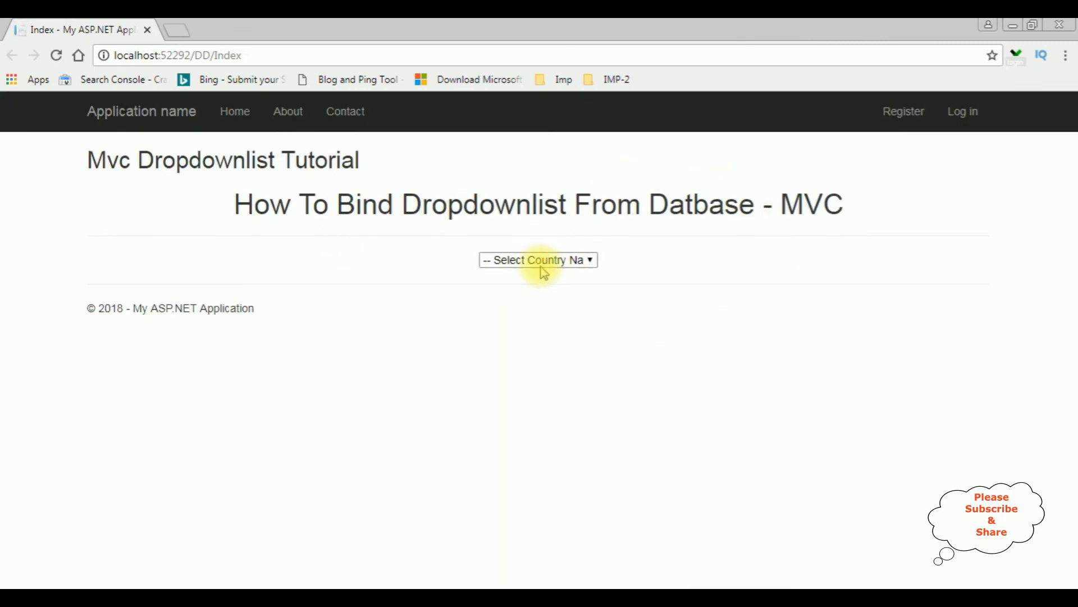
pyautogui.click(537, 260)
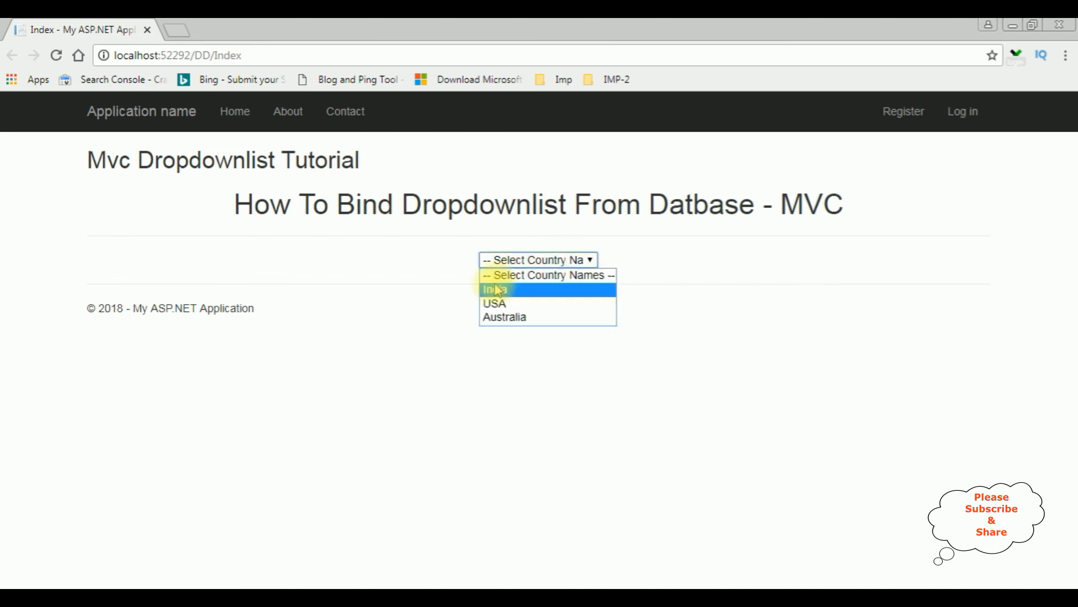
pyautogui.moveTo(627, 307)
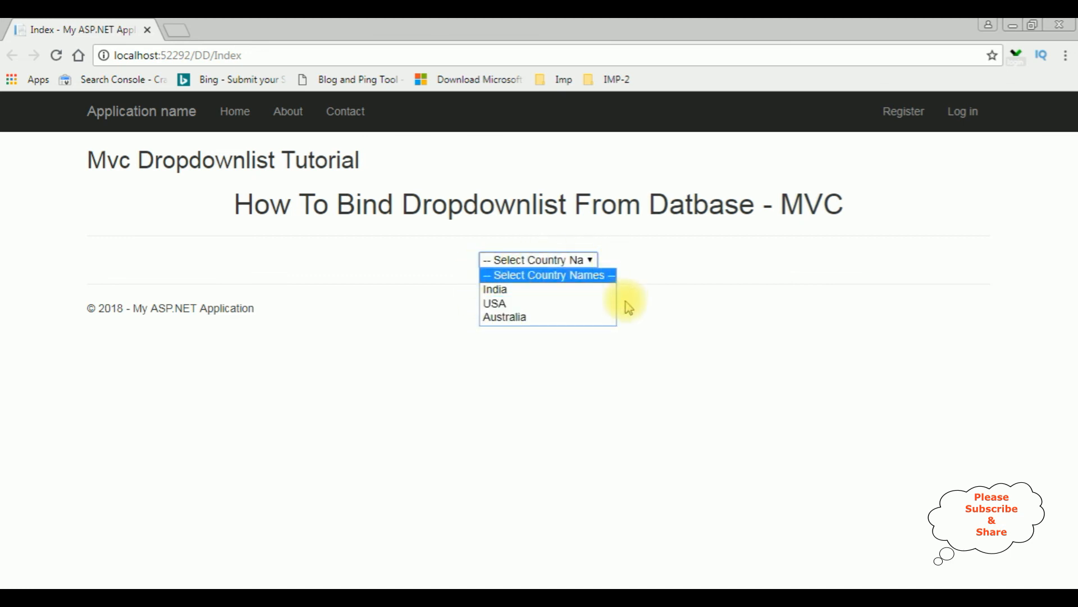
pyautogui.moveTo(495, 288)
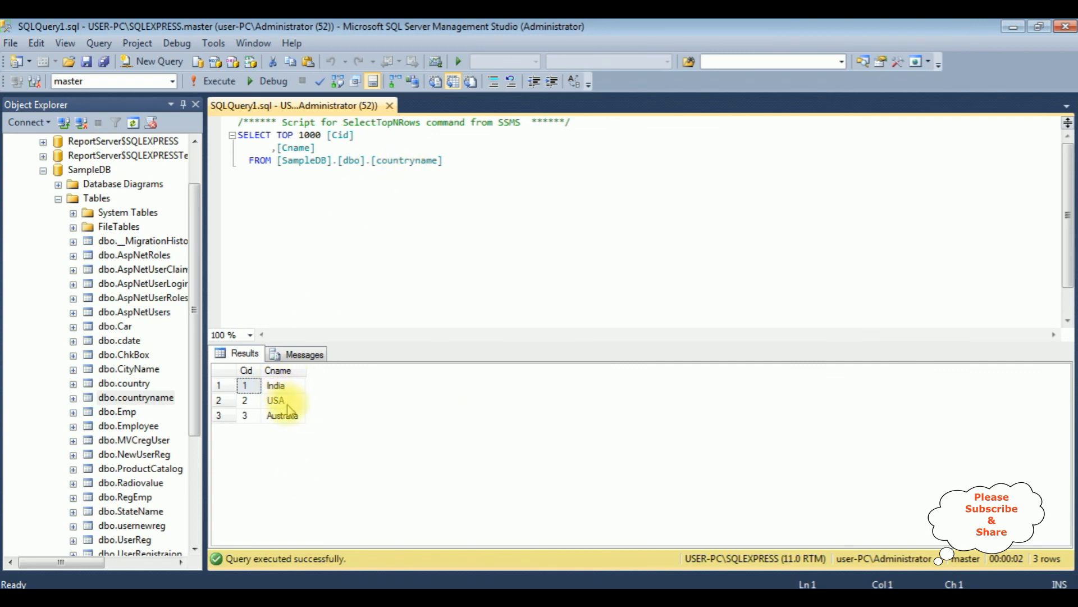
pyautogui.moveTo(369, 446)
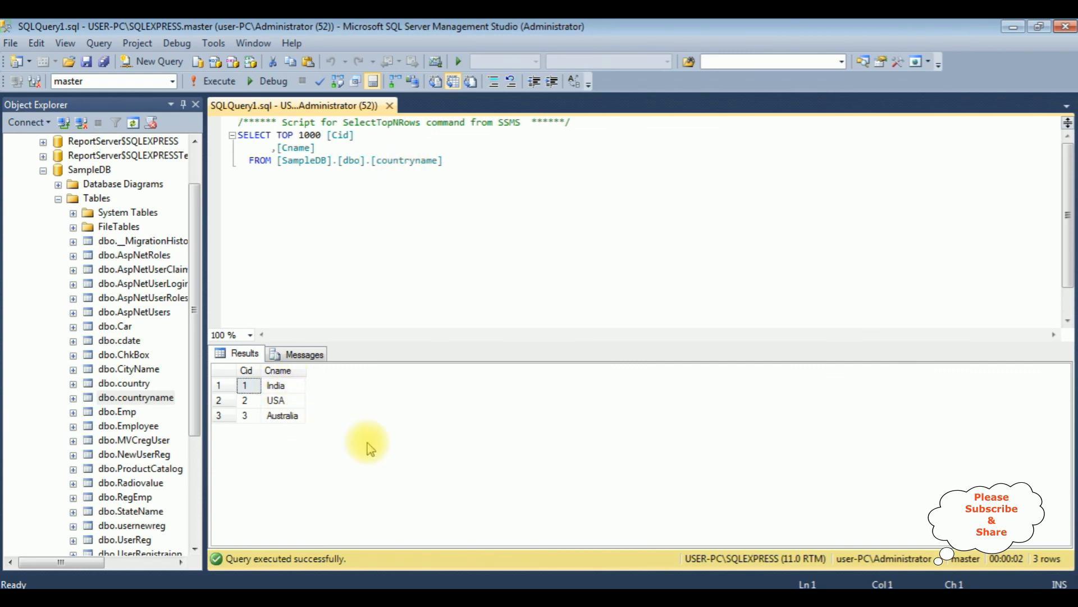